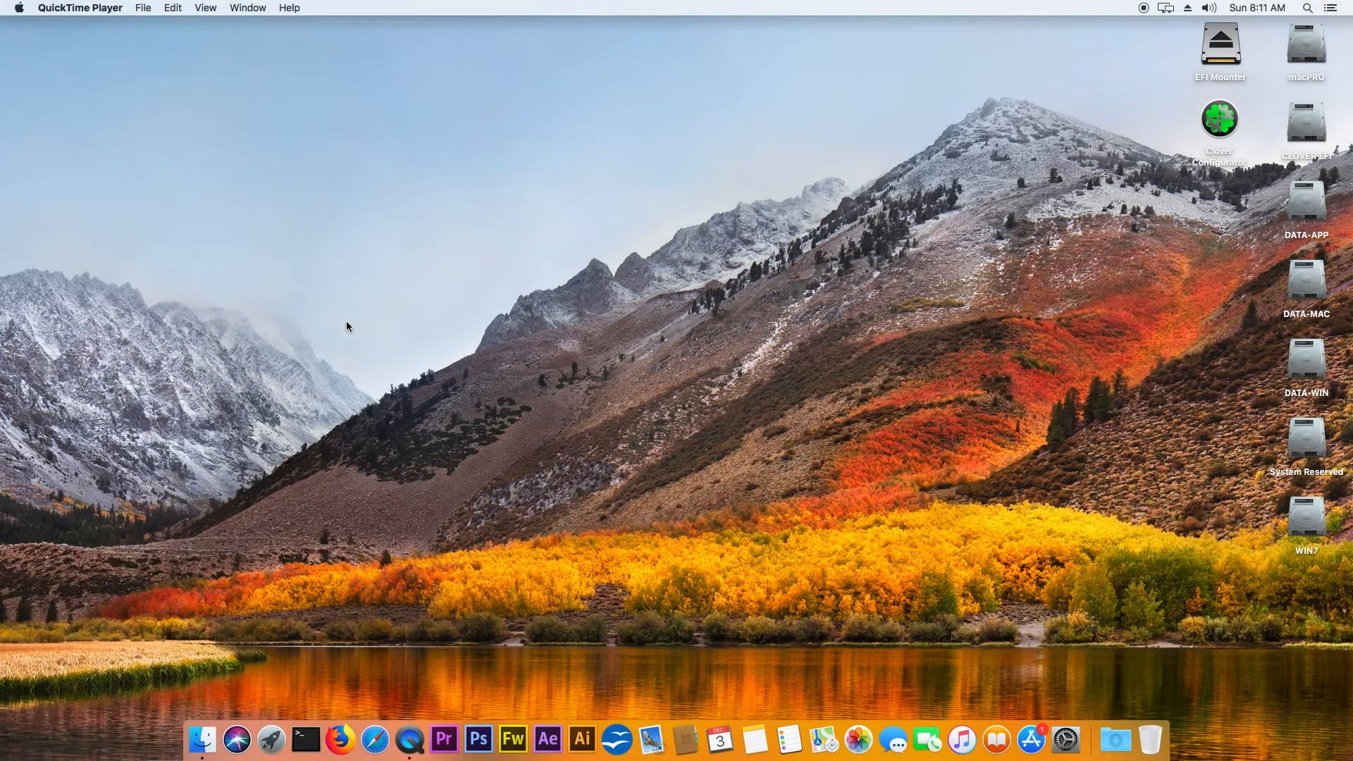
{"action": "mouse_move", "coordinate": [335, 320]}
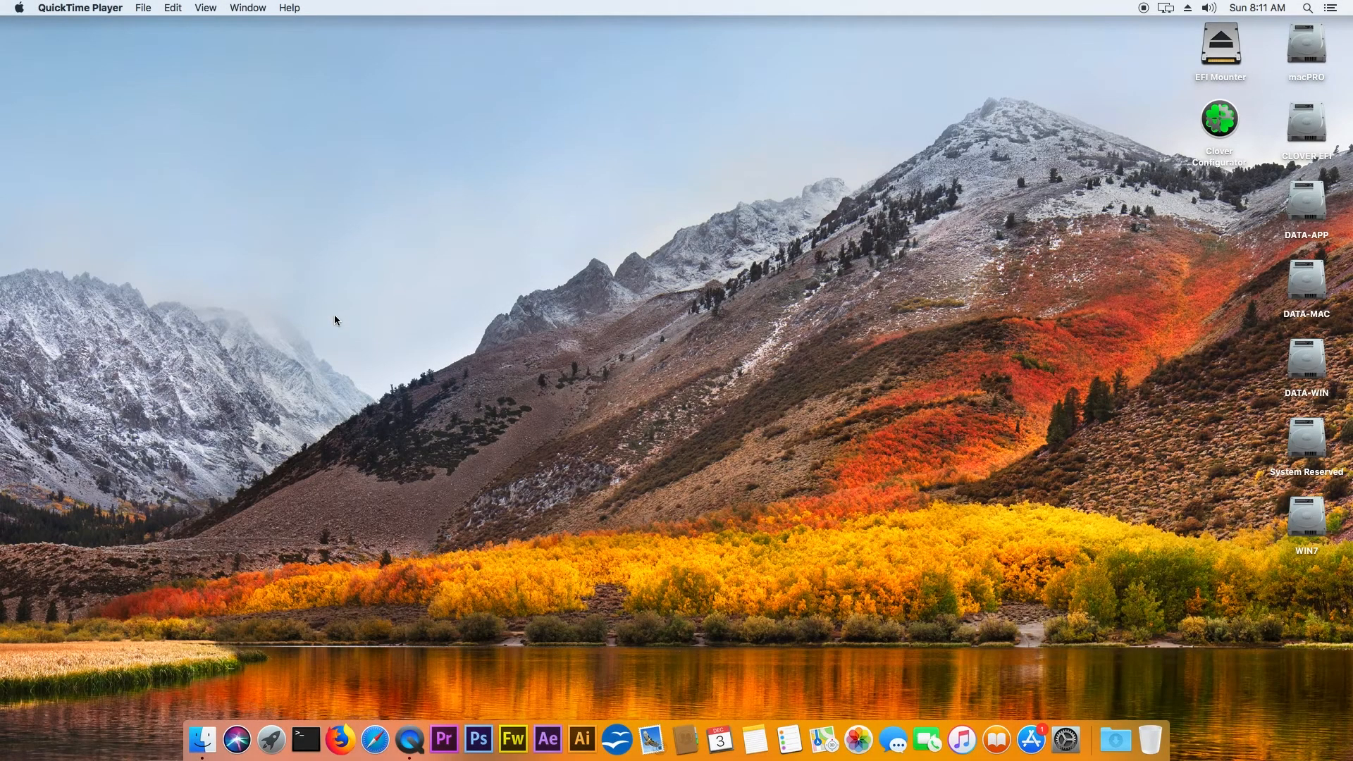
{"action": "mouse_move", "coordinate": [18, 7]}
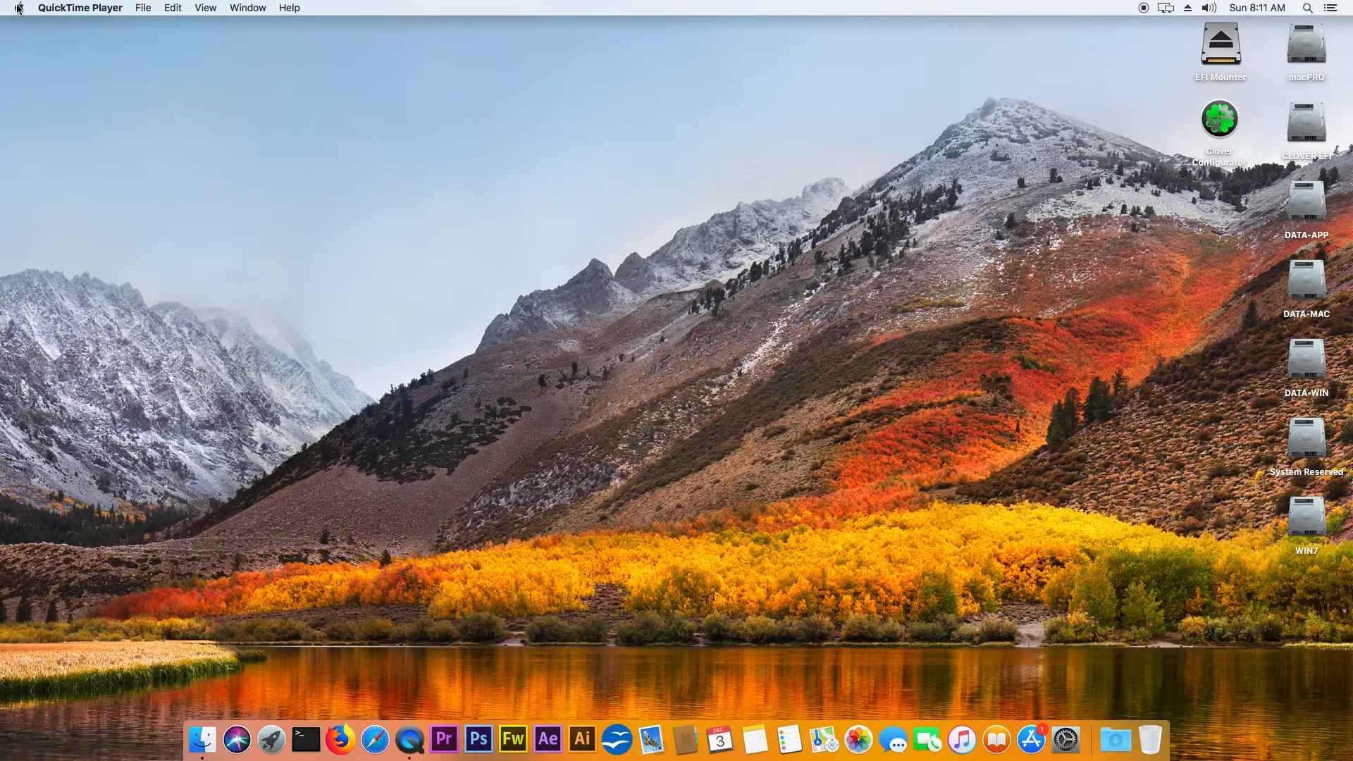
- Show About This Mac reporting Graphics AMD Radeon R9 290/390 4 GB on startup disk HSIERRA
{"action": "left_click", "coordinate": [17, 8]}
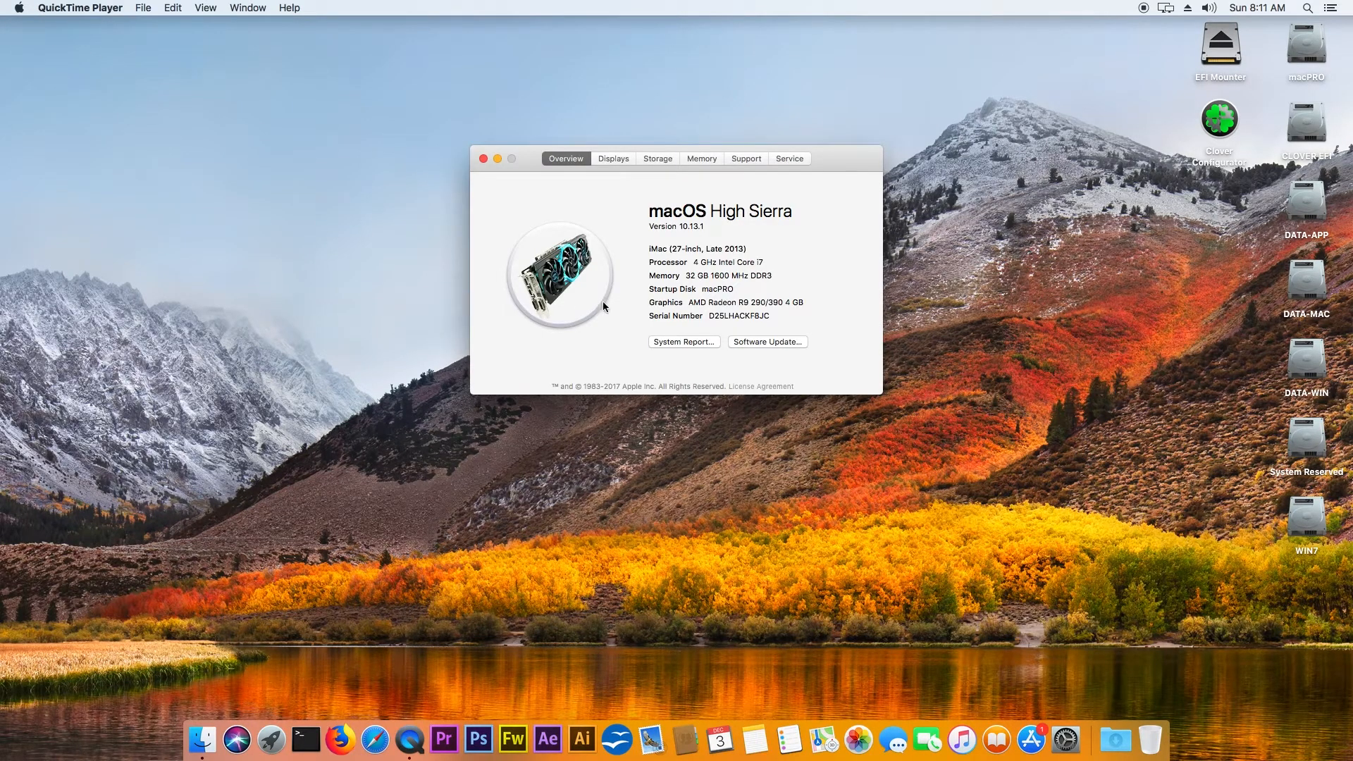
{"action": "mouse_move", "coordinate": [605, 313]}
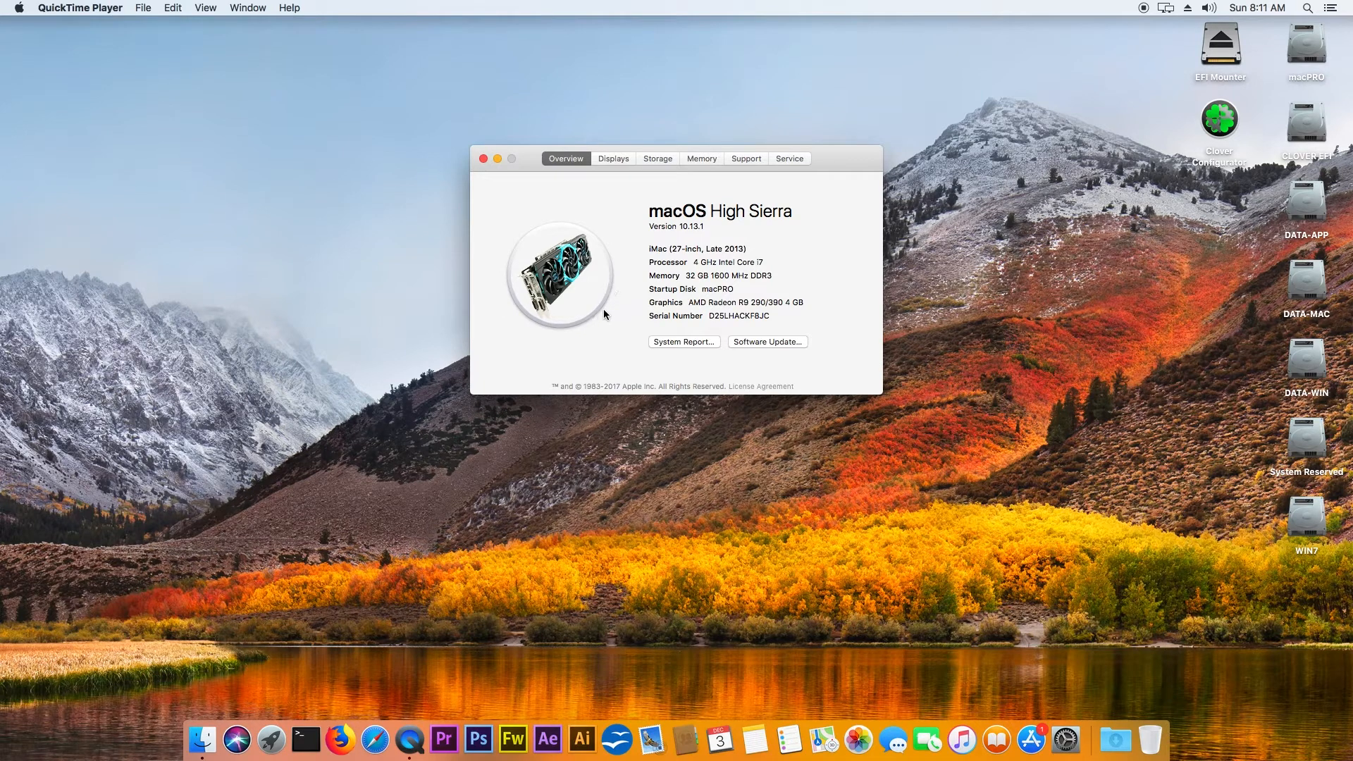
{"action": "mouse_move", "coordinate": [651, 313]}
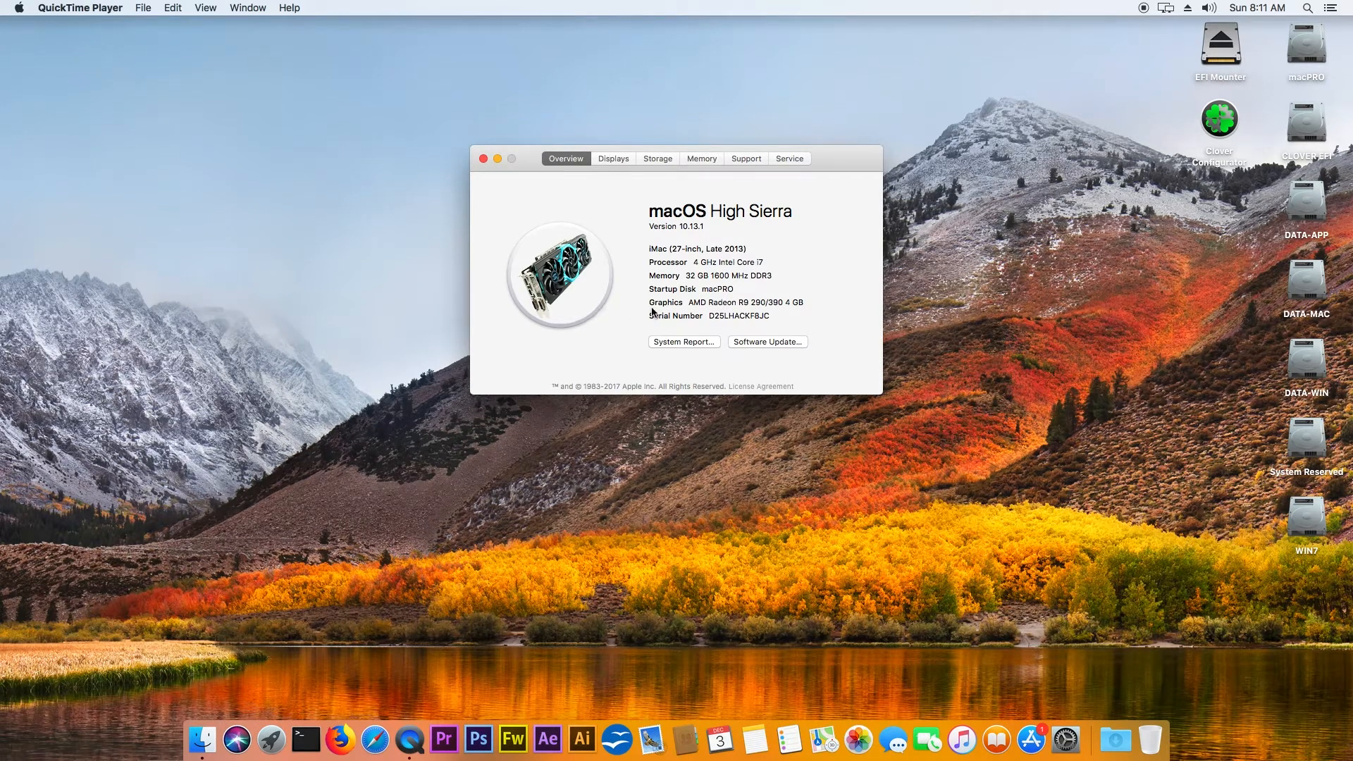
{"action": "mouse_move", "coordinate": [681, 303]}
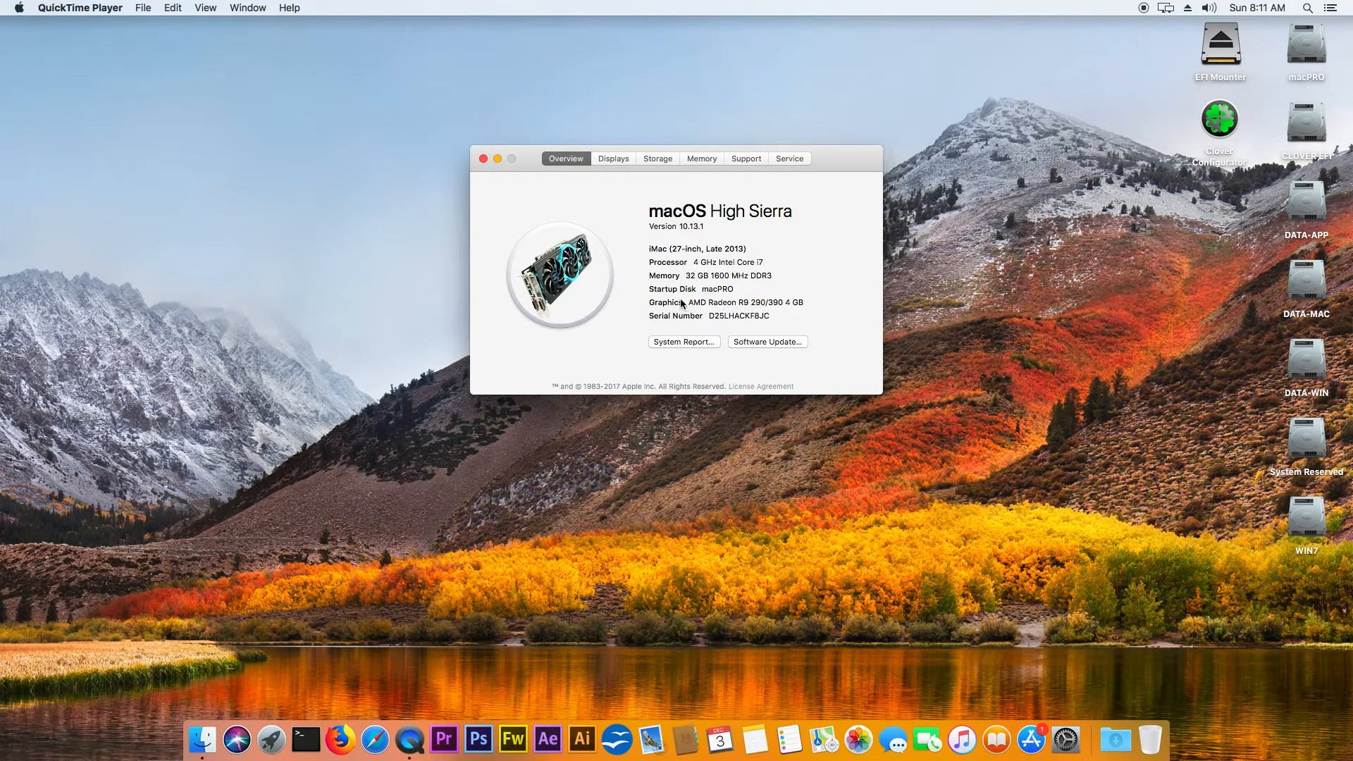
{"action": "double_click", "coordinate": [748, 301]}
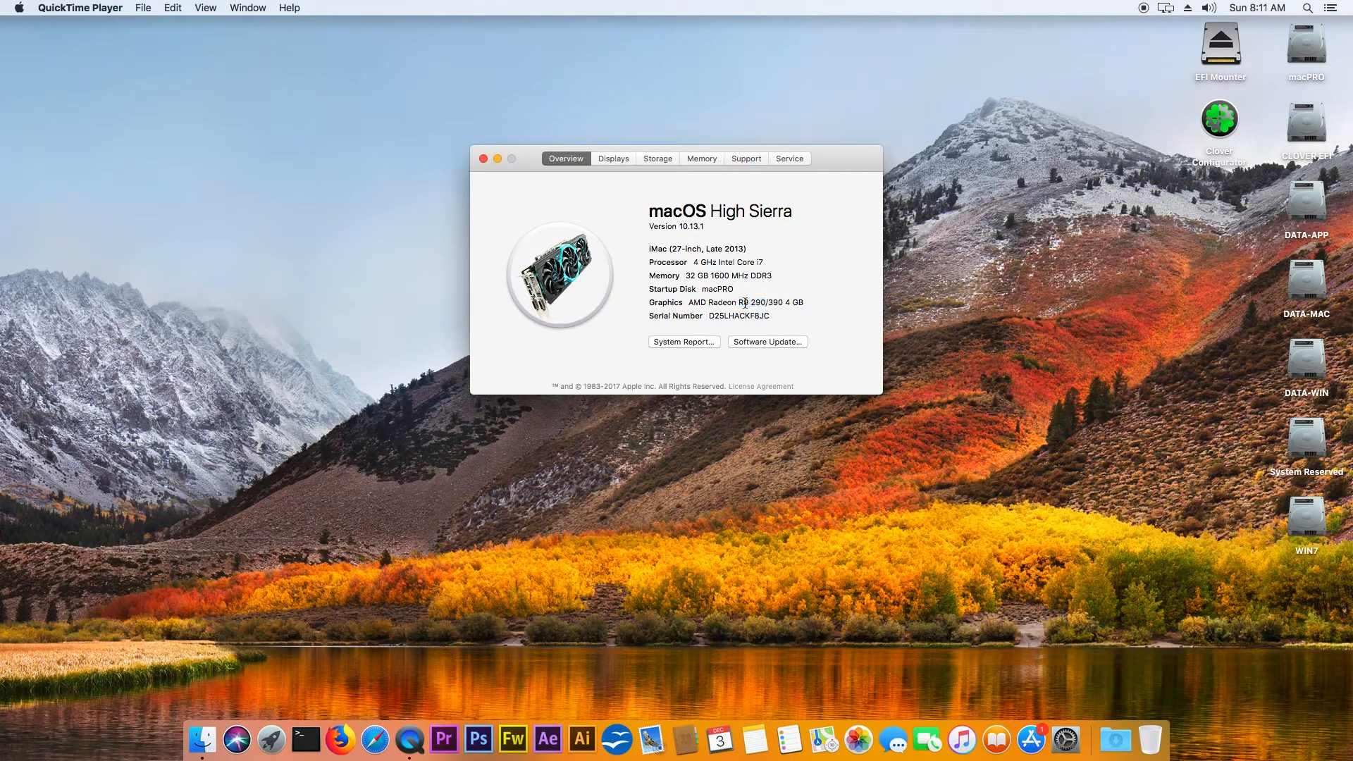
{"action": "mouse_move", "coordinate": [696, 241]}
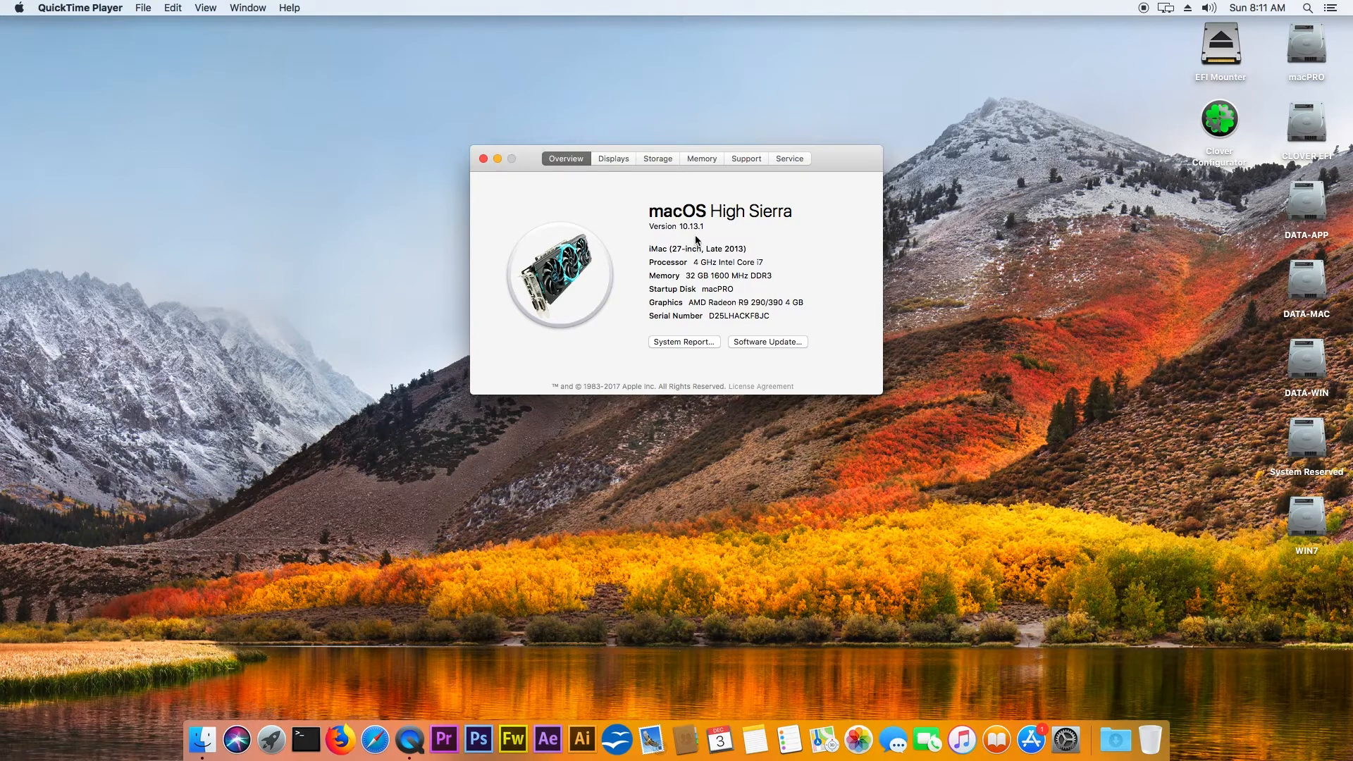
{"action": "left_click", "coordinate": [691, 225]}
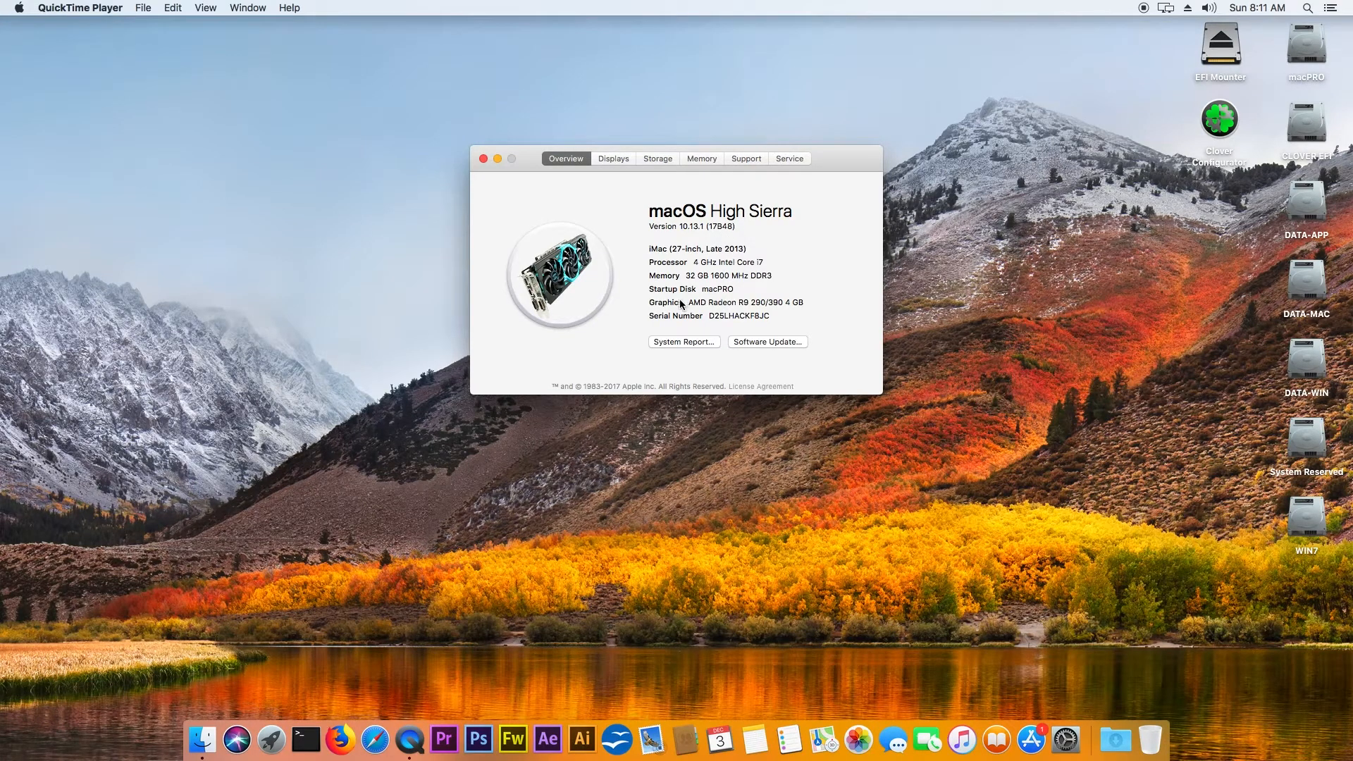
{"action": "mouse_move", "coordinate": [691, 312]}
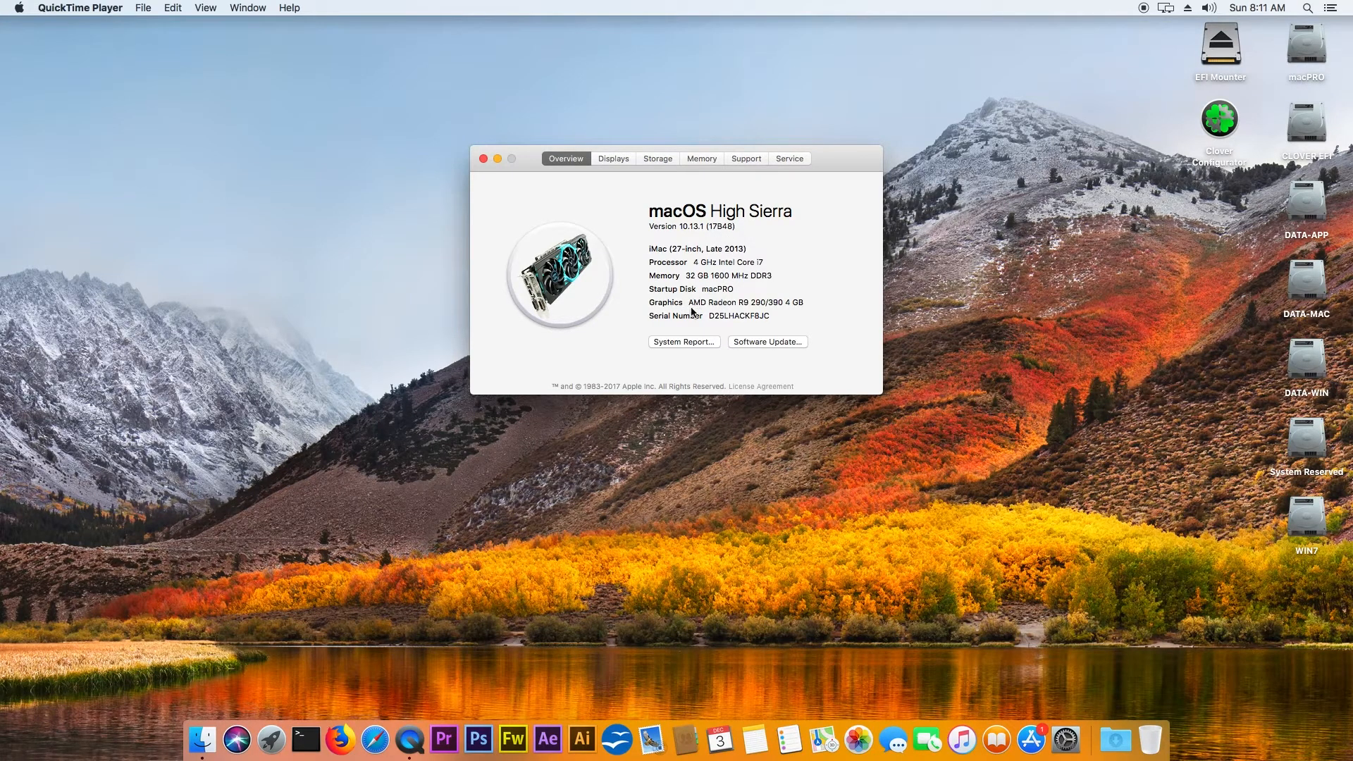
{"action": "double_click", "coordinate": [716, 302]}
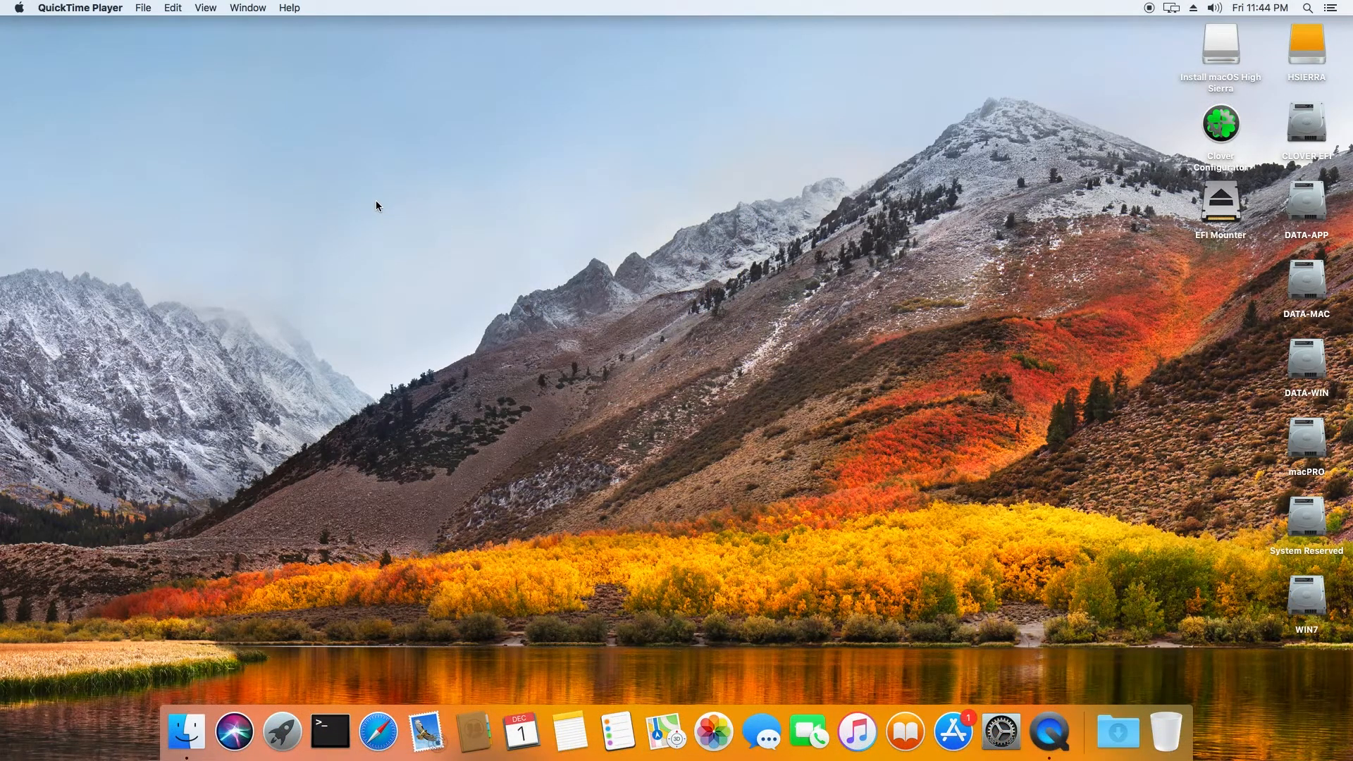
{"action": "mouse_move", "coordinate": [372, 196]}
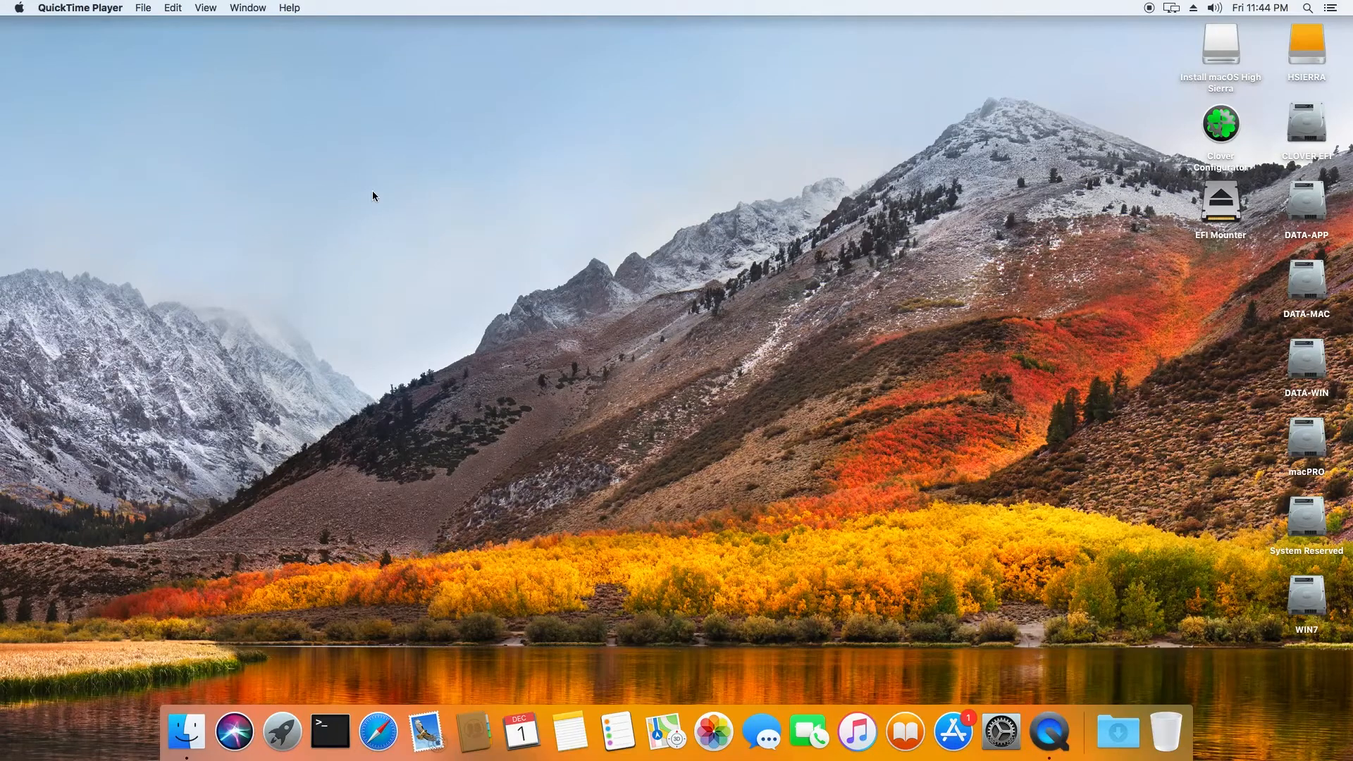
{"action": "left_click", "coordinate": [17, 8]}
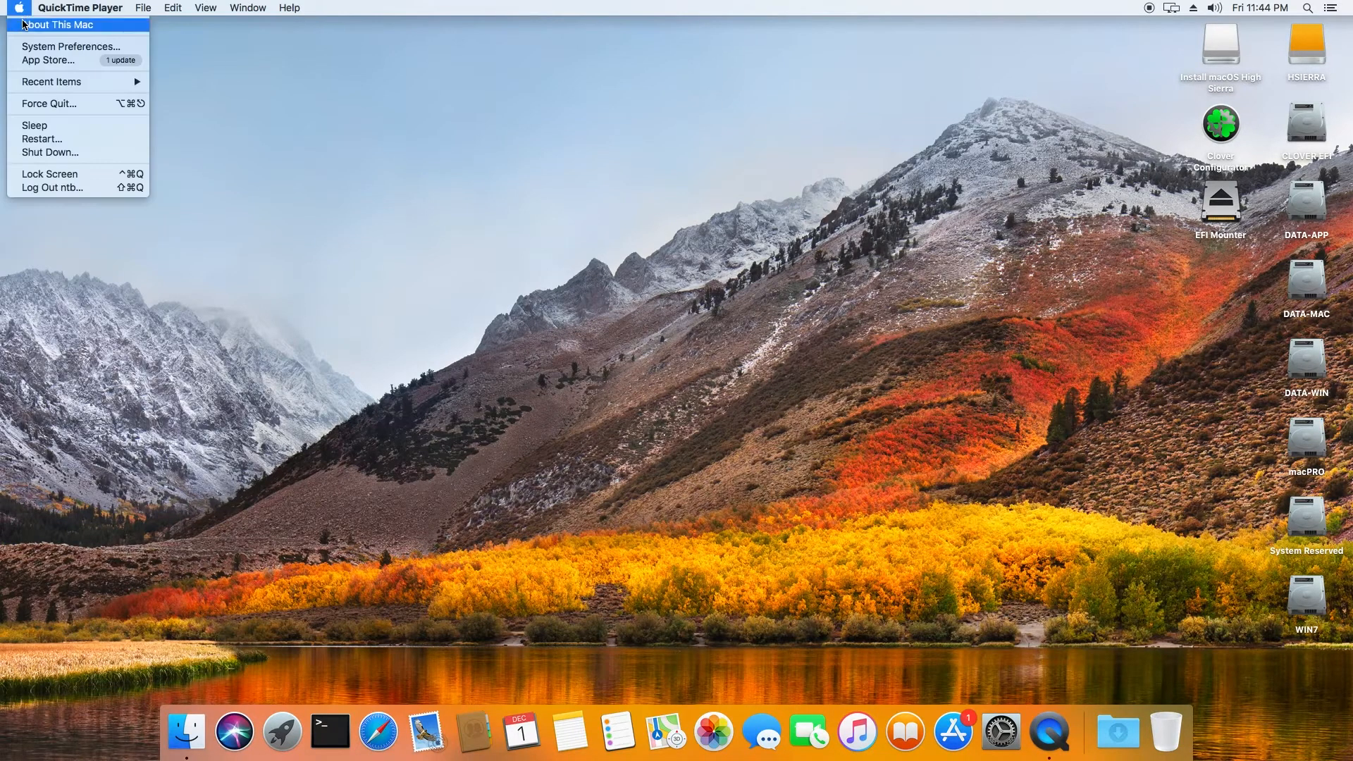
{"action": "left_click", "coordinate": [56, 24]}
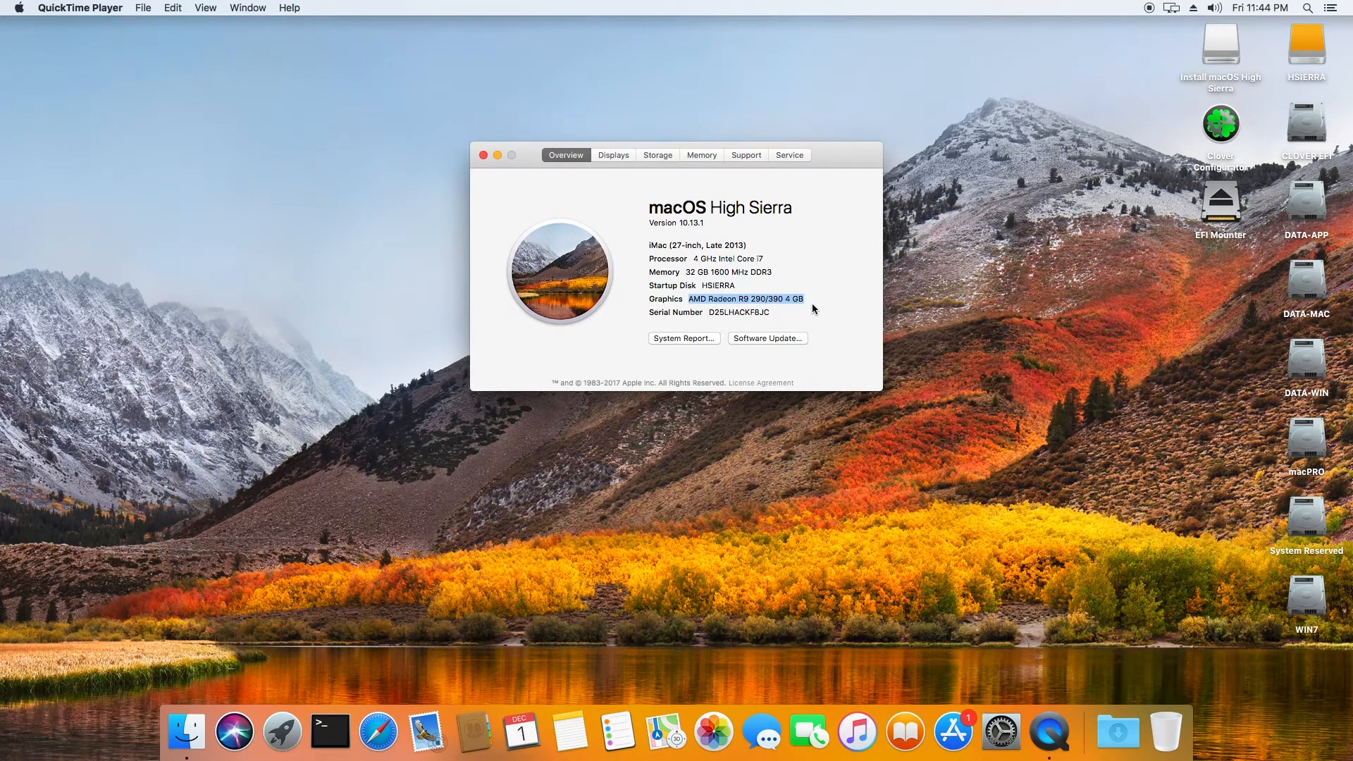
{"action": "mouse_move", "coordinate": [751, 308]}
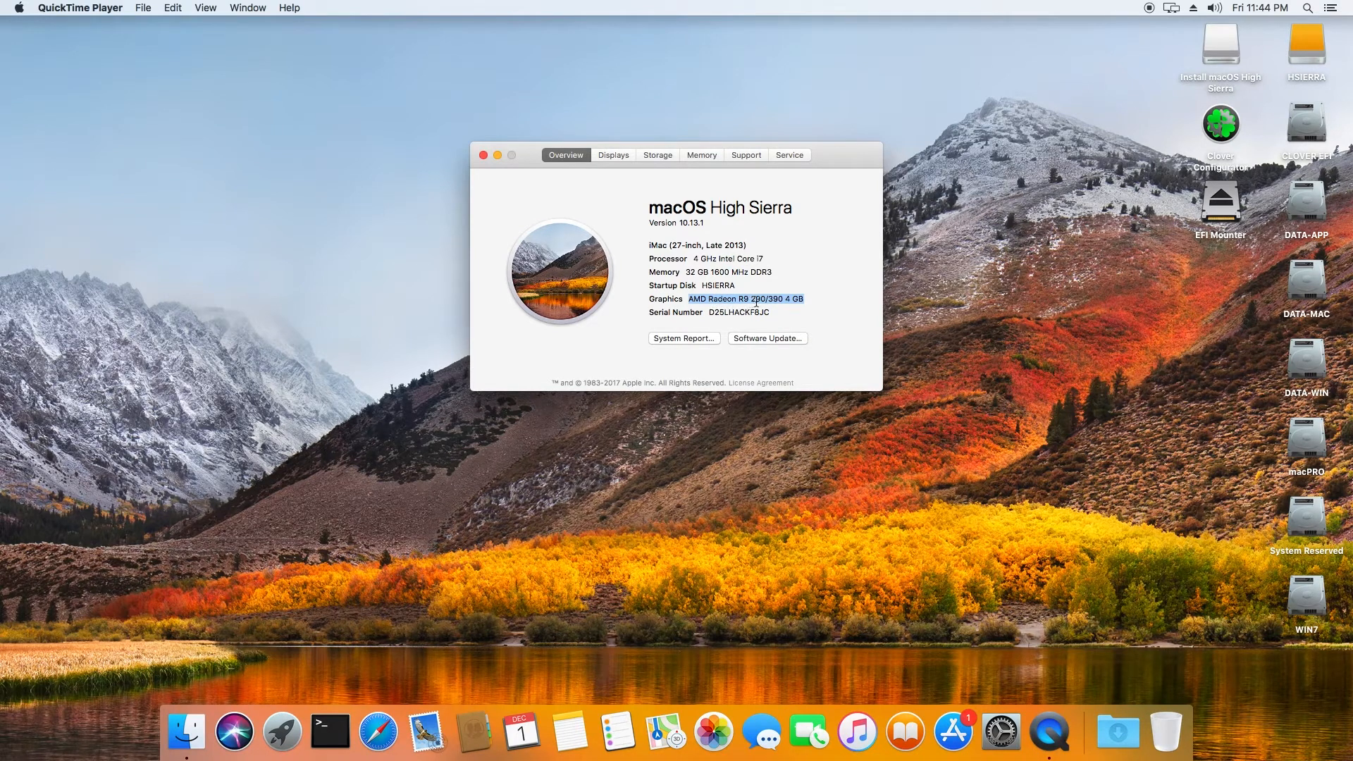
{"action": "mouse_move", "coordinate": [782, 321]}
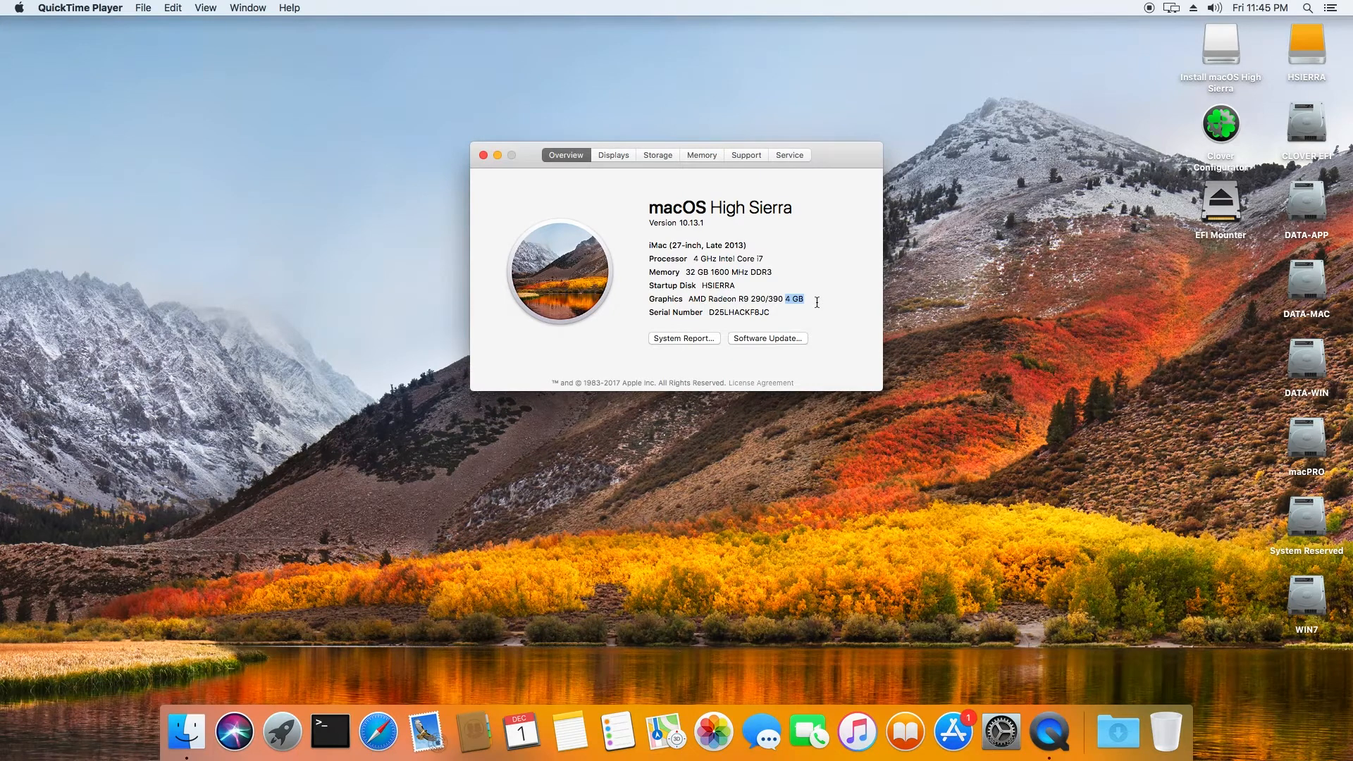
{"action": "mouse_move", "coordinate": [482, 156]}
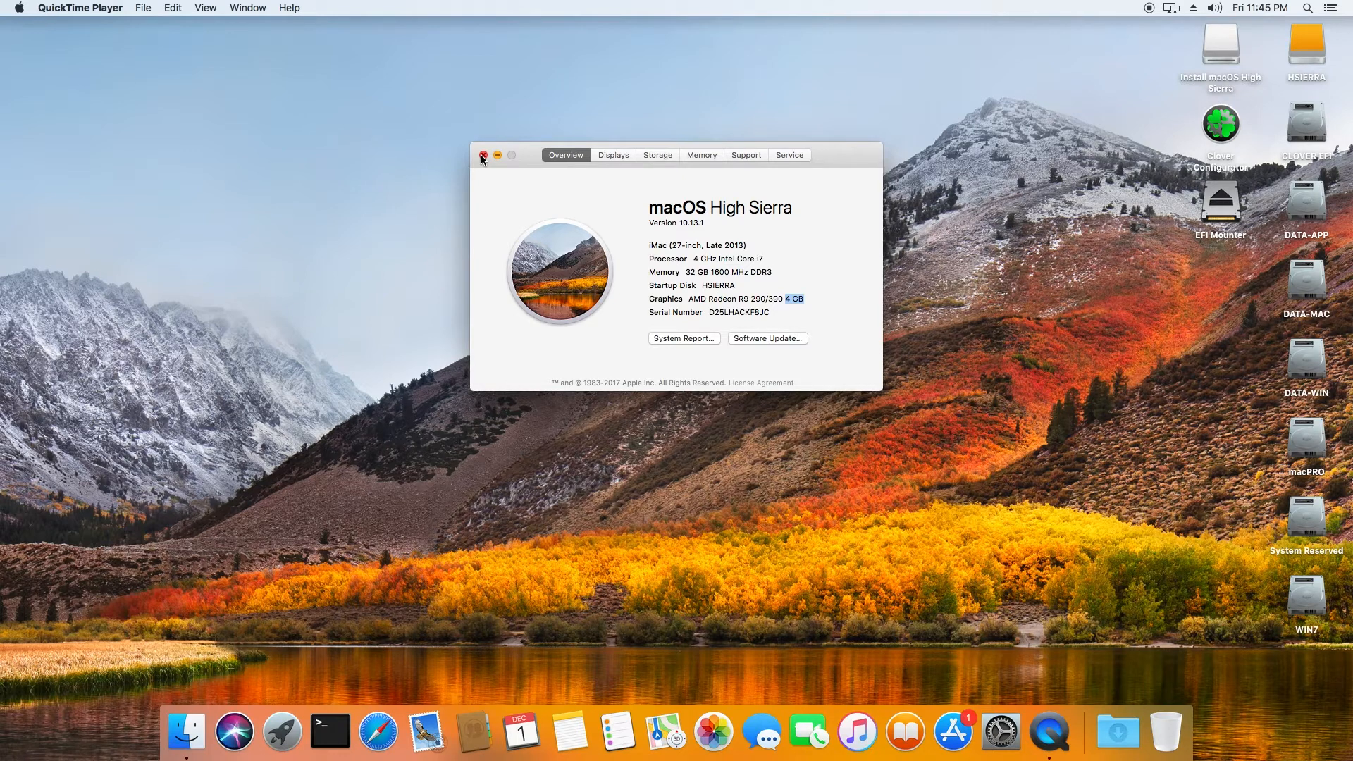
- Close the overview, leaving a BACKUP CONFIG PLST folder on the desktop, and use the Apple menu
{"action": "left_click", "coordinate": [483, 155]}
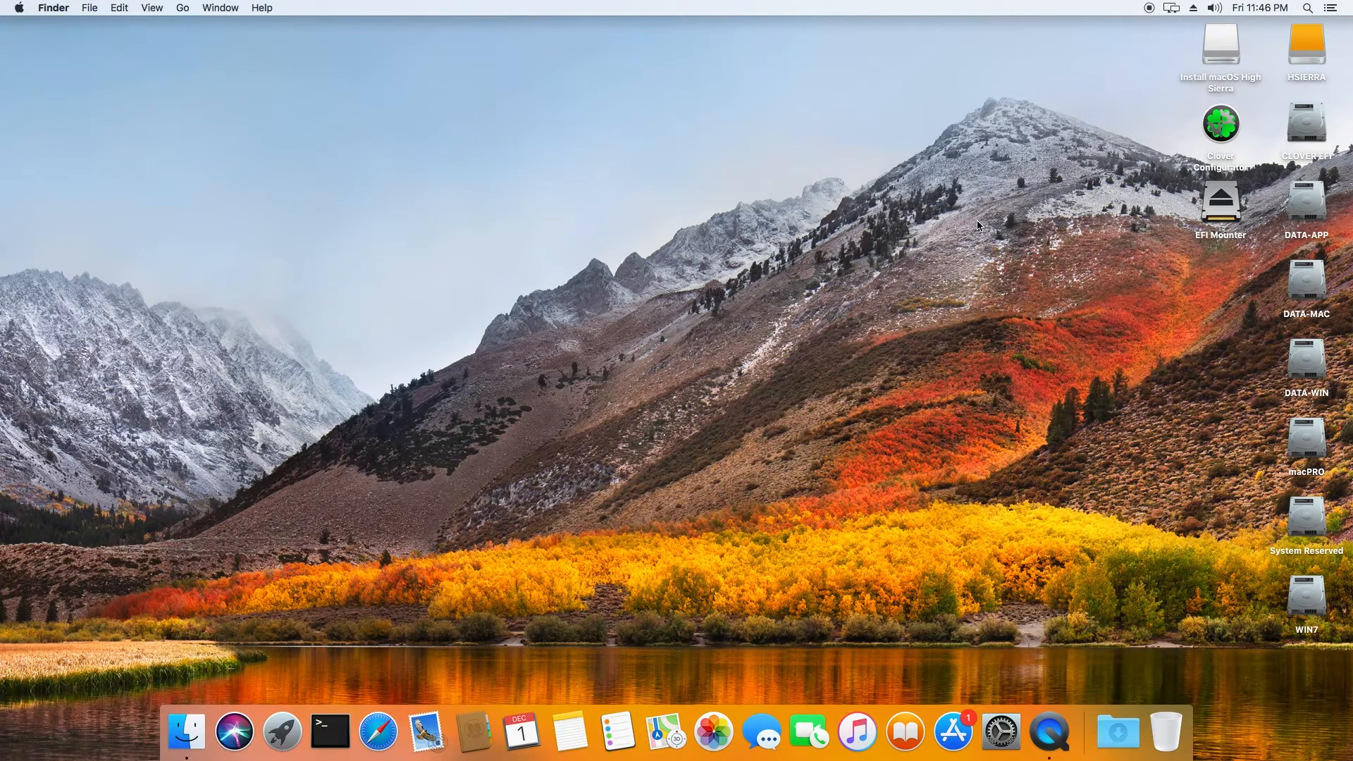
{"action": "mouse_move", "coordinate": [1208, 221]}
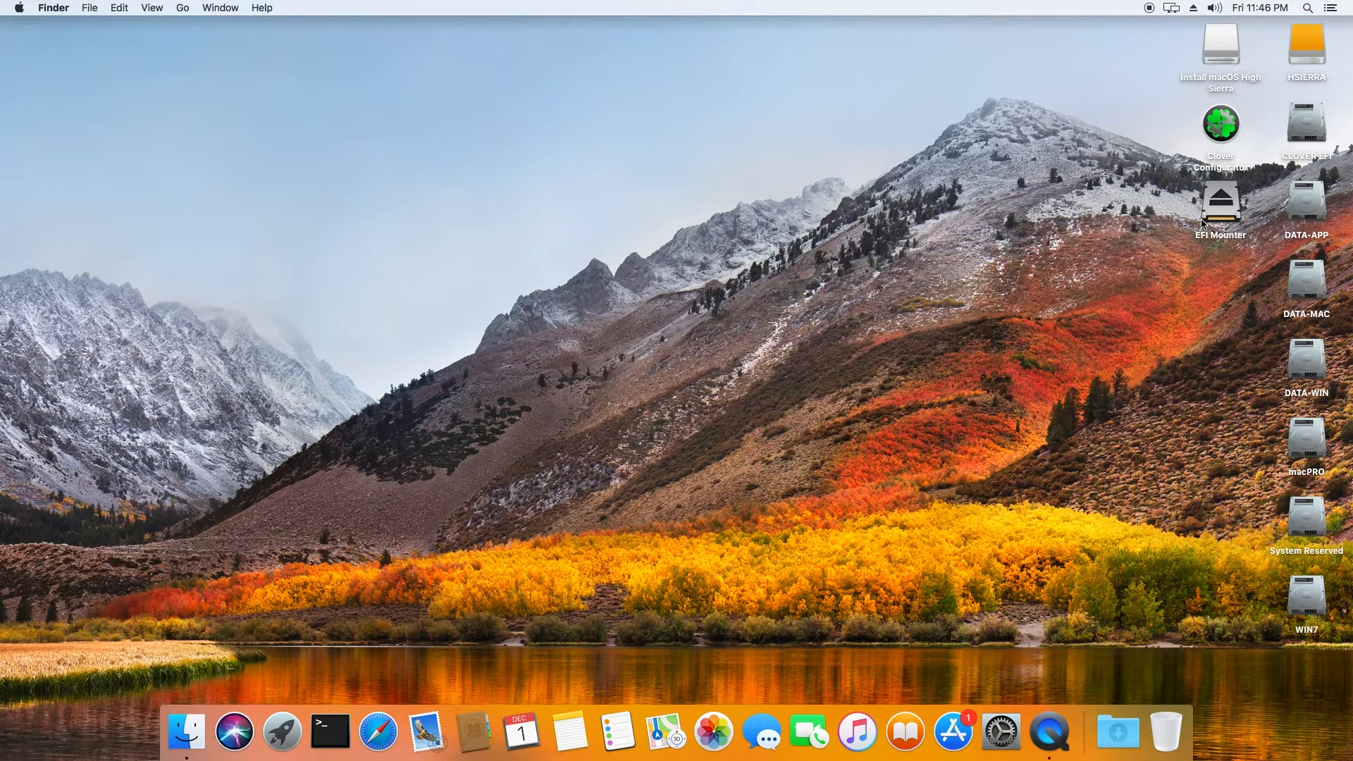
{"action": "left_click", "coordinate": [19, 9]}
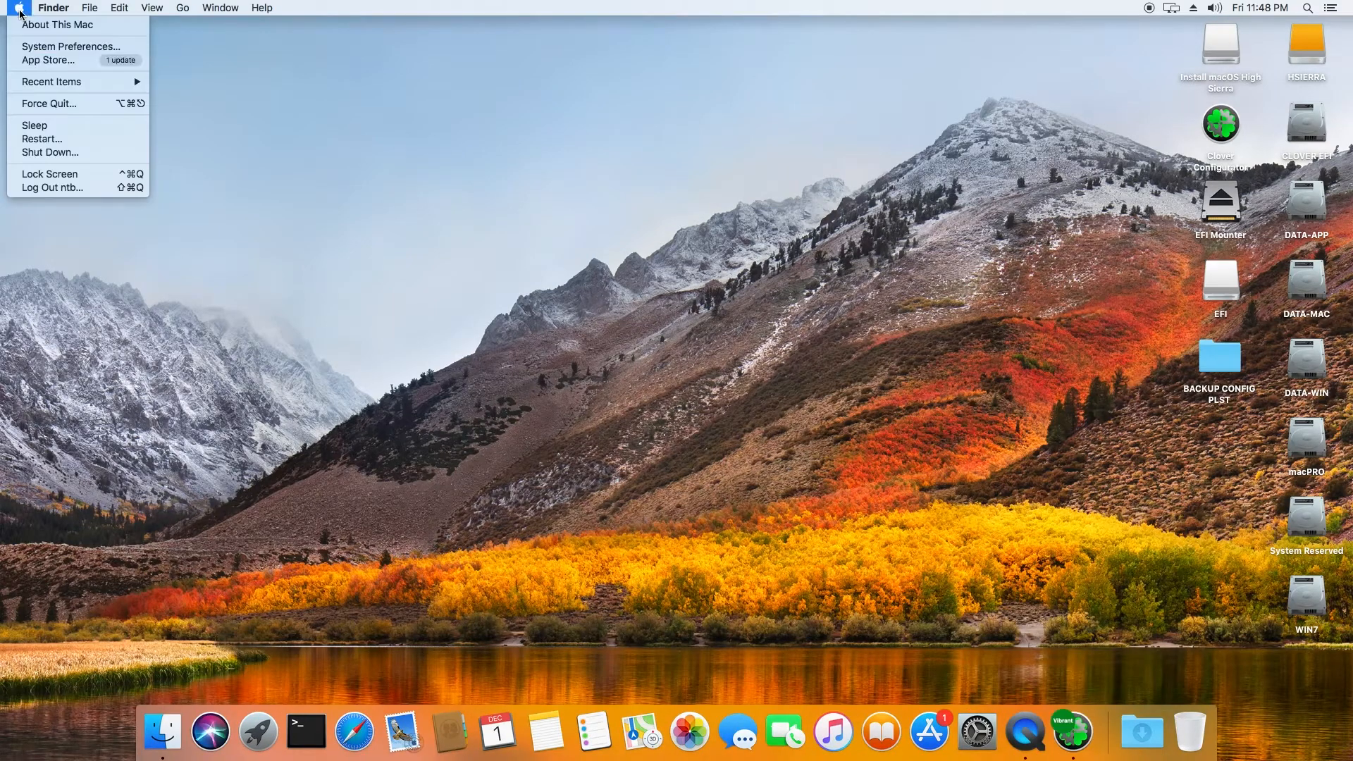
{"action": "left_click", "coordinate": [42, 139]}
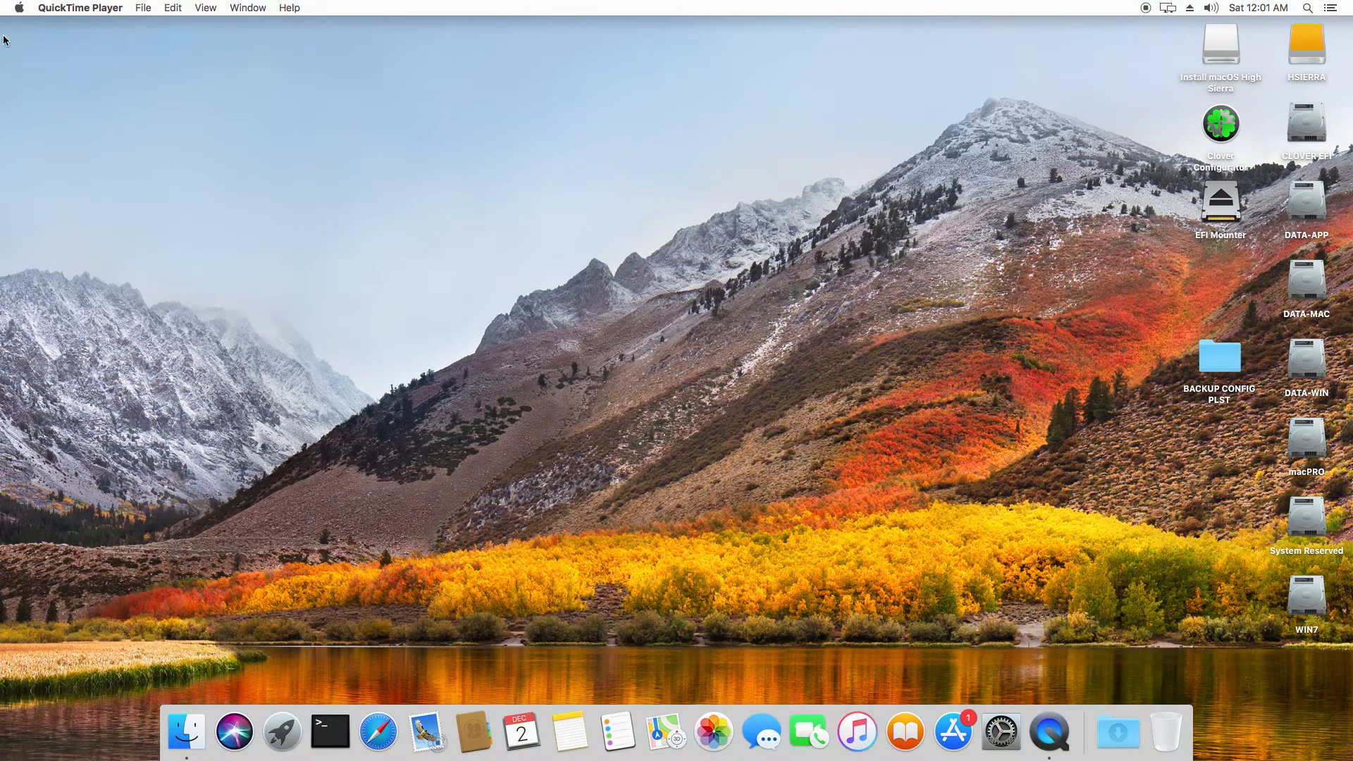
{"action": "left_click", "coordinate": [17, 8]}
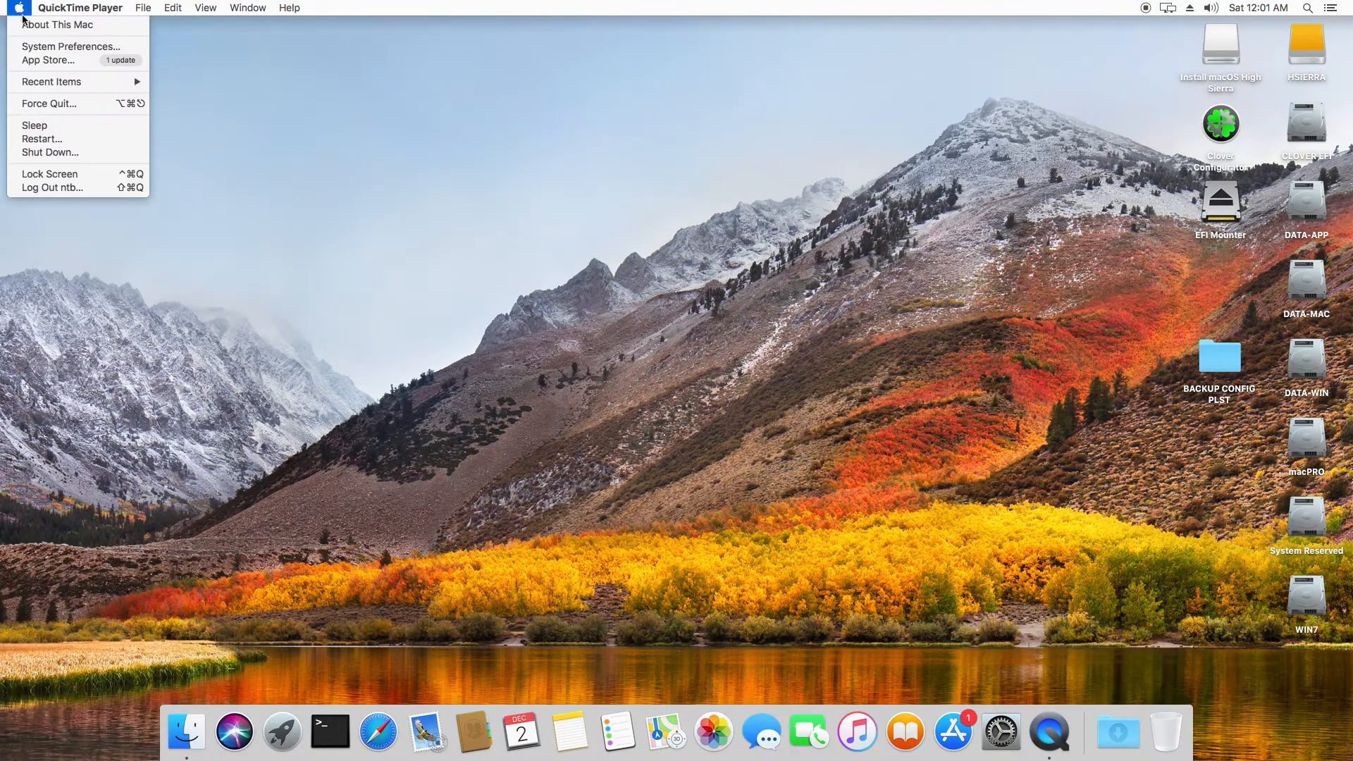
{"action": "left_click", "coordinate": [179, 76]}
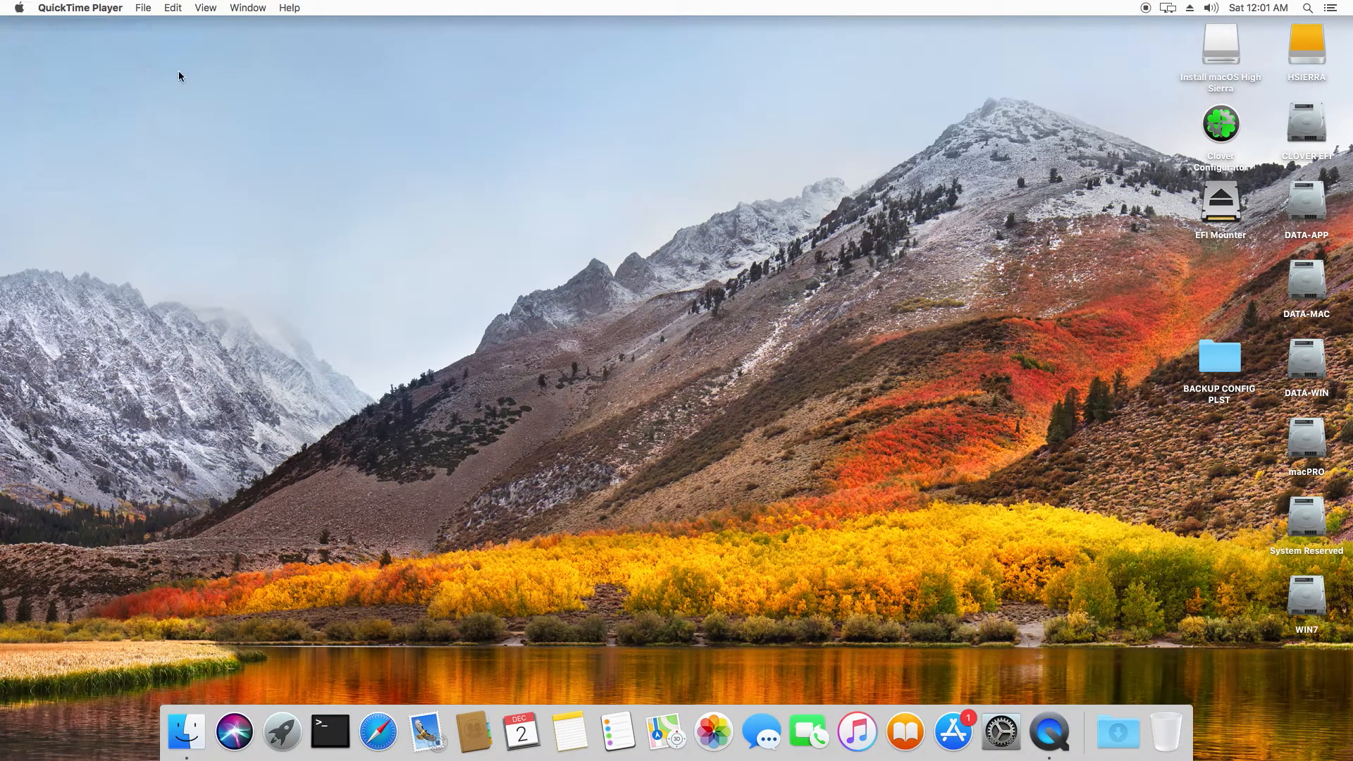
- Reopen About This Mac, now showing Graphics as Display 7 MB on High Sierra 10.13.1
{"action": "left_click", "coordinate": [17, 9]}
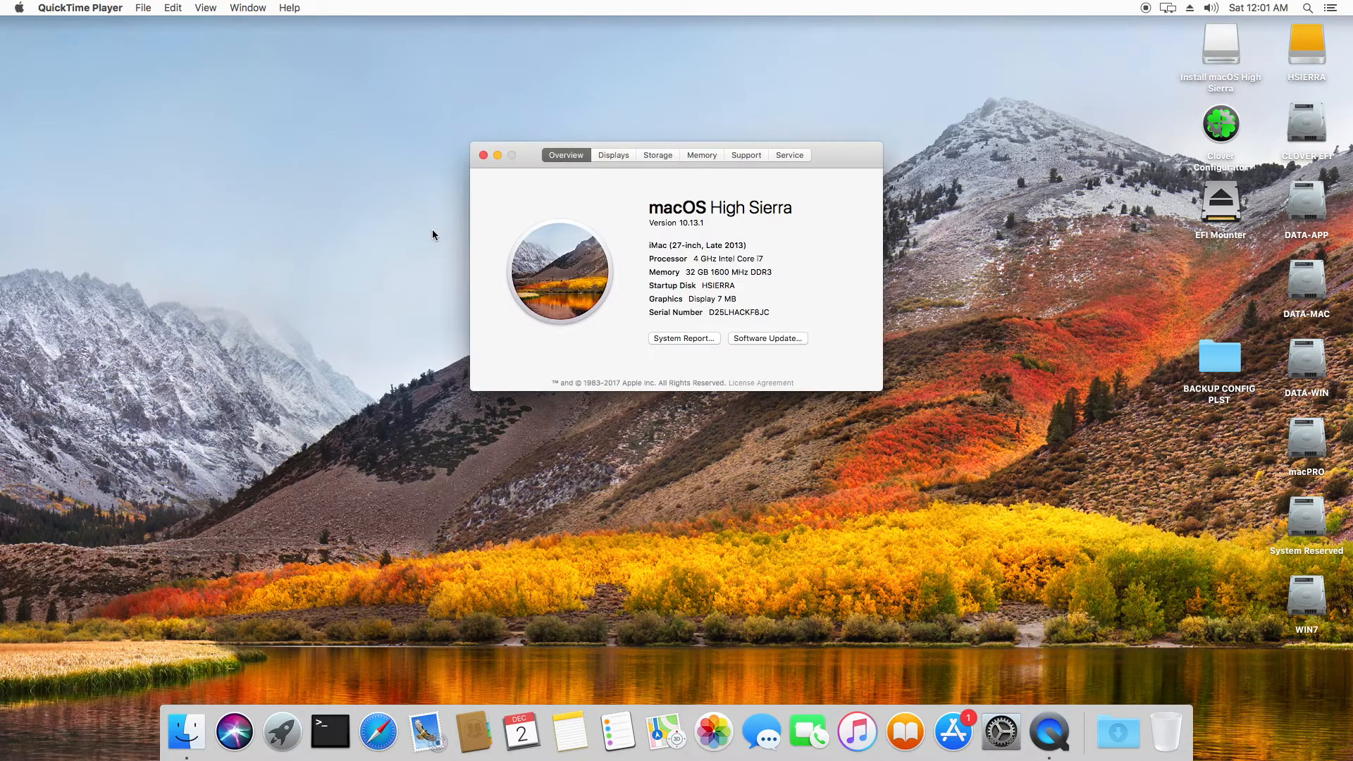
{"action": "mouse_move", "coordinate": [725, 295]}
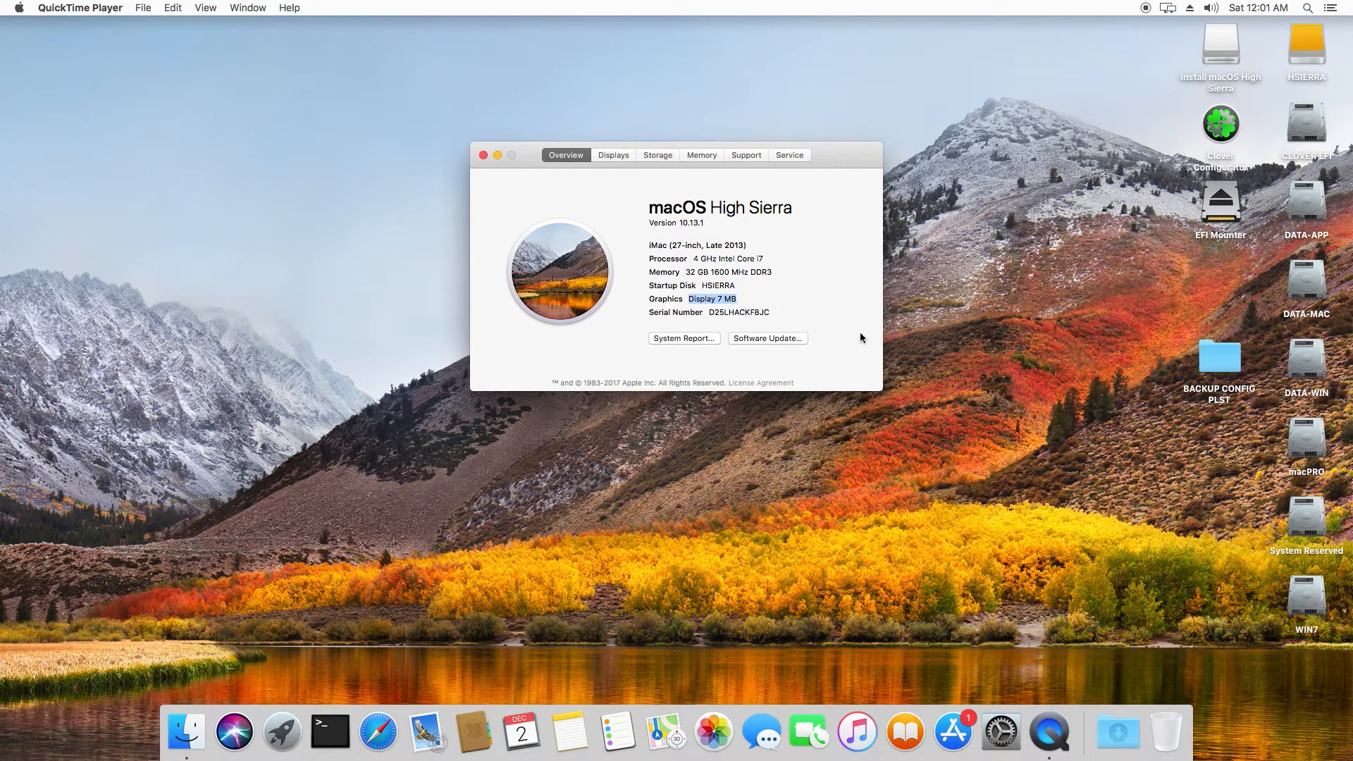
{"action": "mouse_move", "coordinate": [947, 355]}
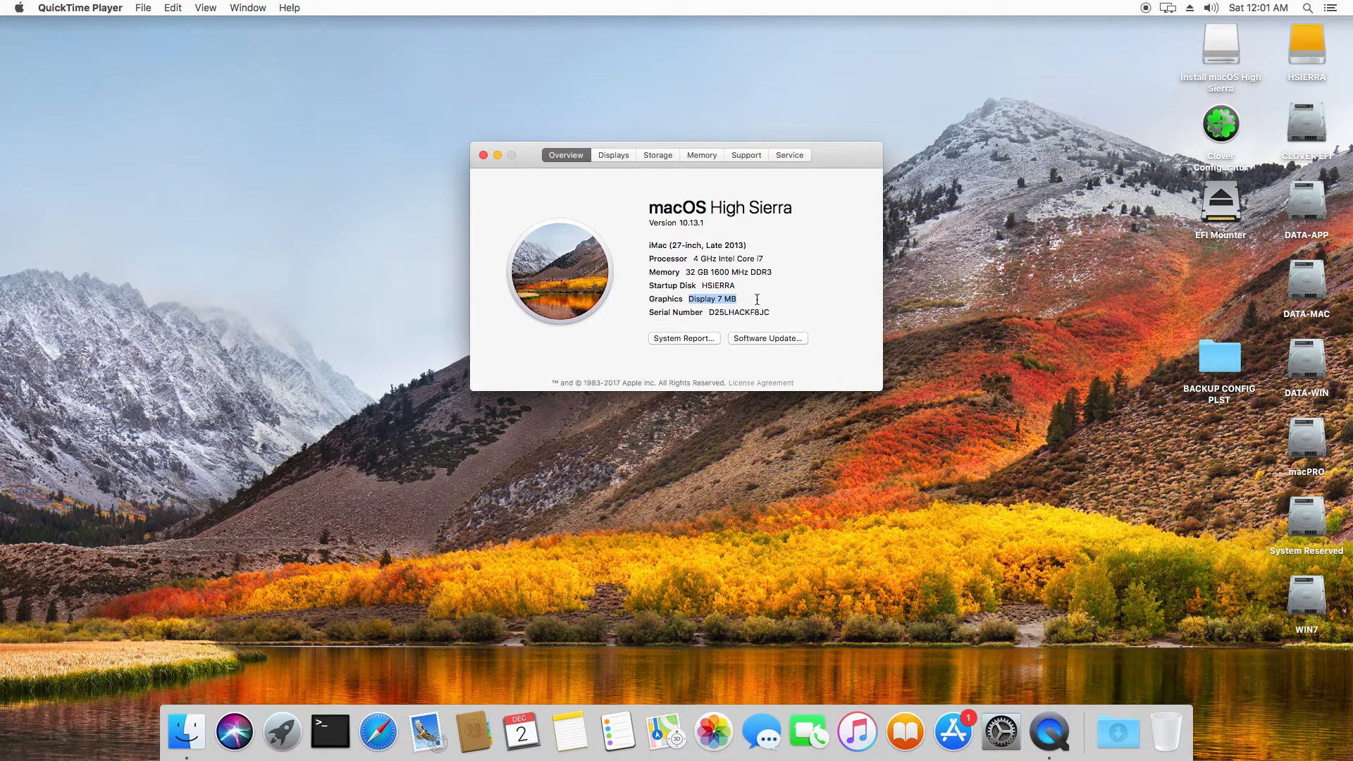
{"action": "mouse_move", "coordinate": [616, 241]}
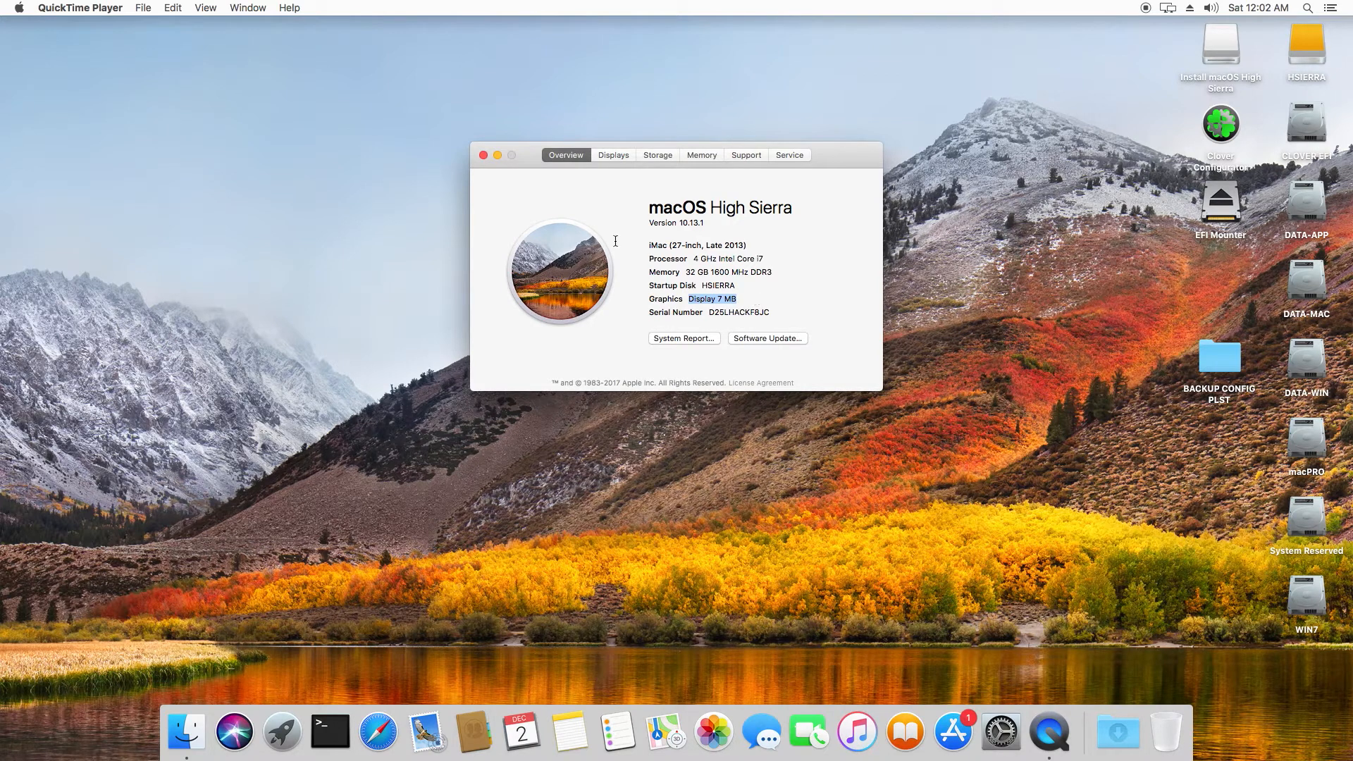
{"action": "mouse_move", "coordinate": [593, 197]}
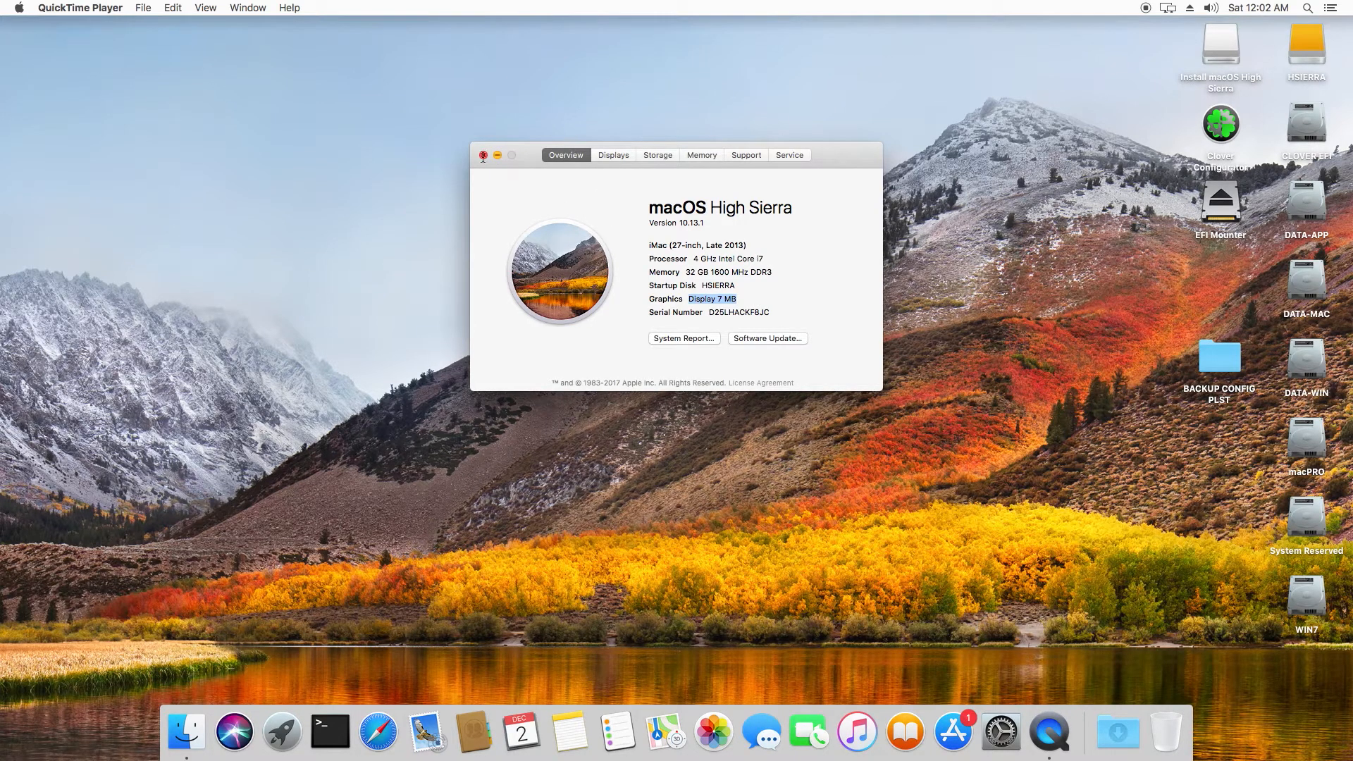
- Close the overview and launch EFI Mounter from the desktop
{"action": "left_click", "coordinate": [483, 155]}
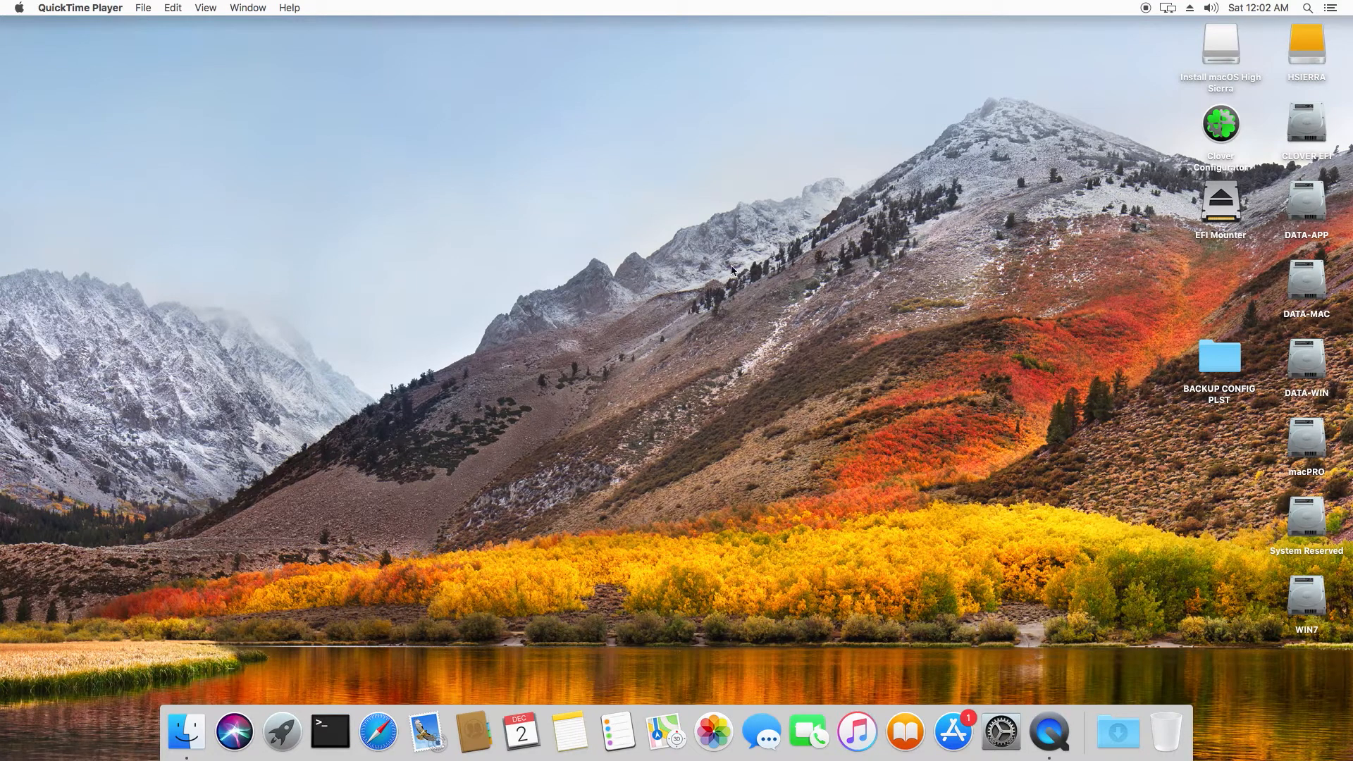
{"action": "mouse_move", "coordinate": [1166, 362]}
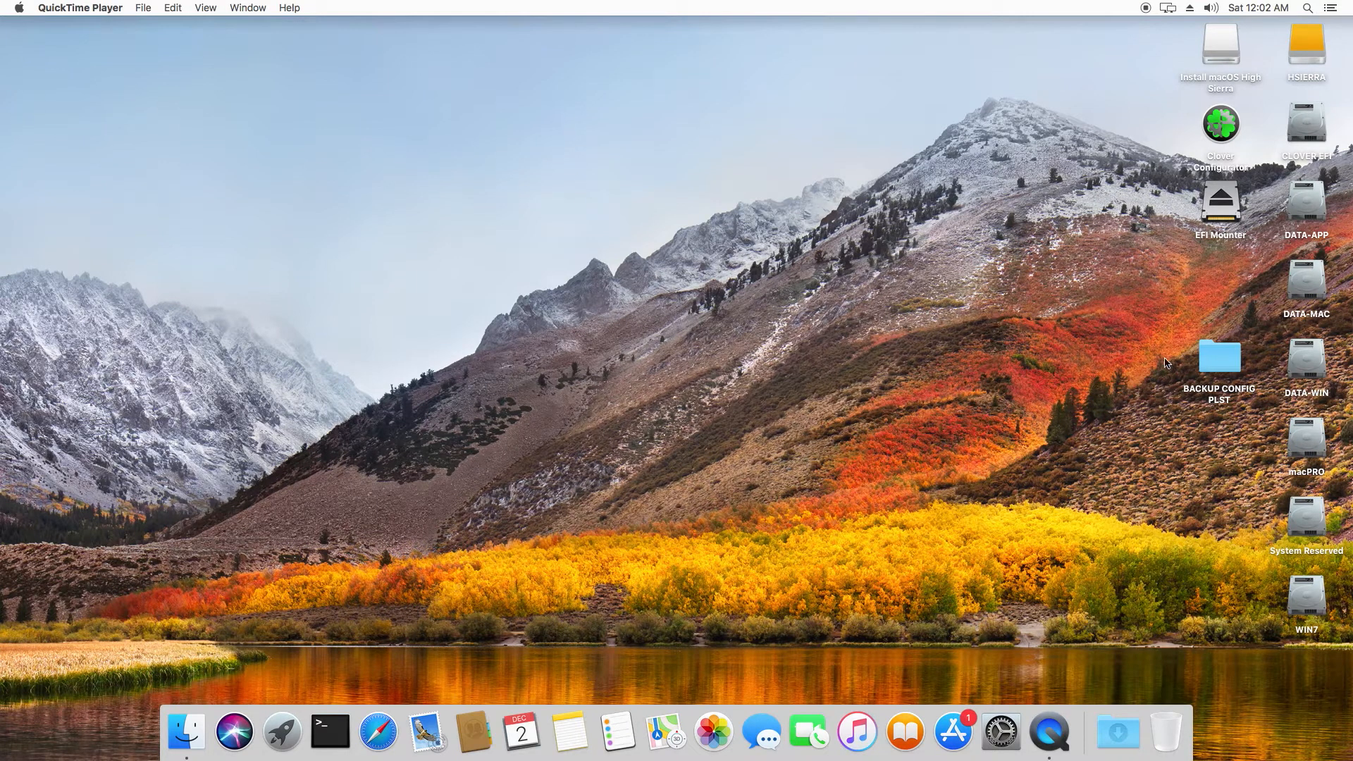
{"action": "left_click", "coordinate": [1218, 355]}
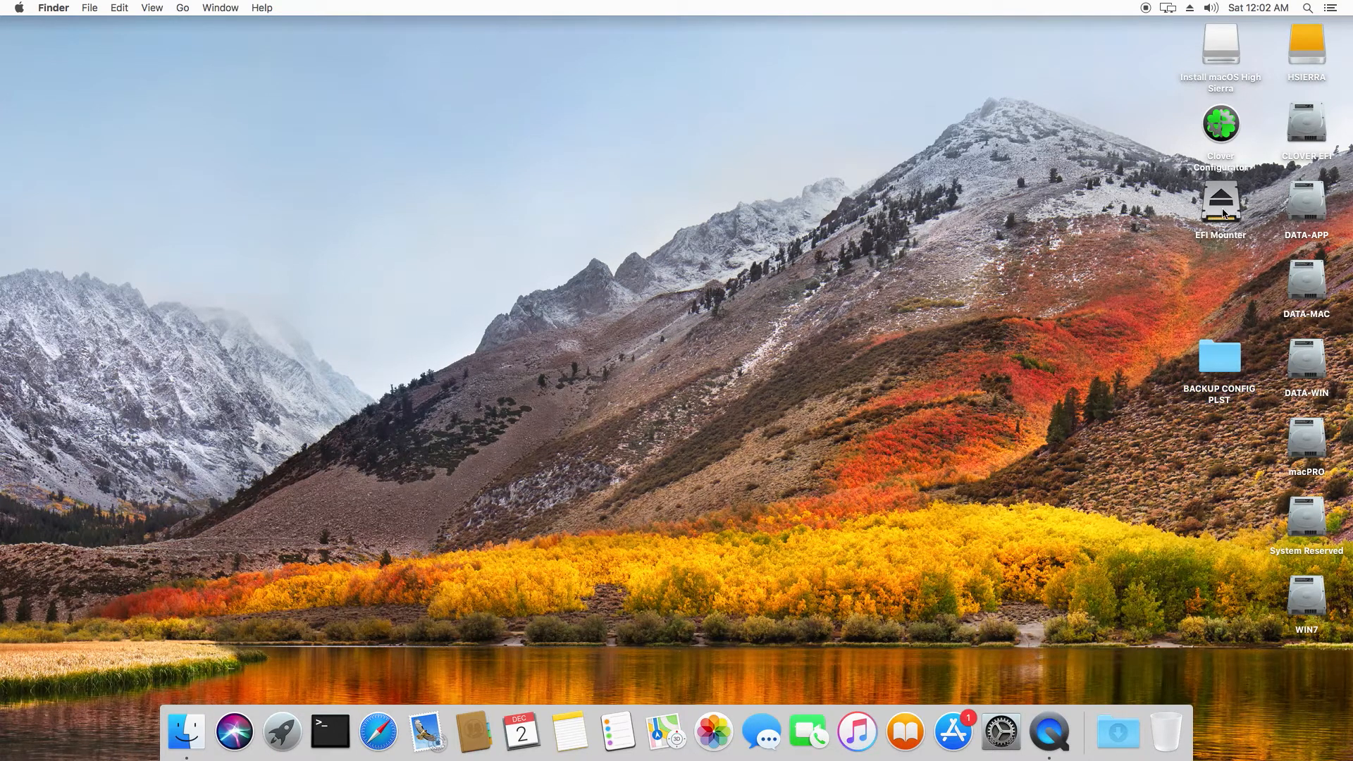
{"action": "left_click", "coordinate": [1220, 203]}
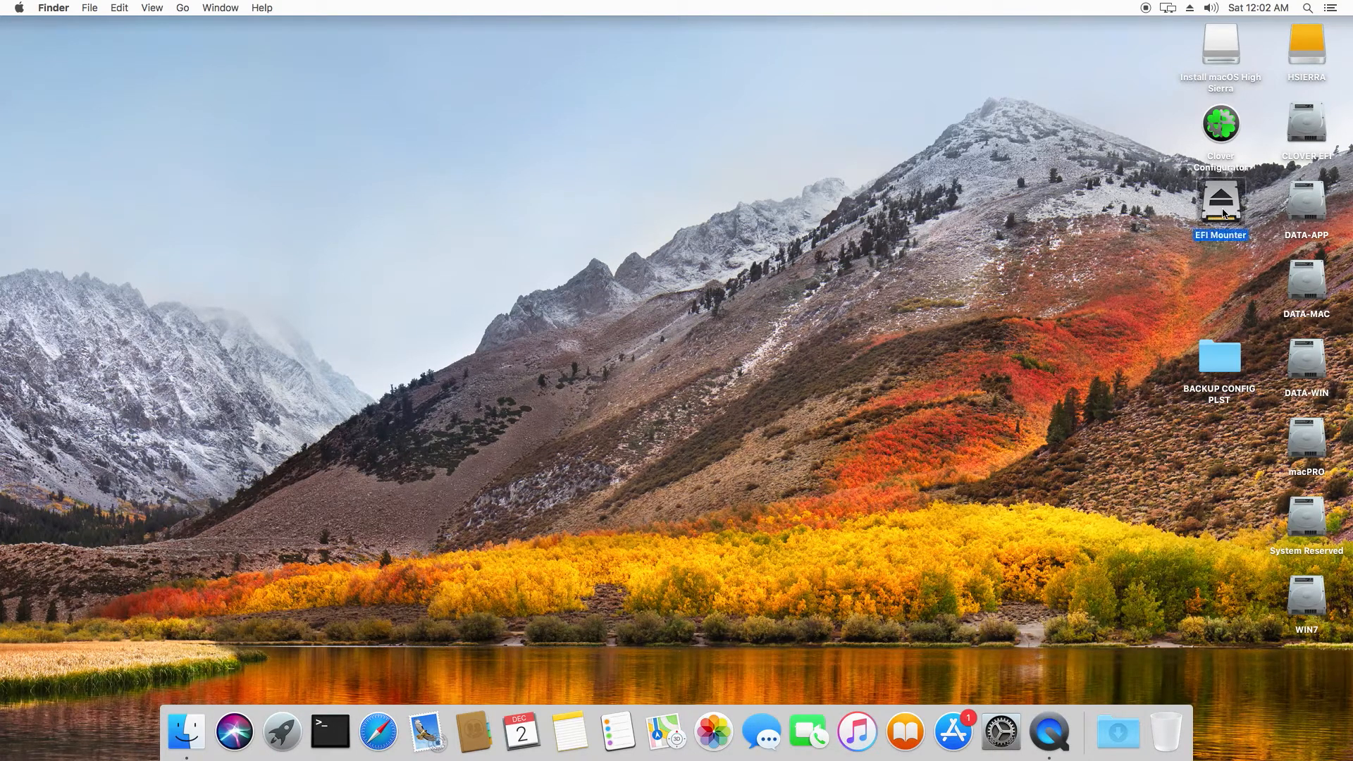
{"action": "double_click", "coordinate": [1220, 202]}
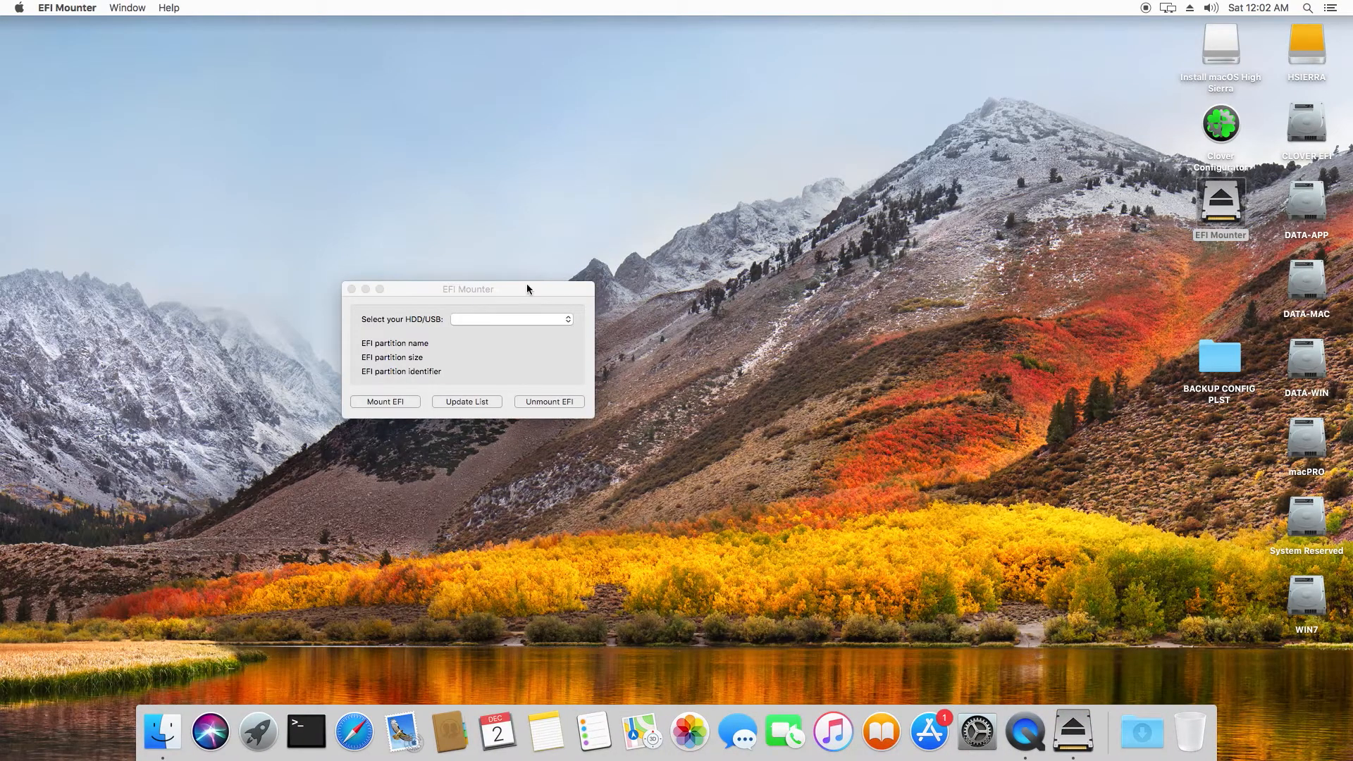
- Mount the EFI partition (disk10s1) of USB : USB DISK, then quit EFI Mounter
{"action": "left_click", "coordinate": [510, 320]}
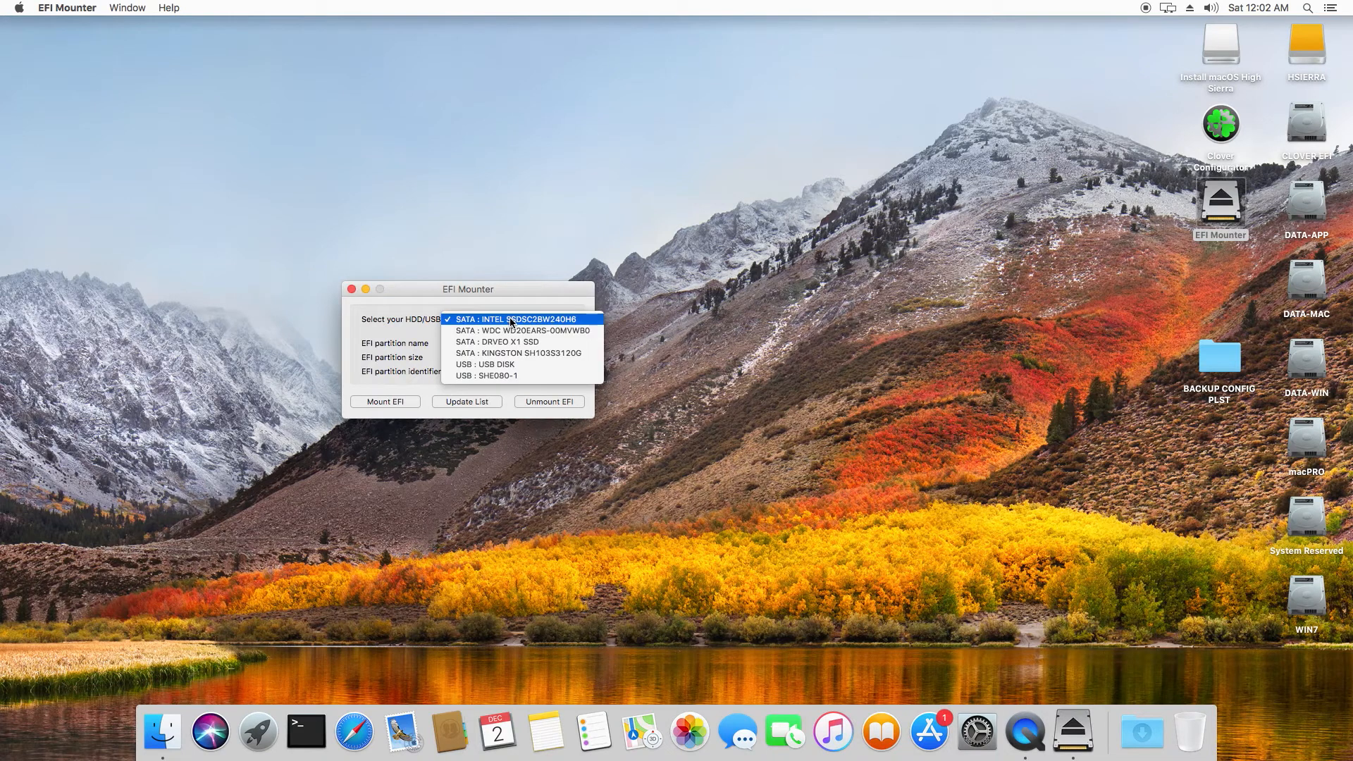
{"action": "mouse_move", "coordinate": [486, 364]}
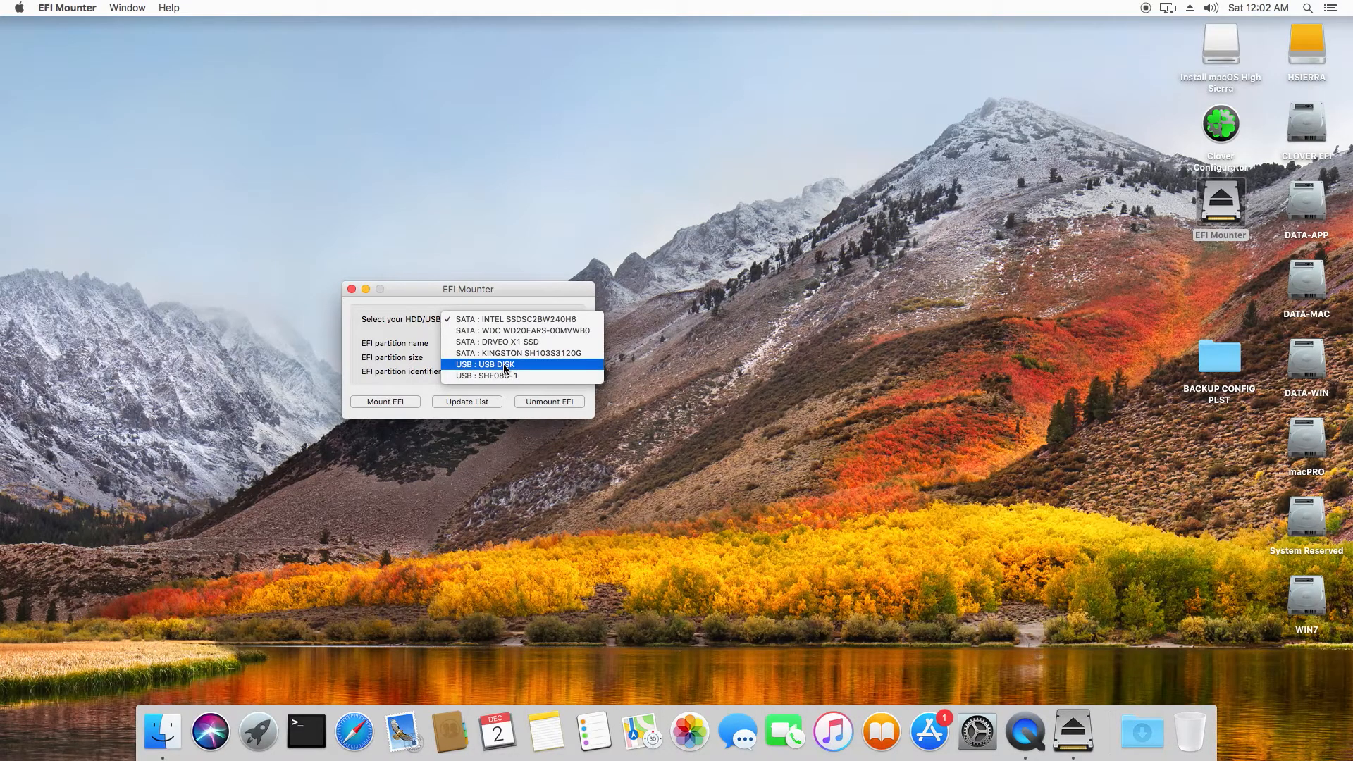
{"action": "left_click", "coordinate": [484, 364]}
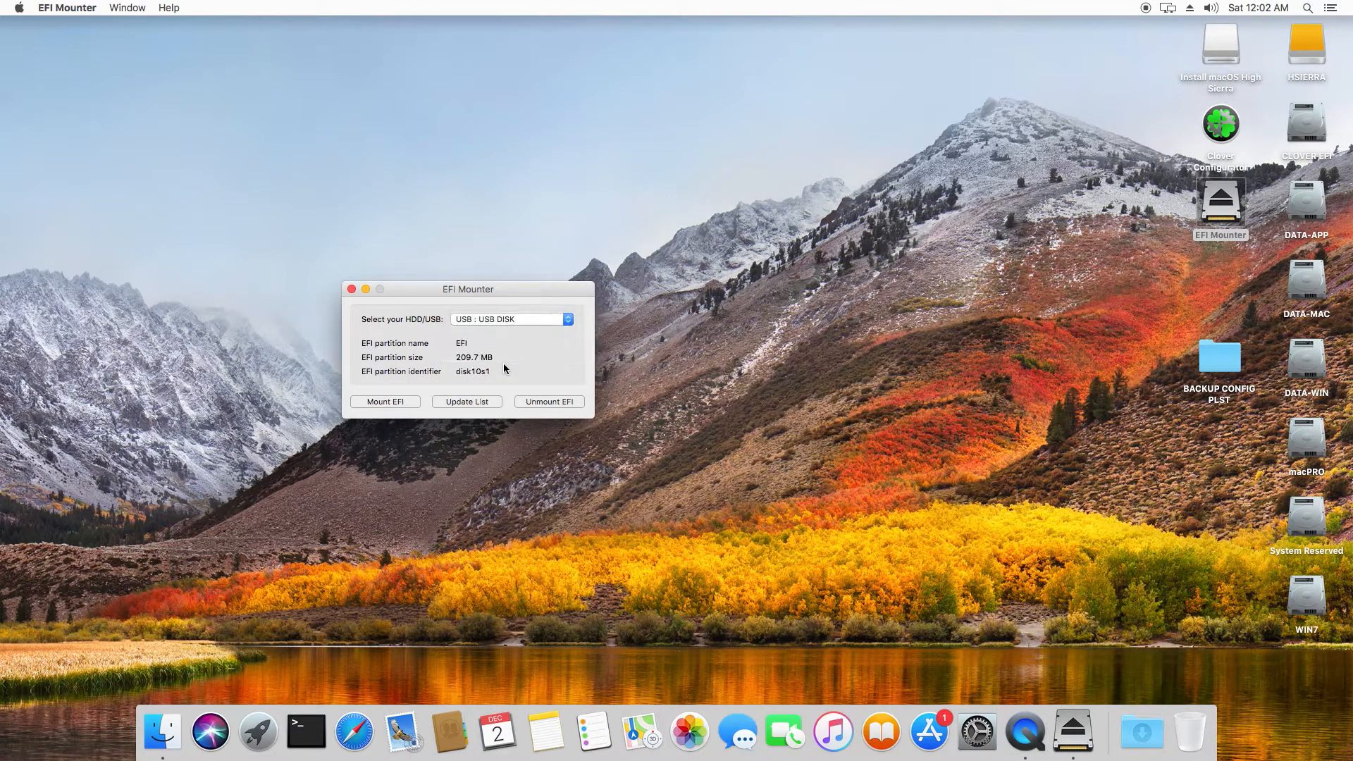
{"action": "mouse_move", "coordinate": [438, 382]}
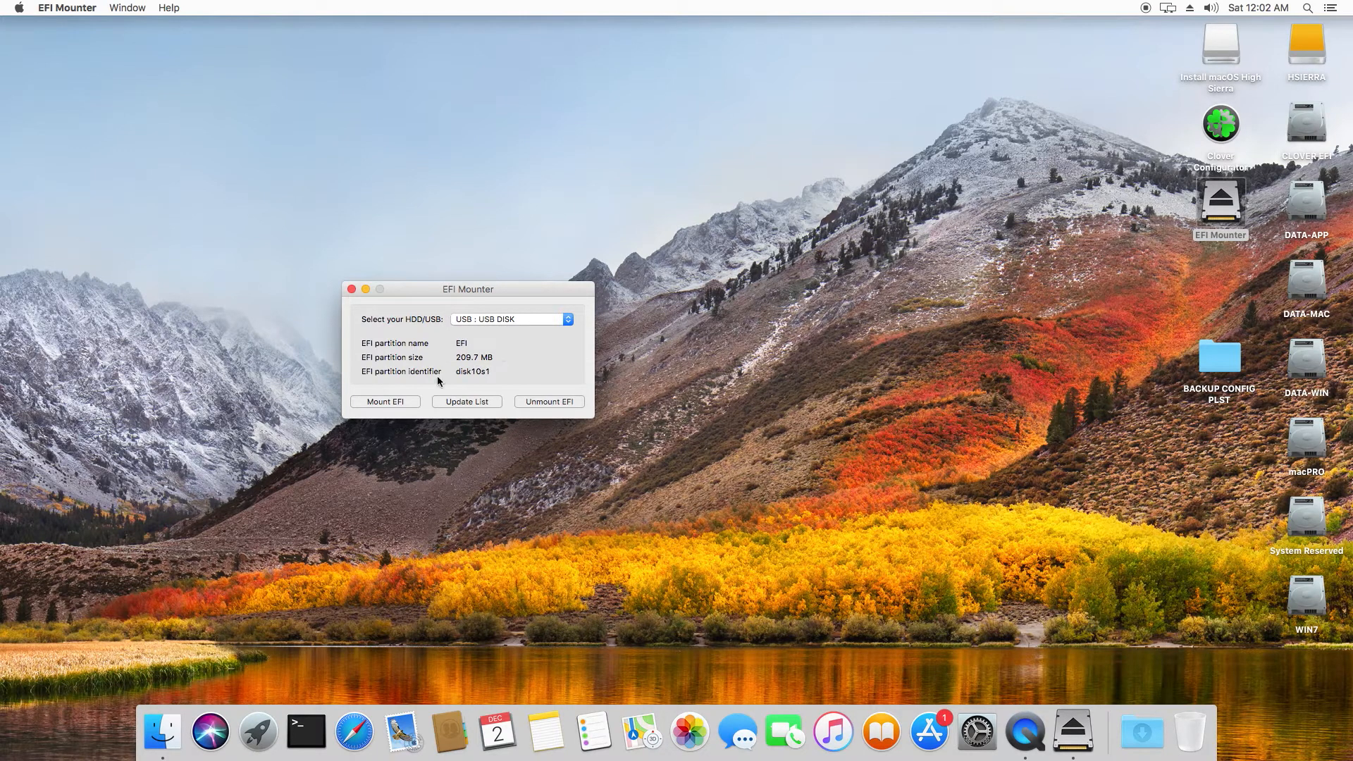
{"action": "mouse_move", "coordinate": [370, 410]}
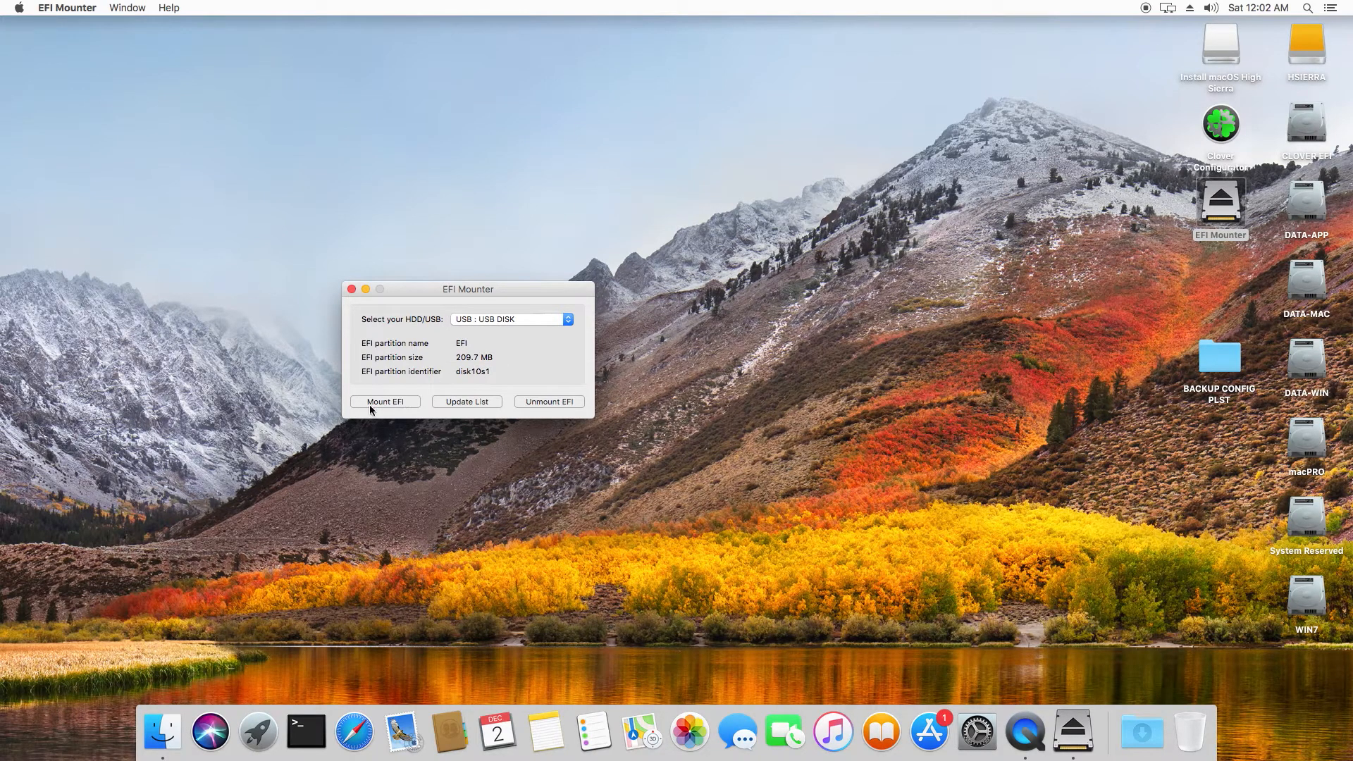
{"action": "left_click", "coordinate": [384, 402]}
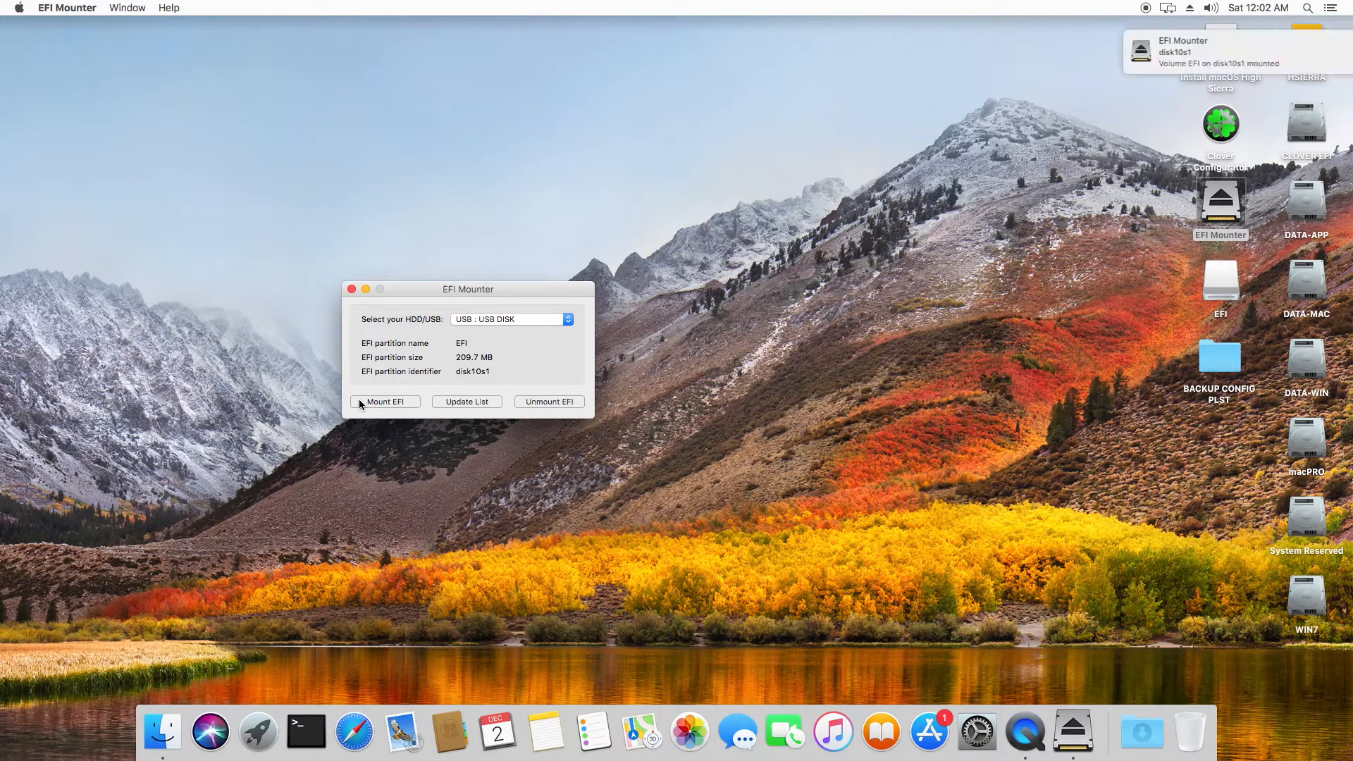
{"action": "mouse_move", "coordinate": [537, 301]}
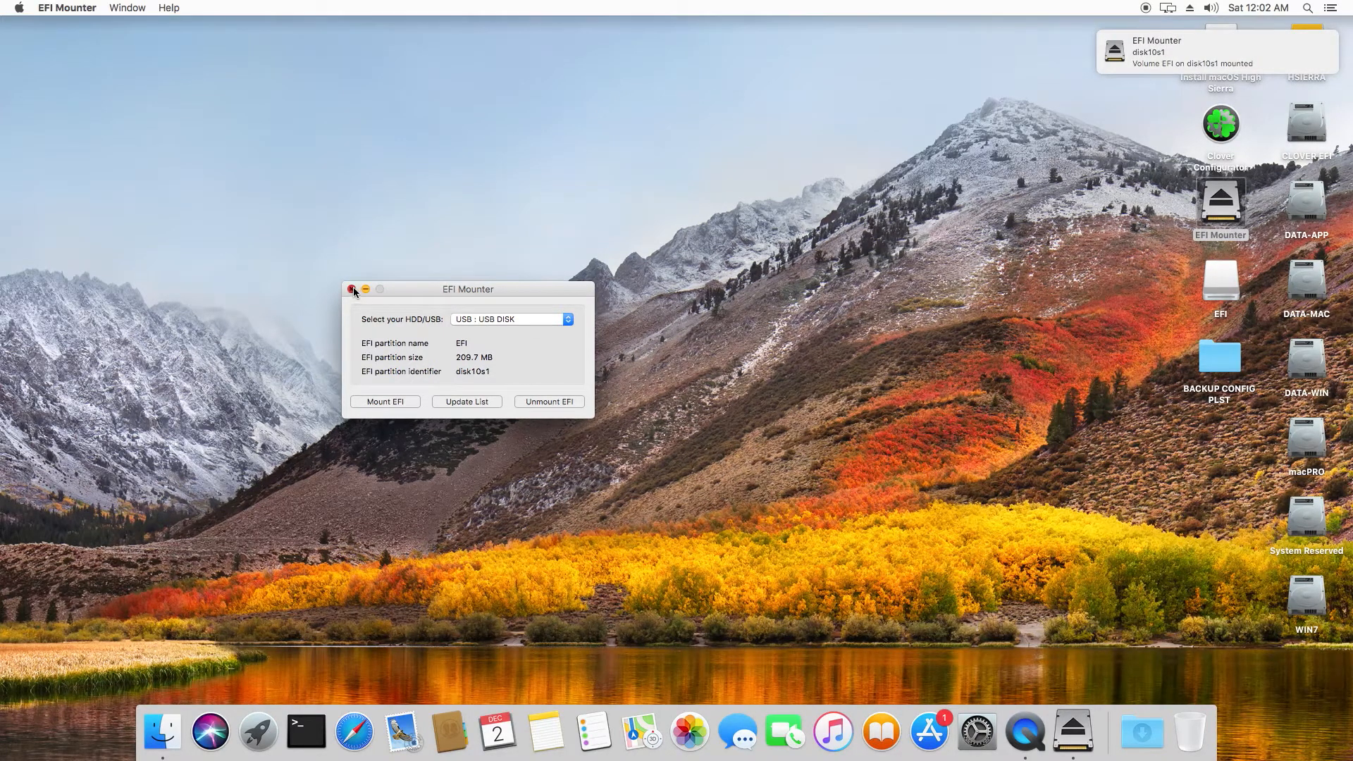
{"action": "left_click", "coordinate": [352, 289]}
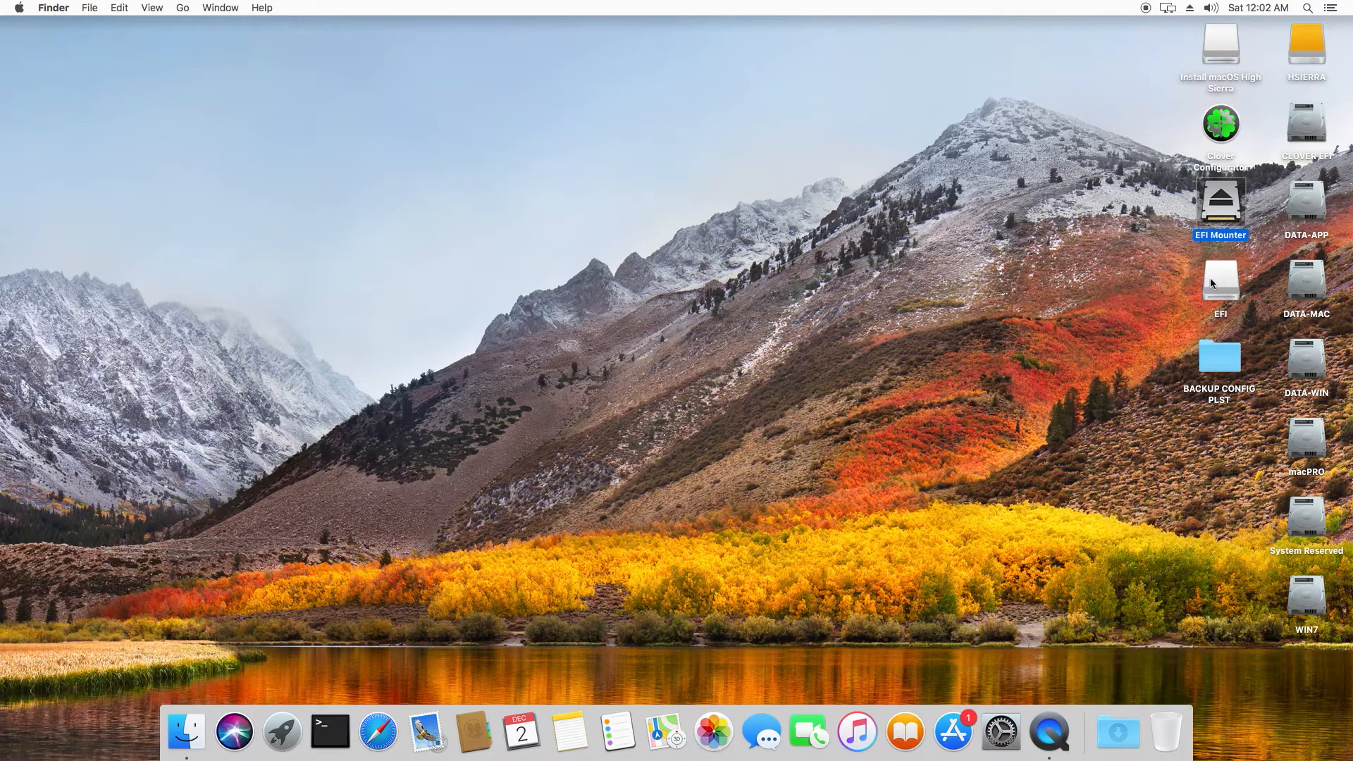
- Copy config.plist from the EFI volume's CLOVER folder
{"action": "left_click", "coordinate": [1220, 282]}
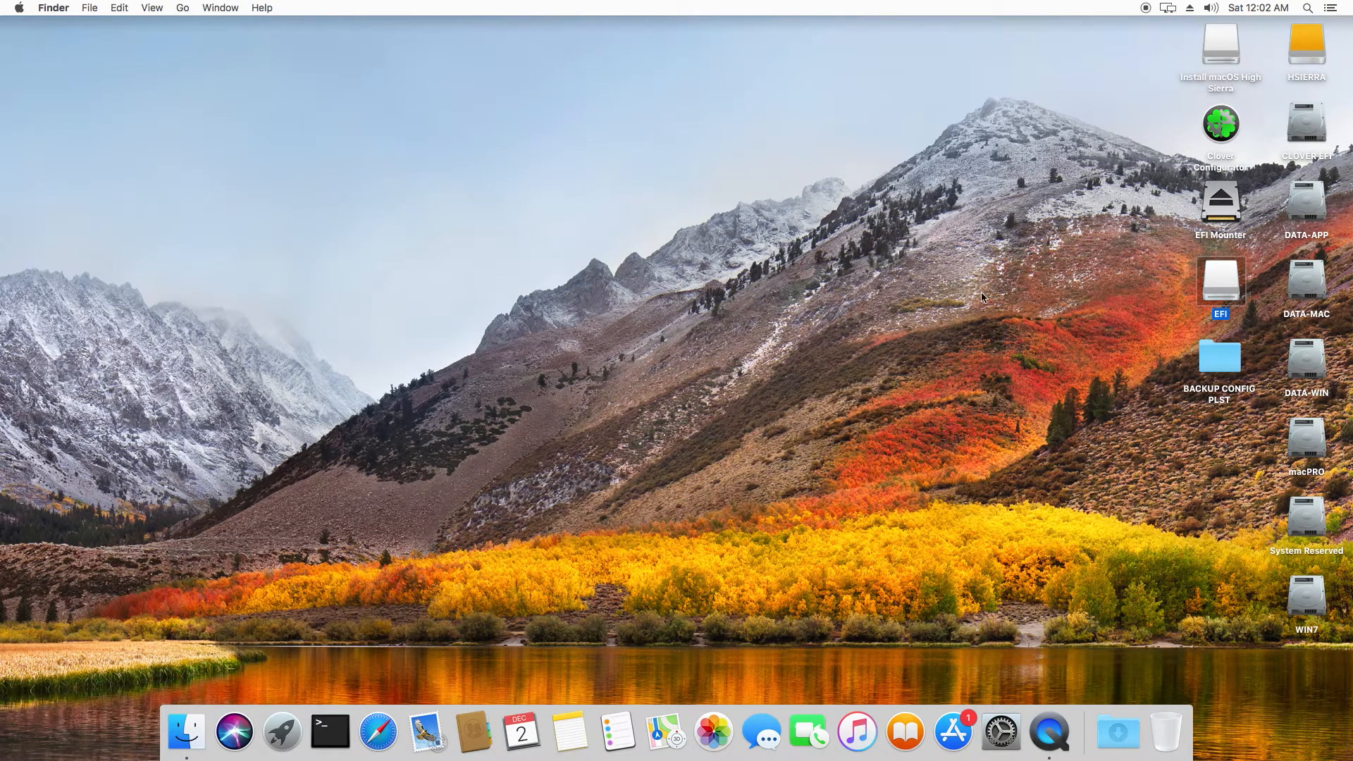
{"action": "double_click", "coordinate": [1219, 282]}
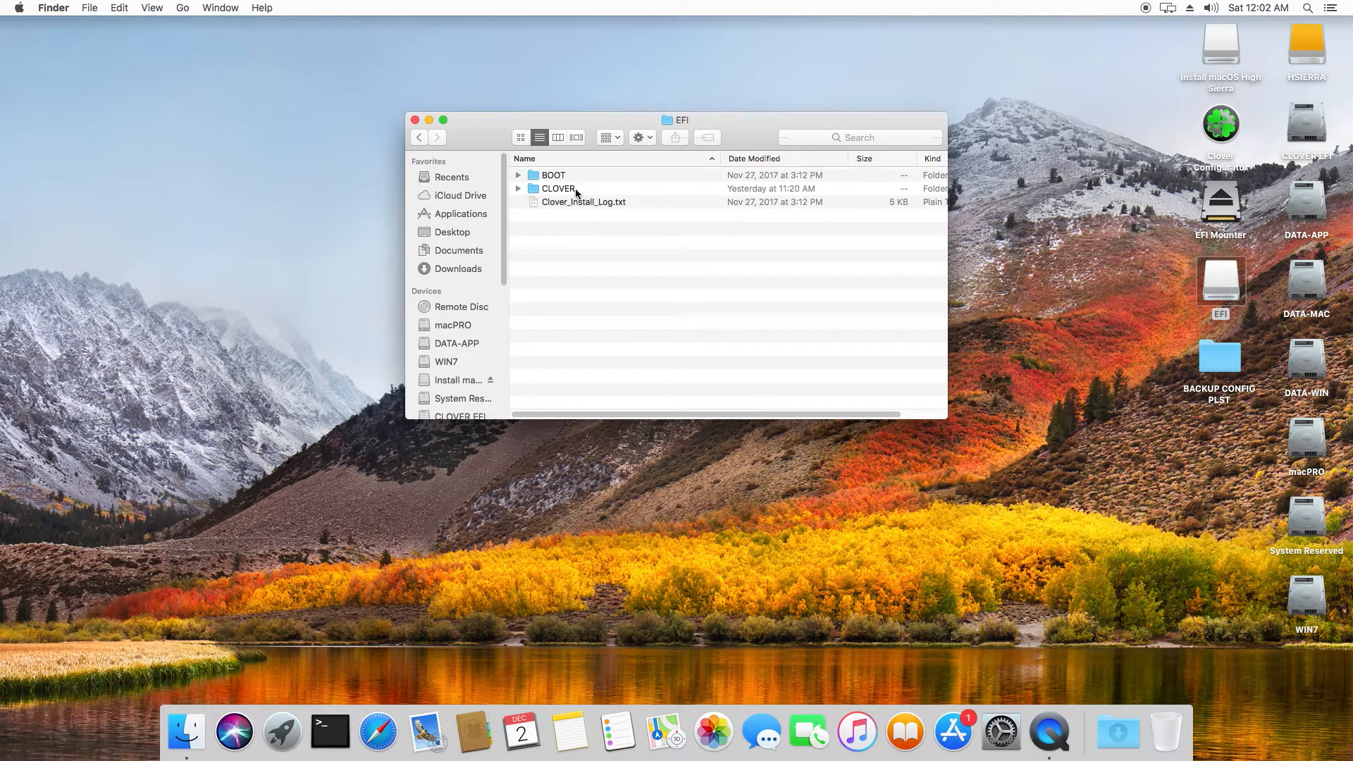
{"action": "double_click", "coordinate": [558, 188]}
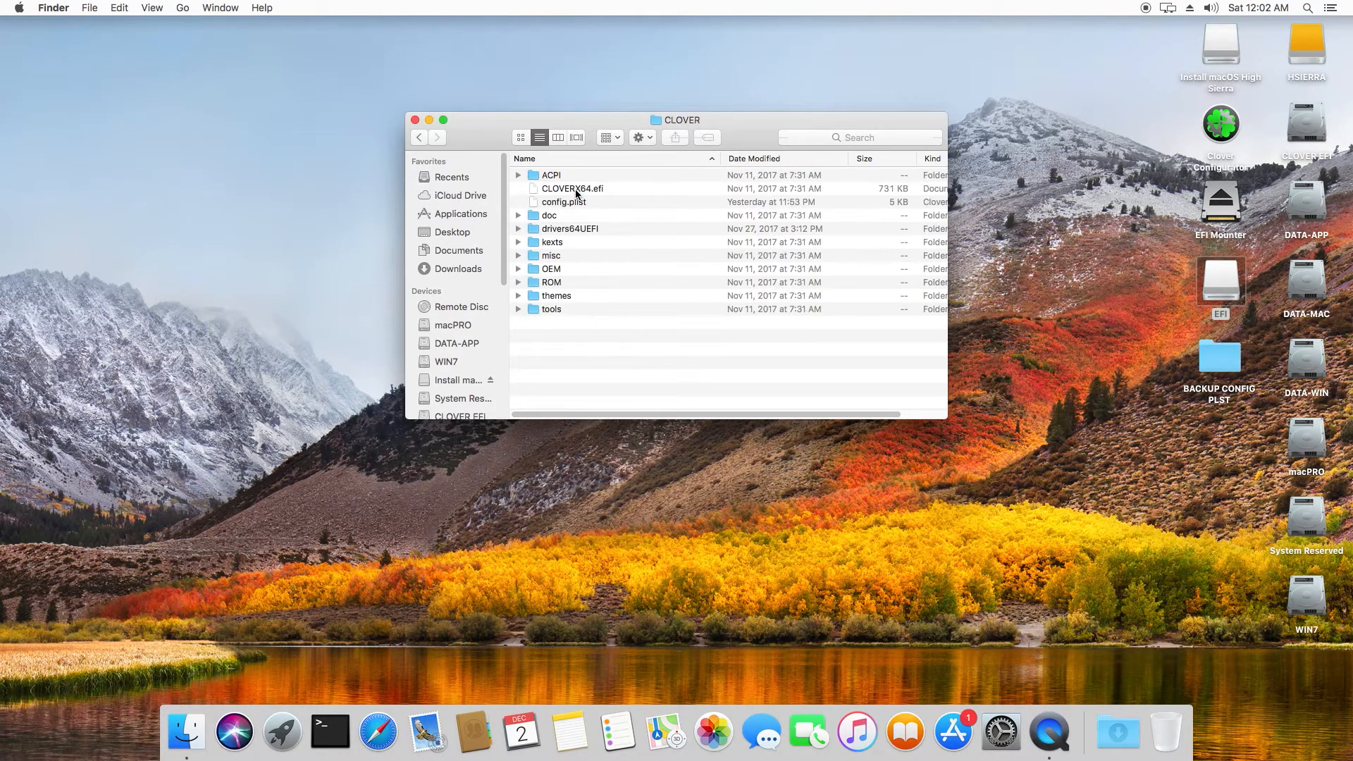
{"action": "left_click", "coordinate": [562, 202]}
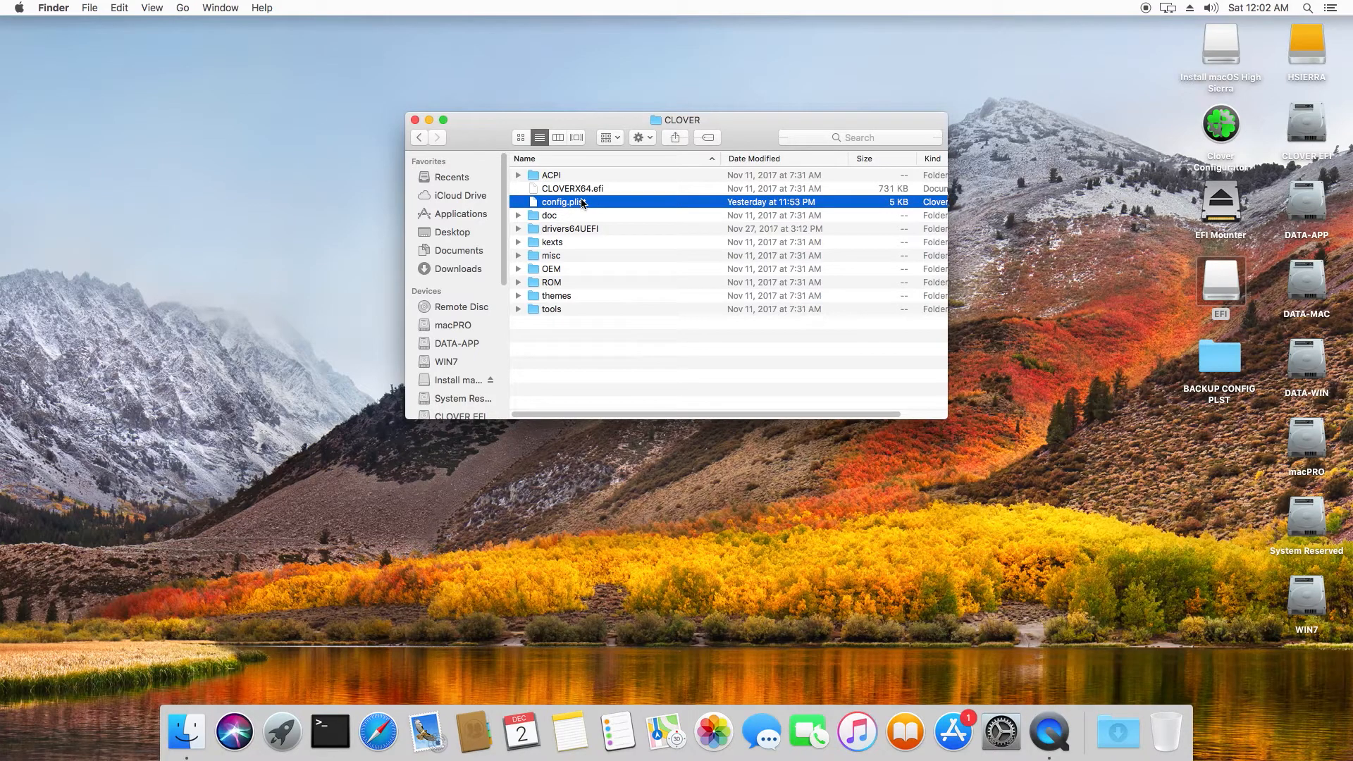
{"action": "right_click", "coordinate": [563, 201]}
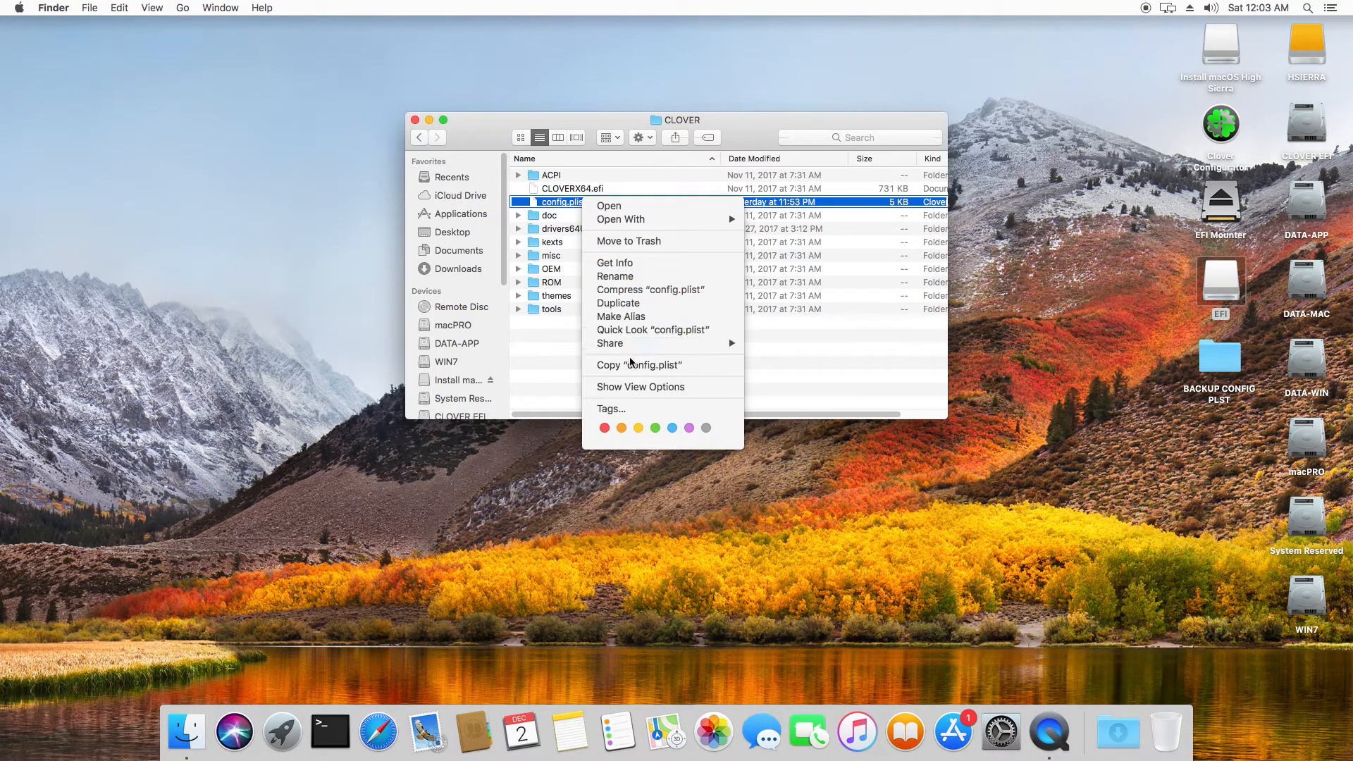
{"action": "left_click", "coordinate": [900, 352]}
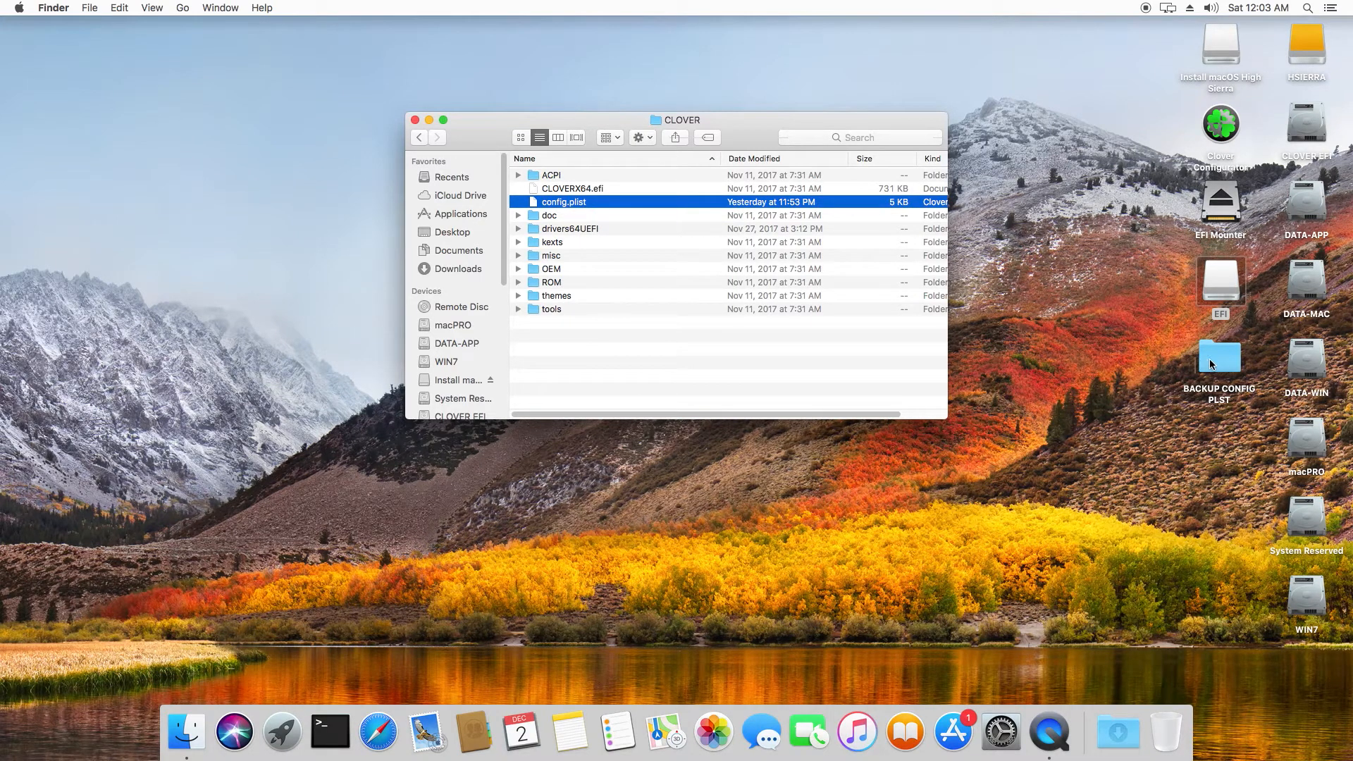
- Paste the config.plist copy into BACKUP CONFIG PLST and close that window
{"action": "double_click", "coordinate": [1220, 357]}
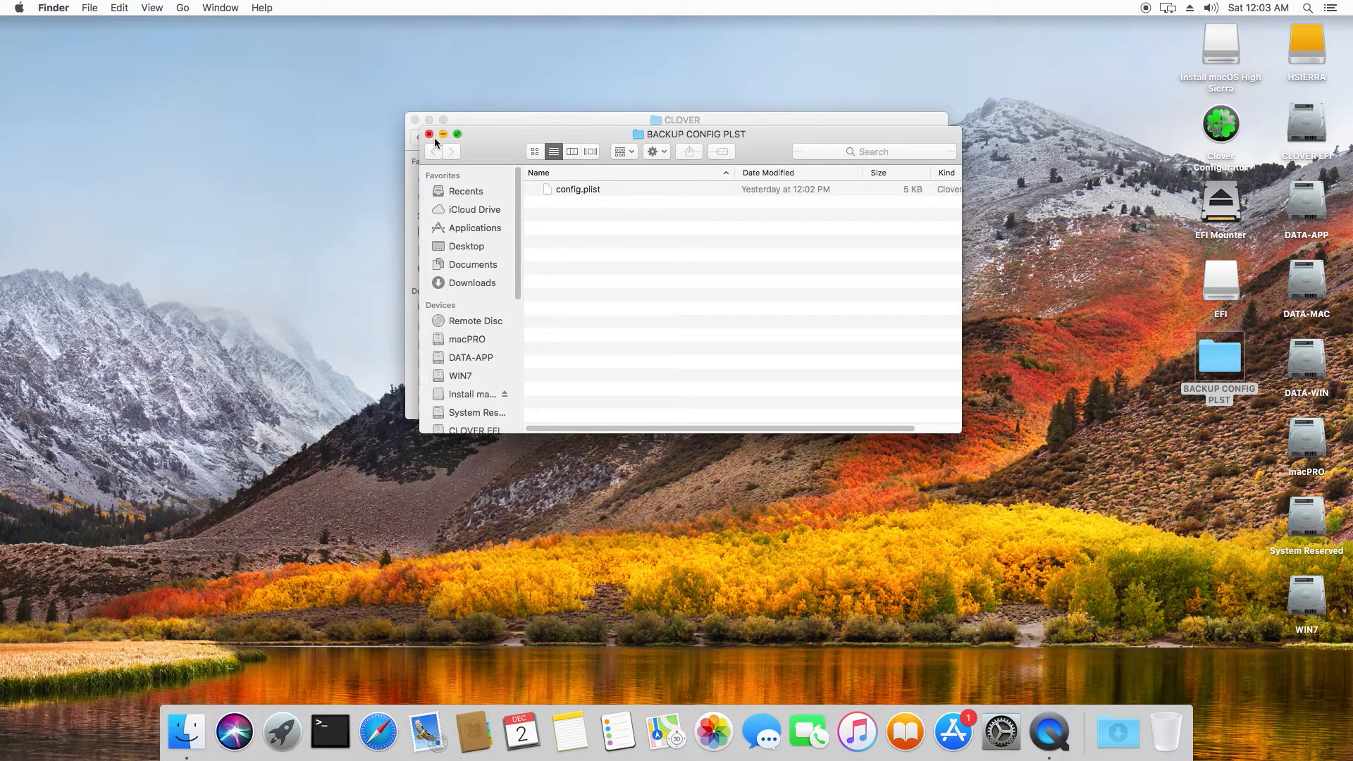
{"action": "left_click", "coordinate": [420, 151]}
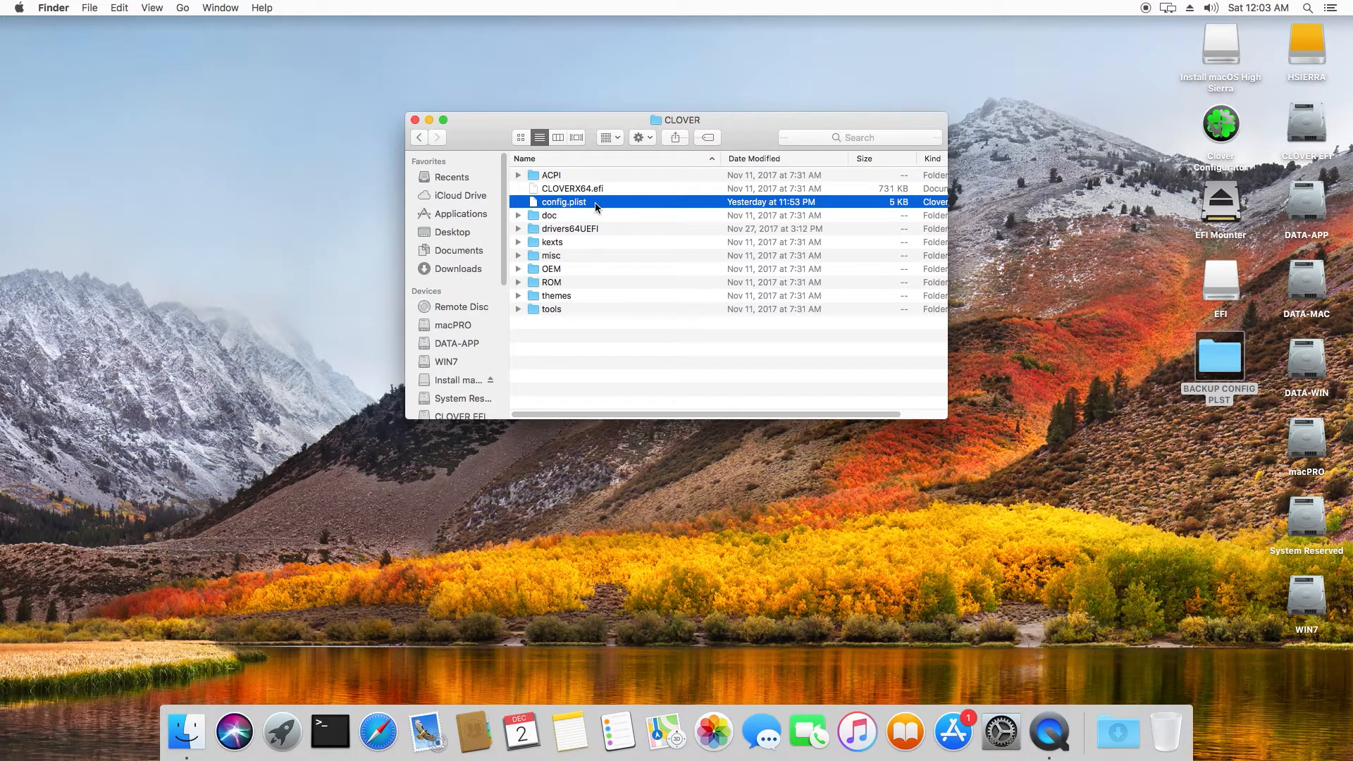
{"action": "mouse_move", "coordinate": [484, 228]}
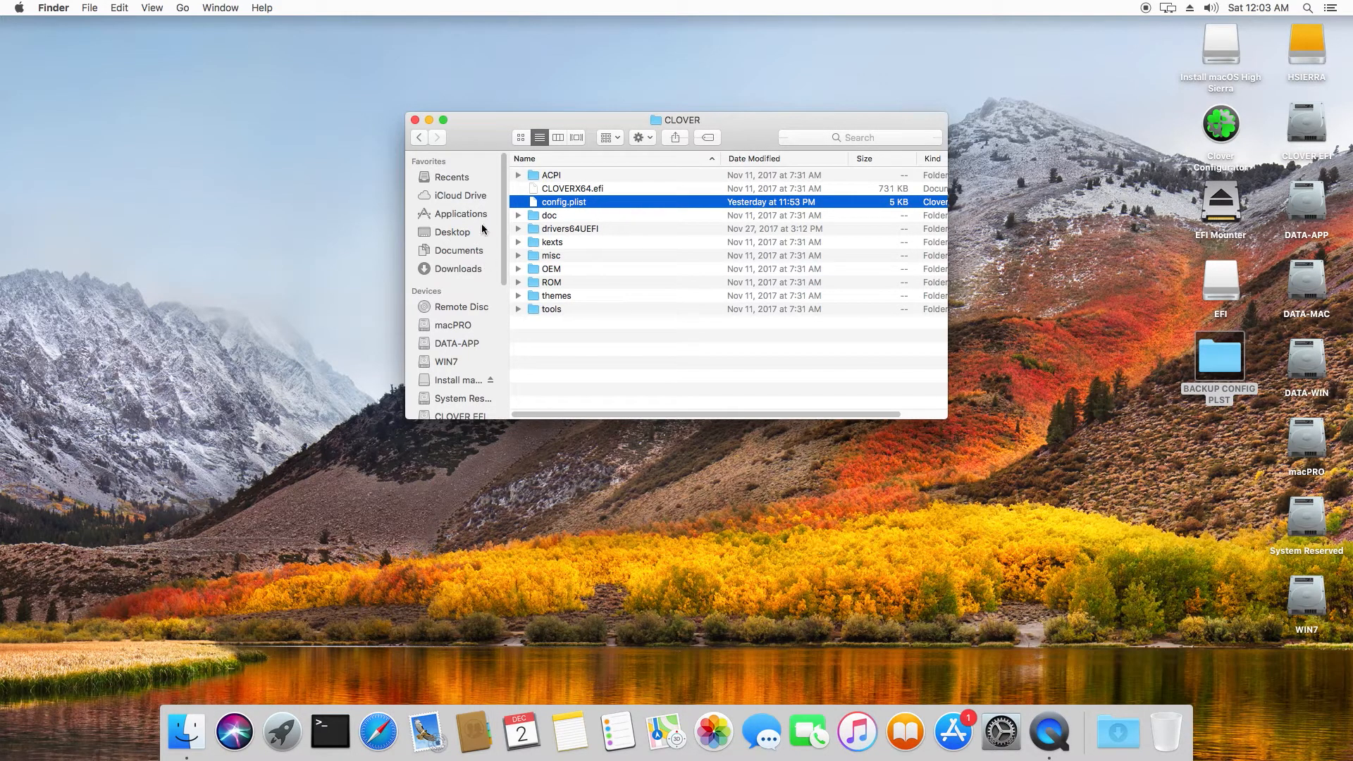
- Launch Clover Configurator from Applications and show its empty Devices section
{"action": "left_click", "coordinate": [461, 213]}
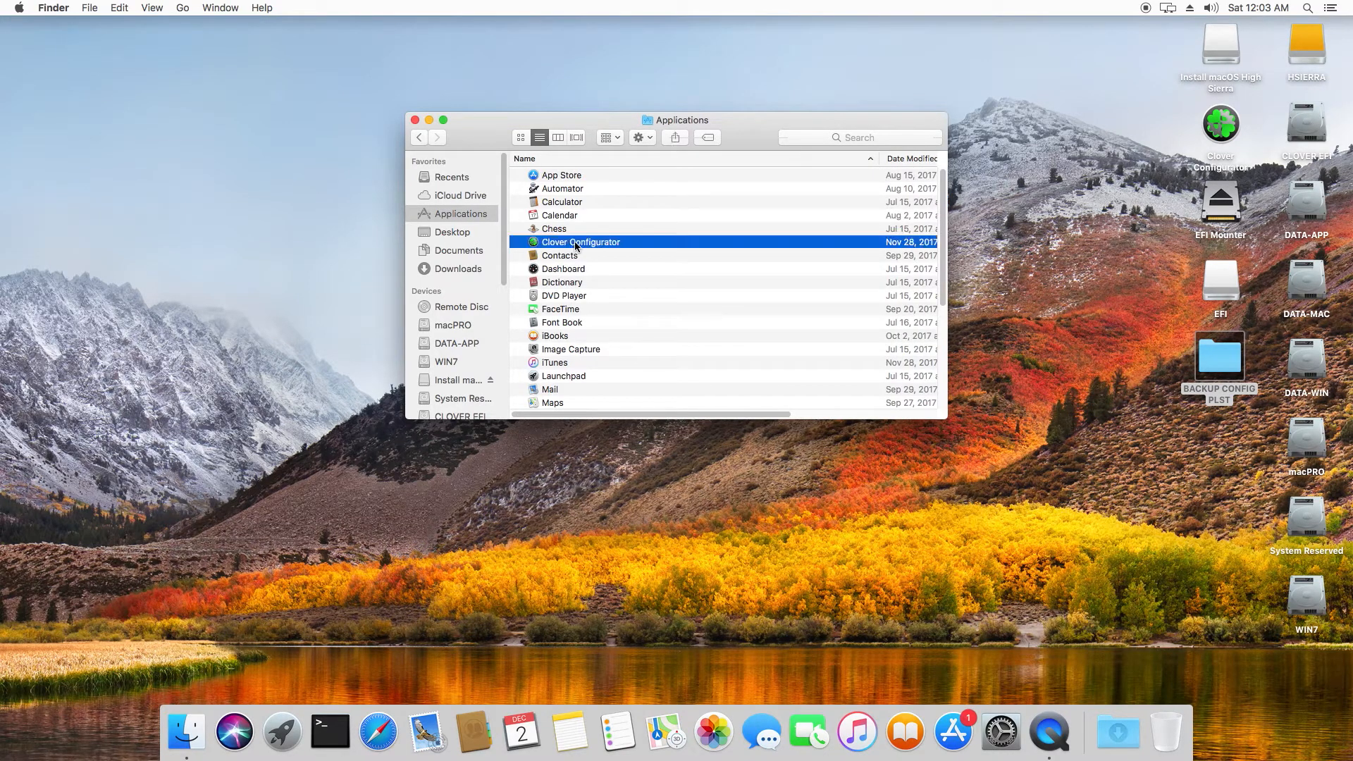
{"action": "double_click", "coordinate": [581, 241]}
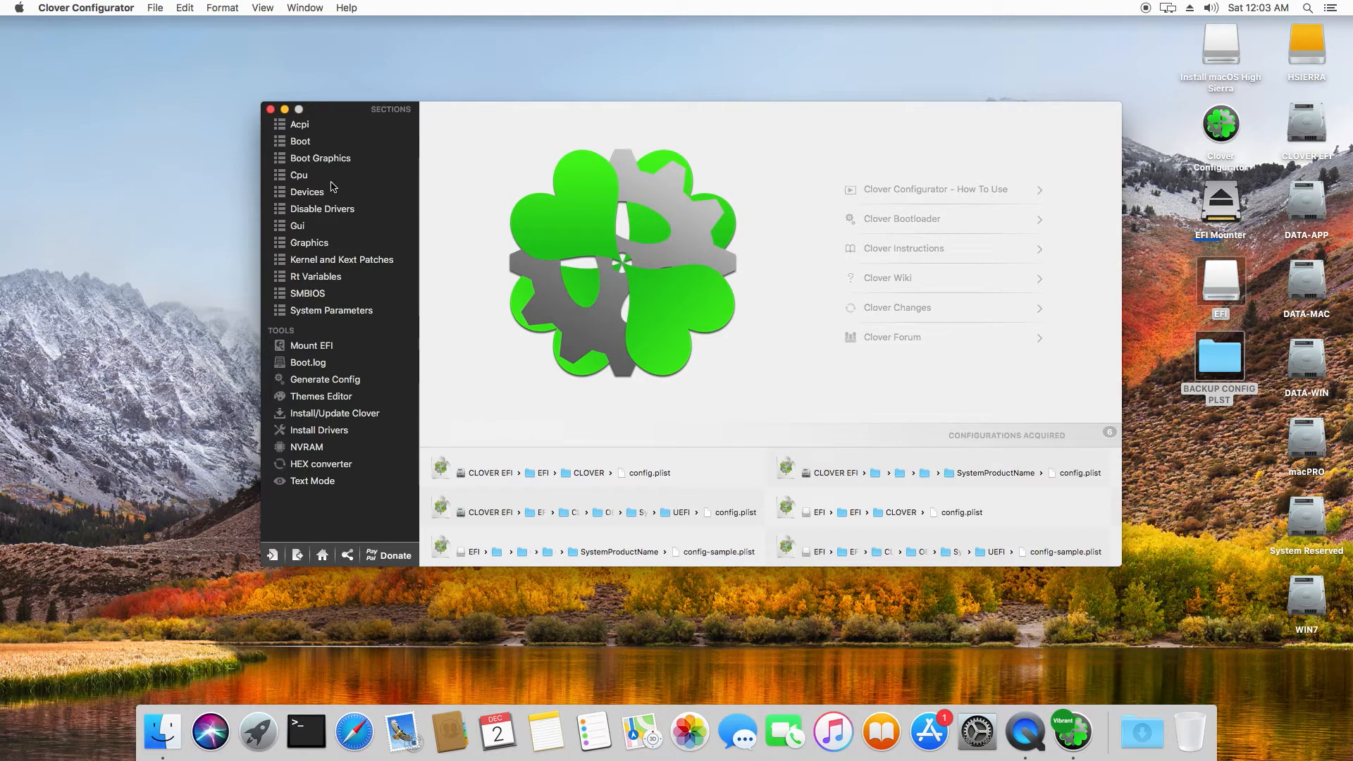
{"action": "left_click", "coordinate": [307, 191]}
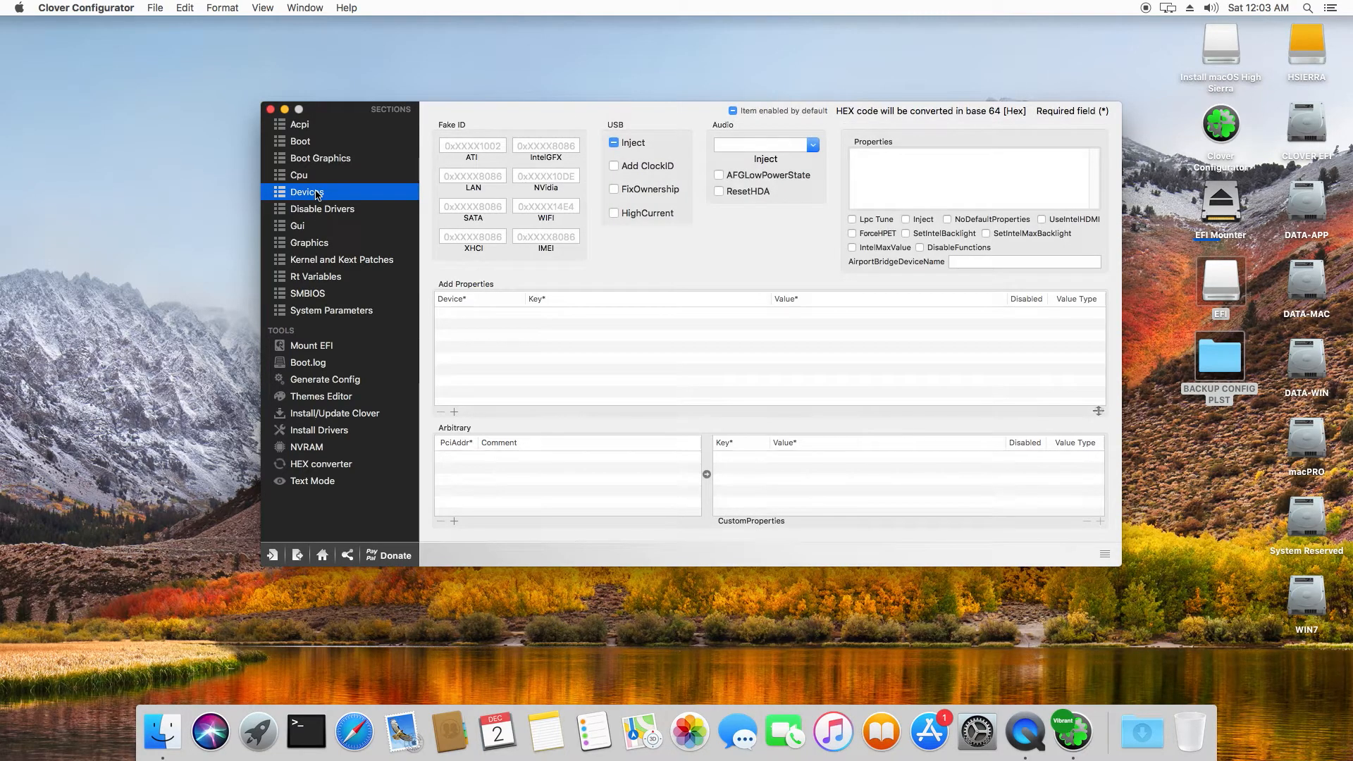
{"action": "mouse_move", "coordinate": [320, 197]}
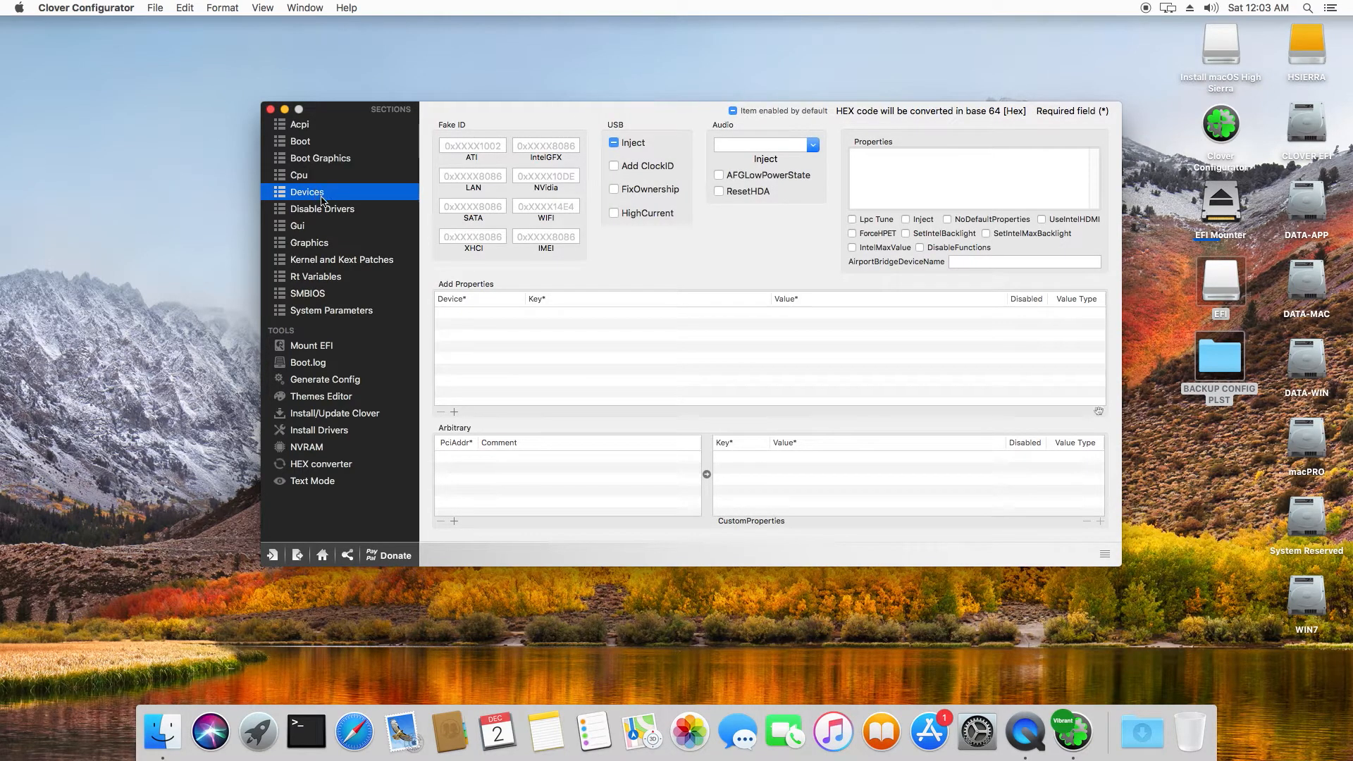
{"action": "mouse_move", "coordinate": [325, 246]}
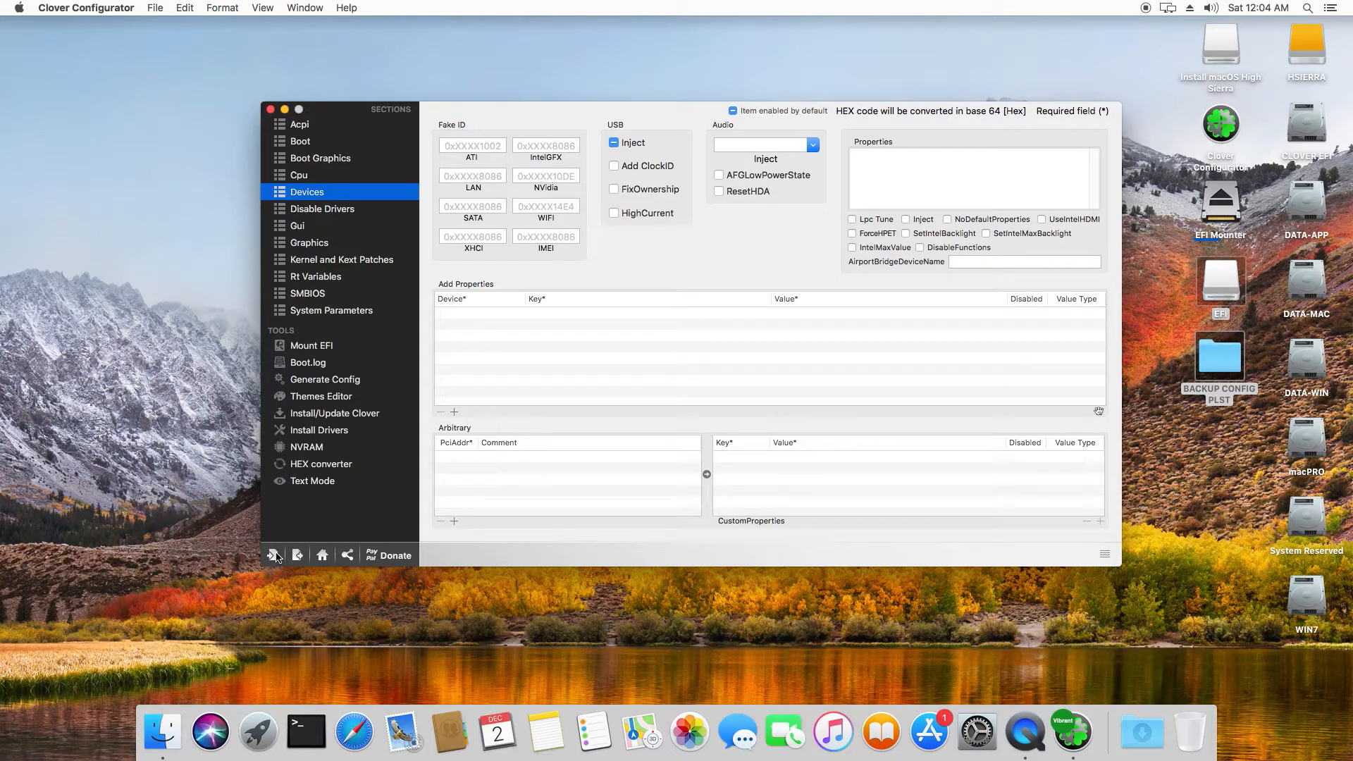
{"action": "mouse_move", "coordinate": [275, 554]}
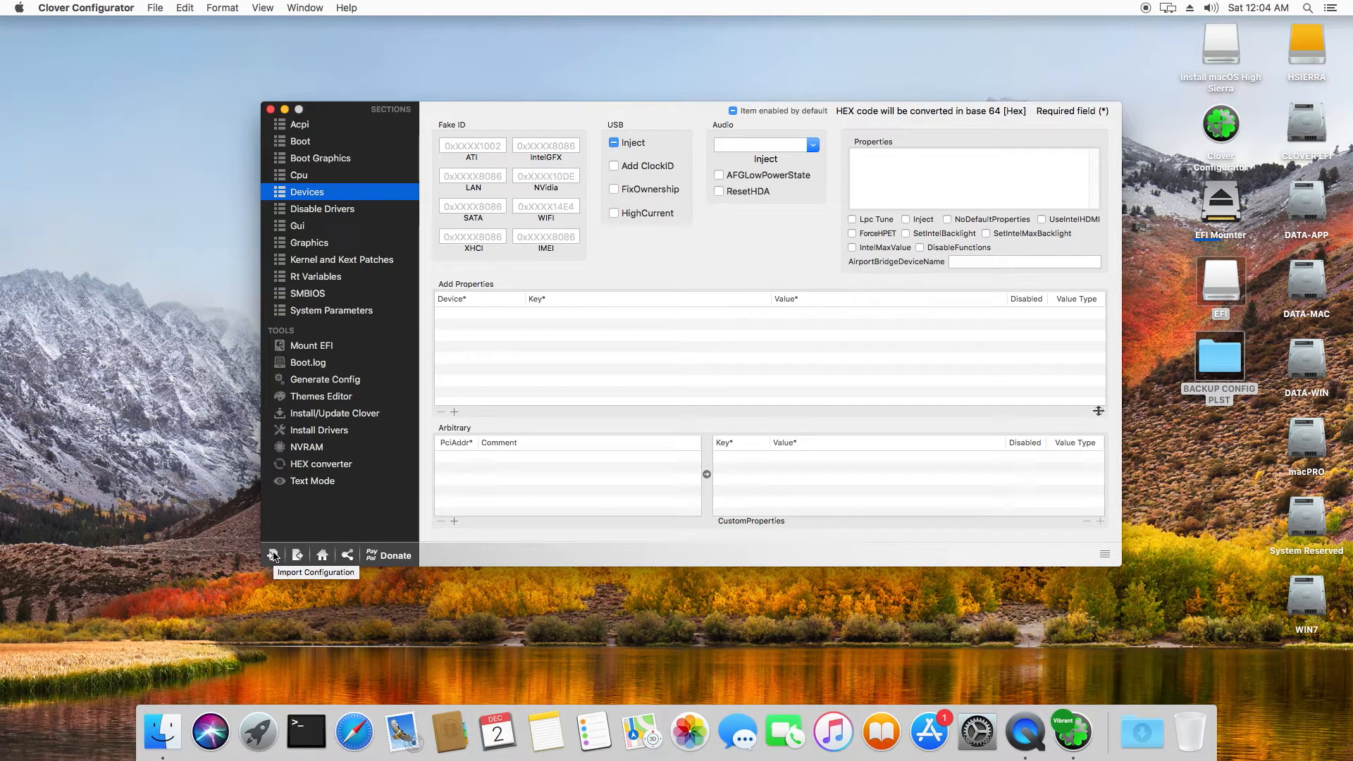
{"action": "mouse_move", "coordinate": [462, 396]}
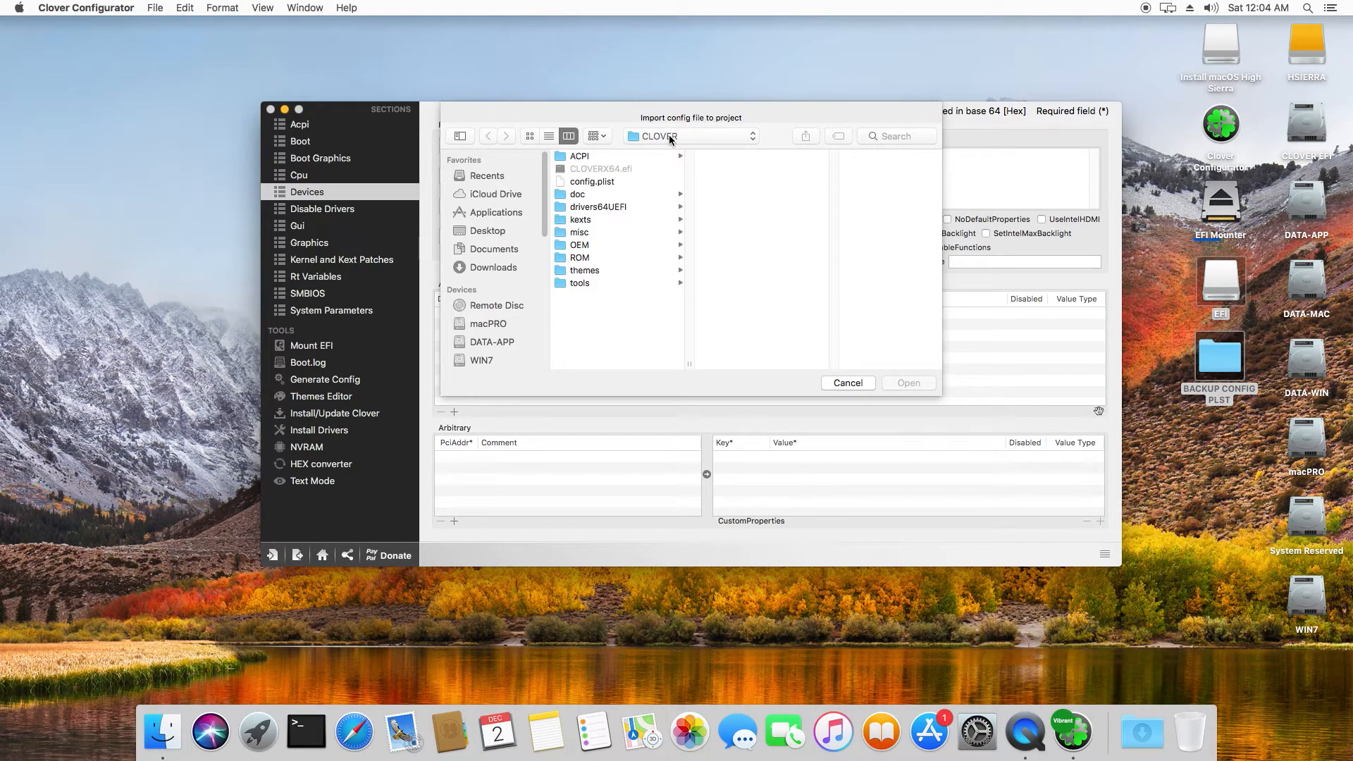
- Import EFI/CLOVER/config.plist, whose Devices section shows ATI Fake ID 0X67B01002
{"action": "left_click", "coordinate": [691, 137]}
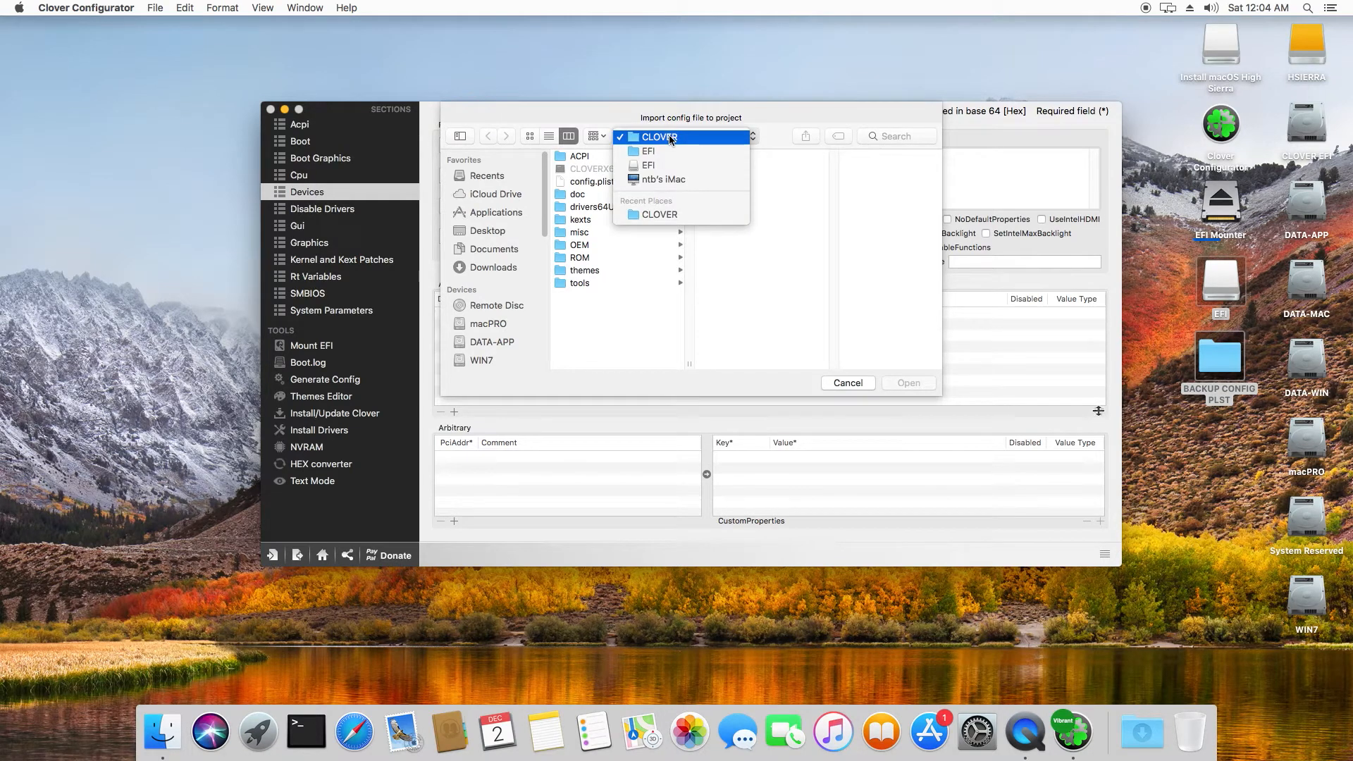
{"action": "mouse_move", "coordinate": [1098, 410]}
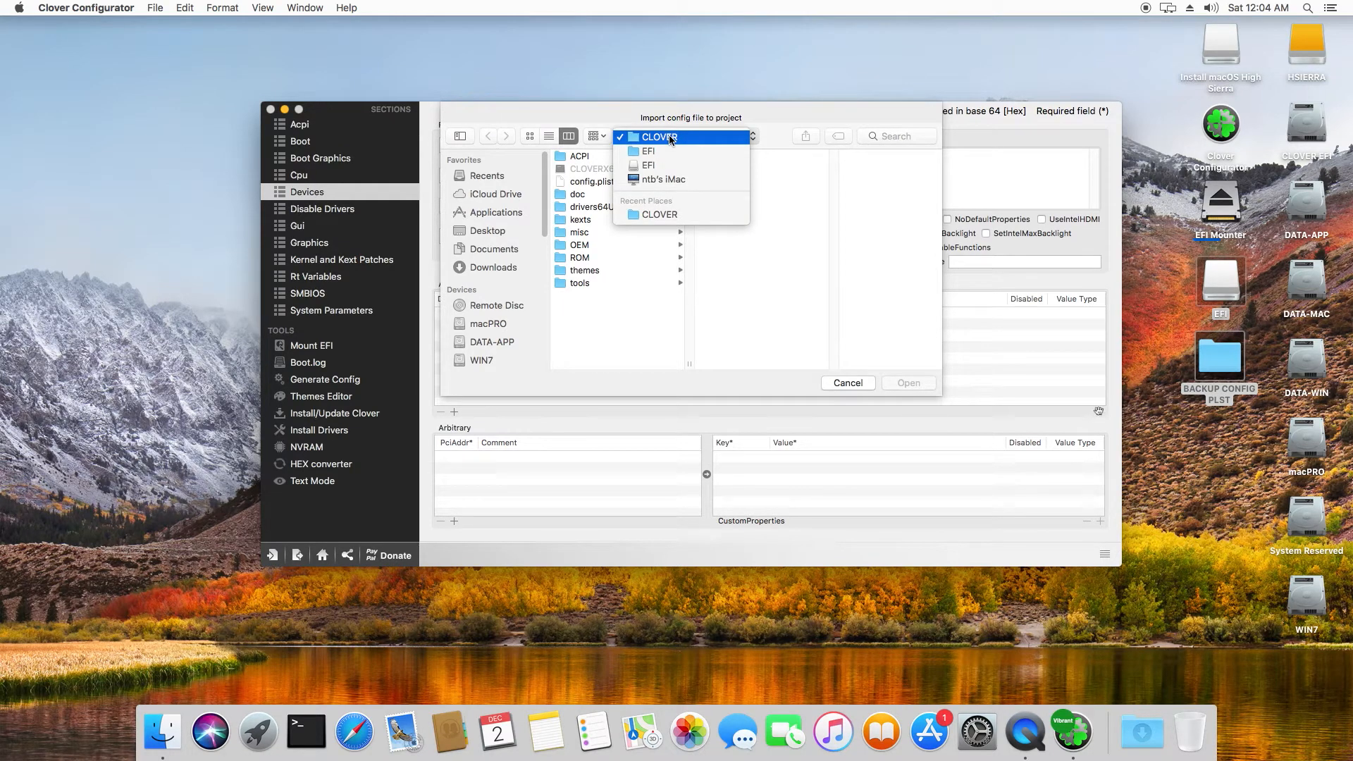
{"action": "left_click", "coordinate": [591, 182]}
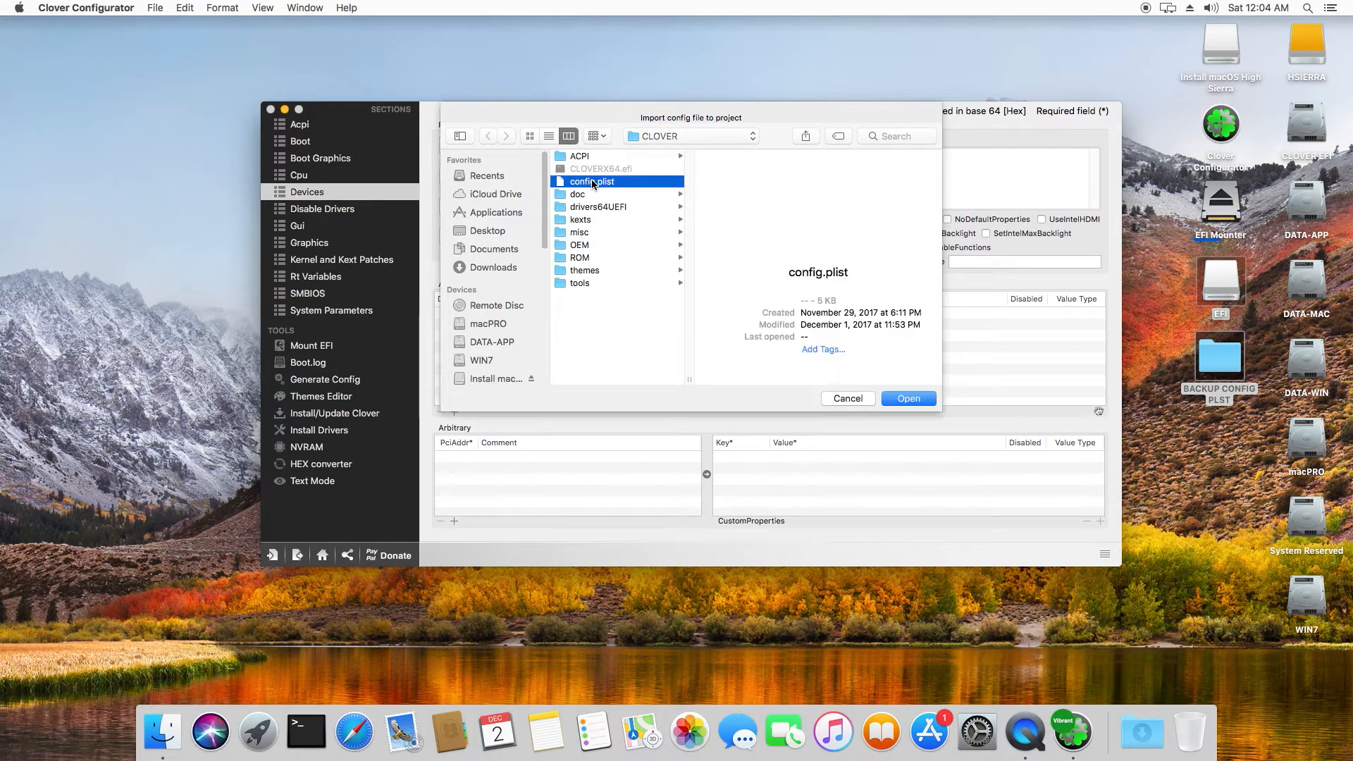
{"action": "left_click", "coordinate": [907, 398]}
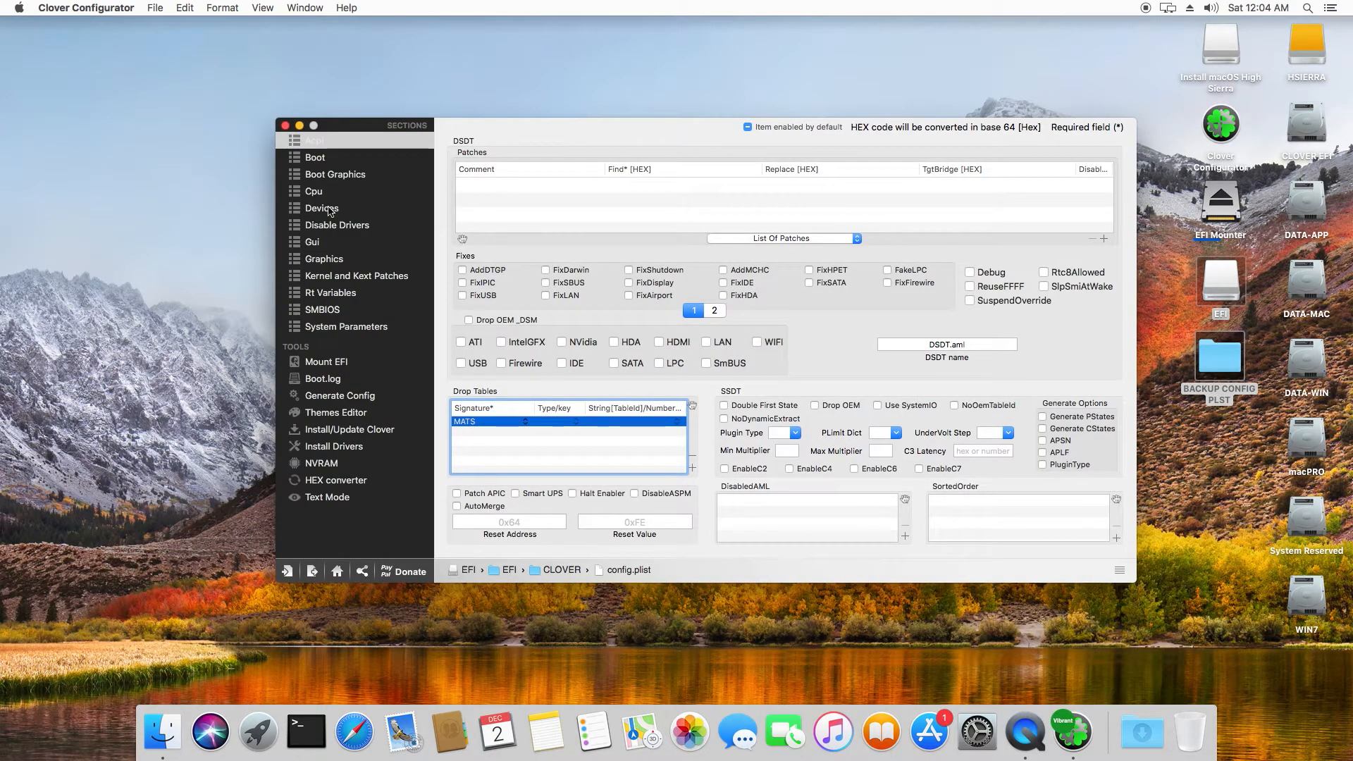
{"action": "left_click", "coordinate": [321, 209]}
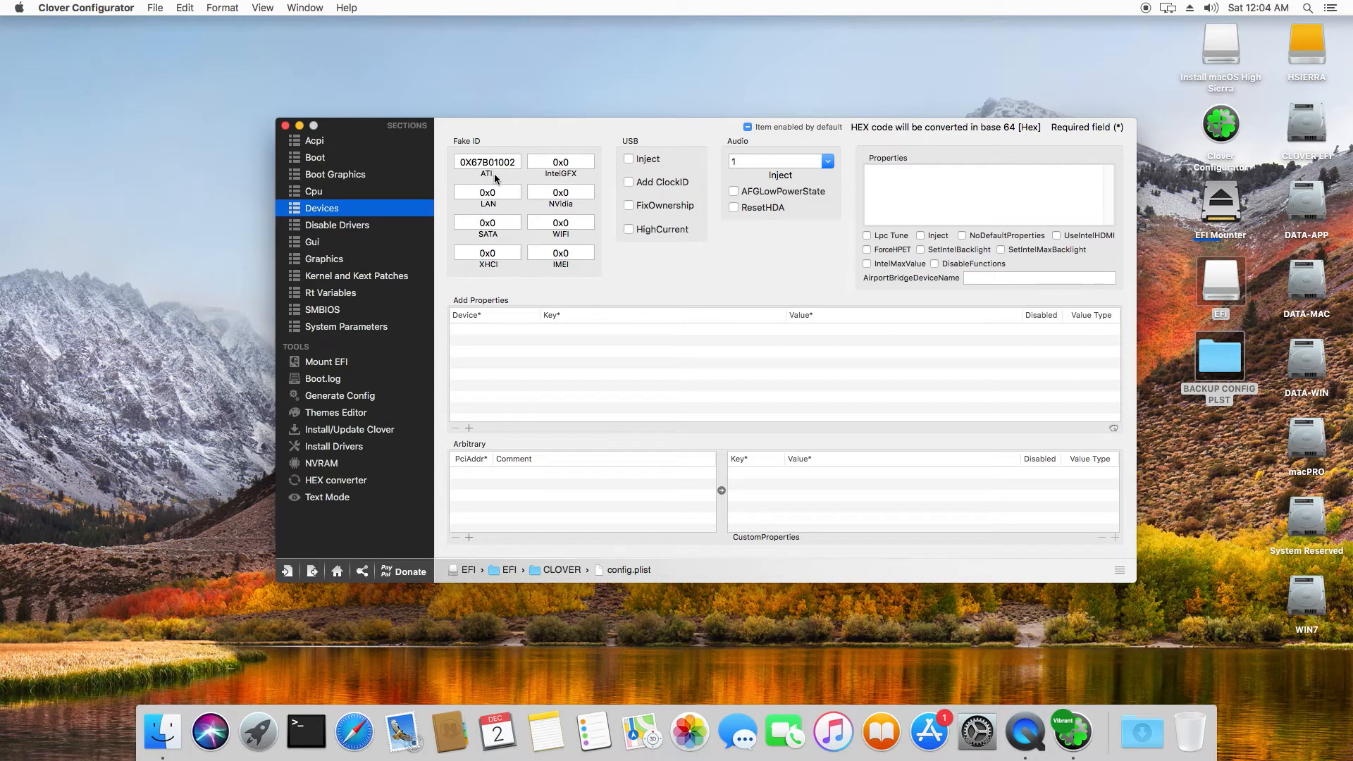
{"action": "mouse_move", "coordinate": [359, 255]}
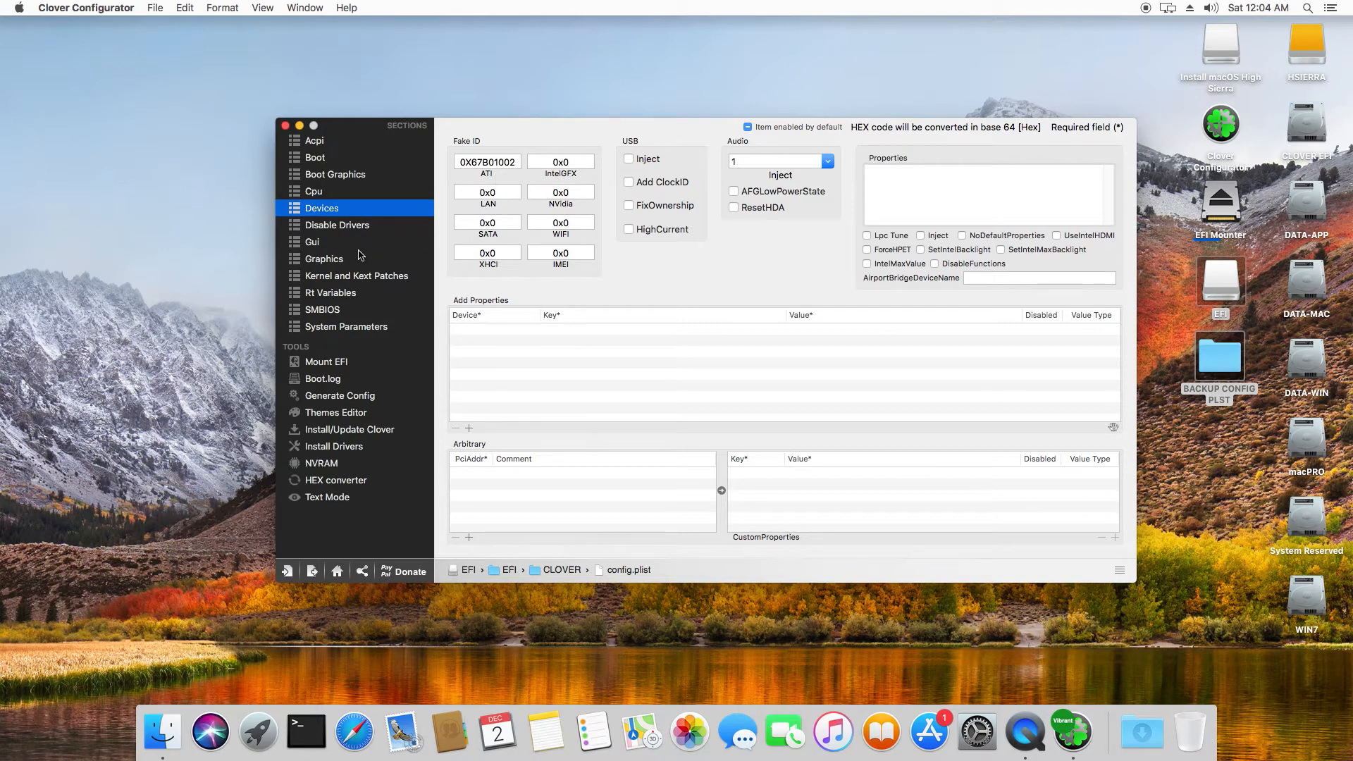
- In Graphics set FB Name Hawaii, VRAM 4096 and Video Ports 4
{"action": "left_click", "coordinate": [324, 259]}
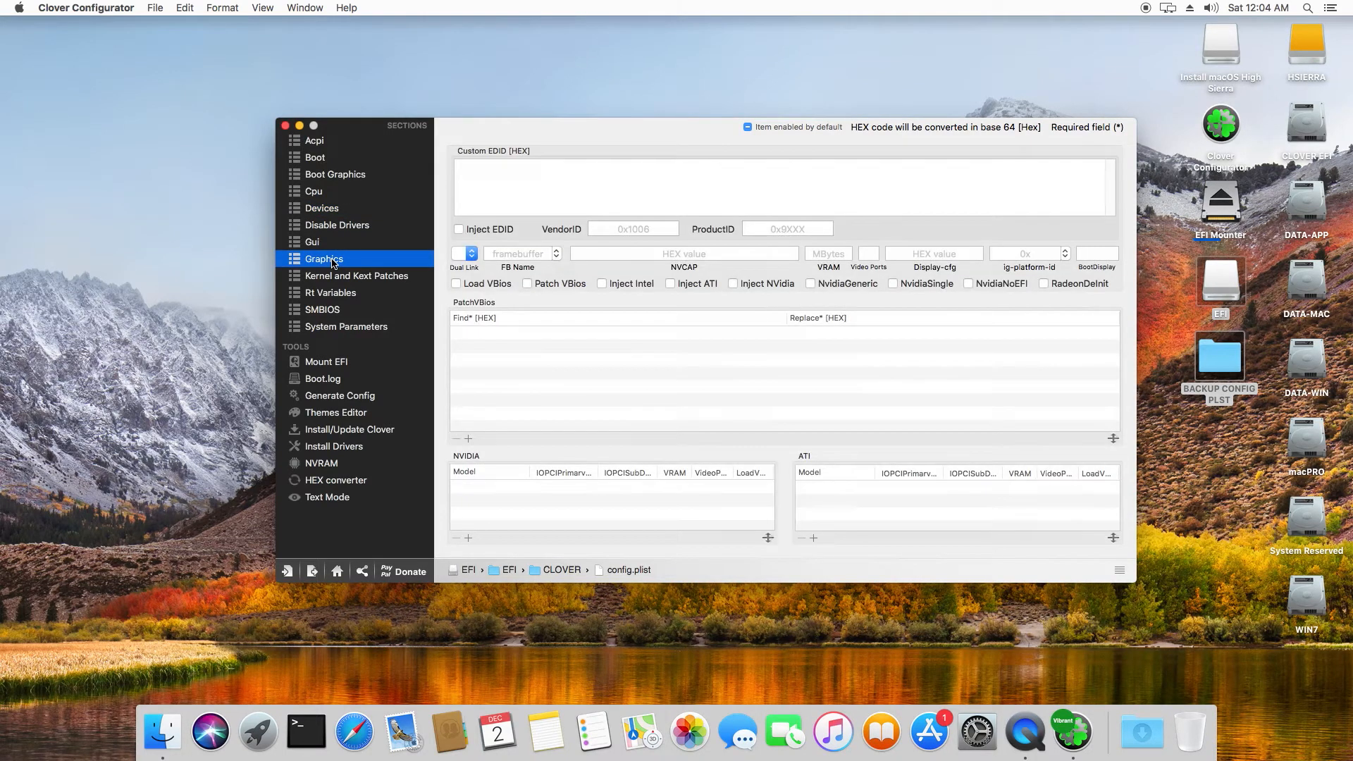
{"action": "left_click", "coordinate": [516, 252]}
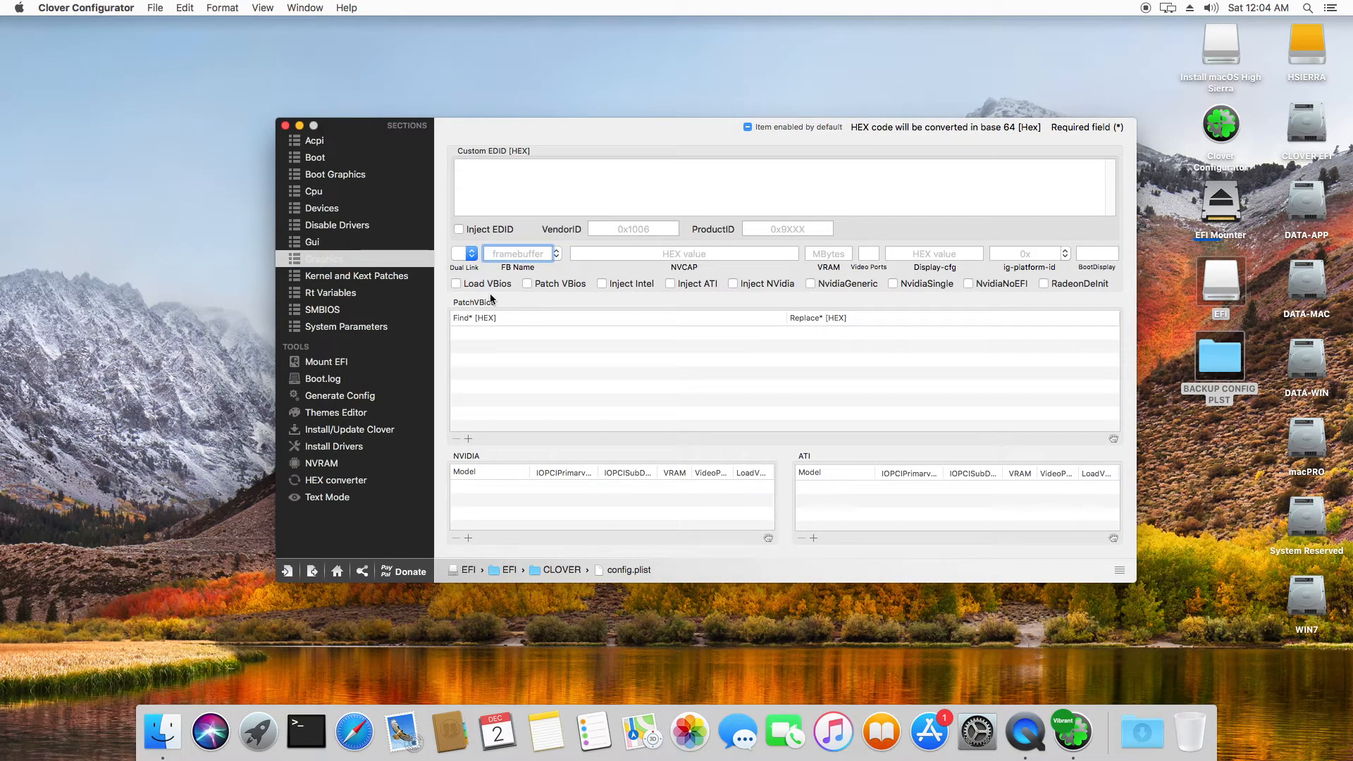
{"action": "type", "text": "H"}
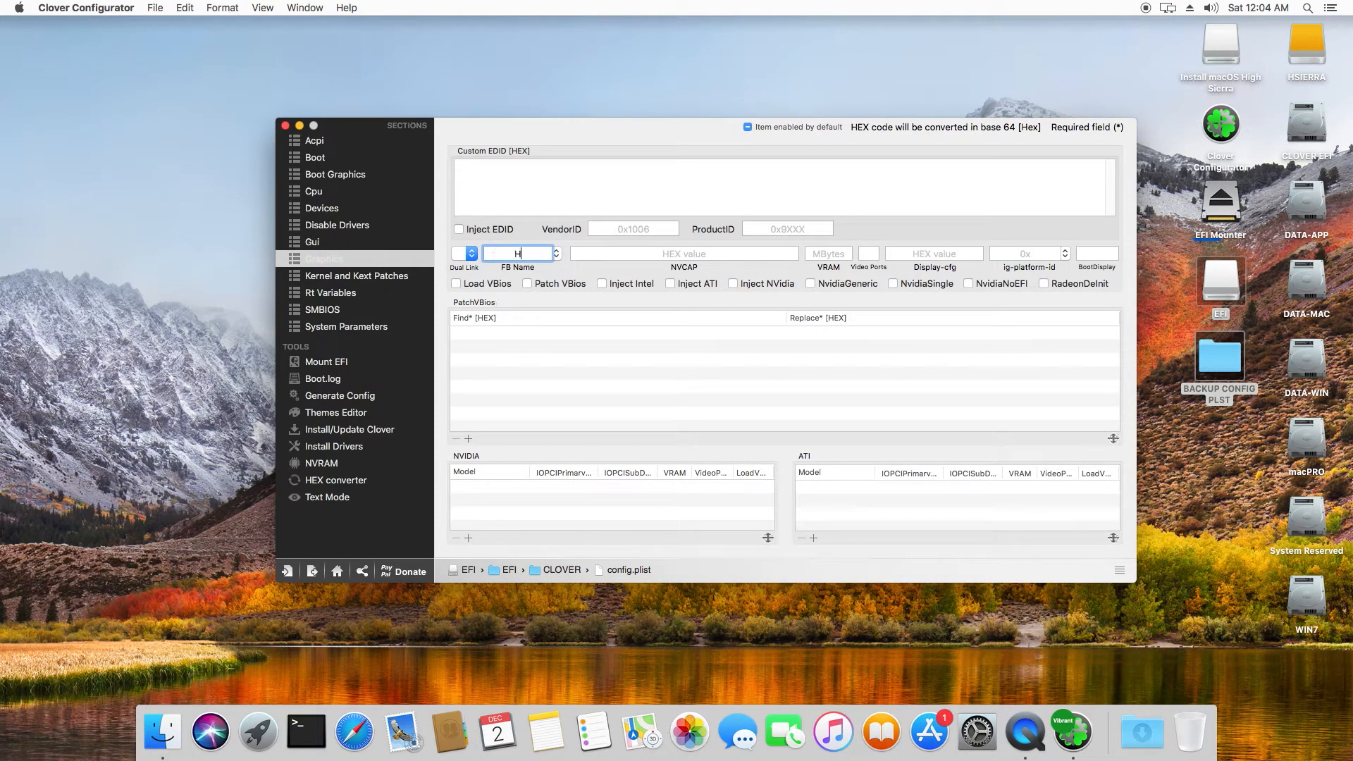
{"action": "type", "text": "Hawaii"}
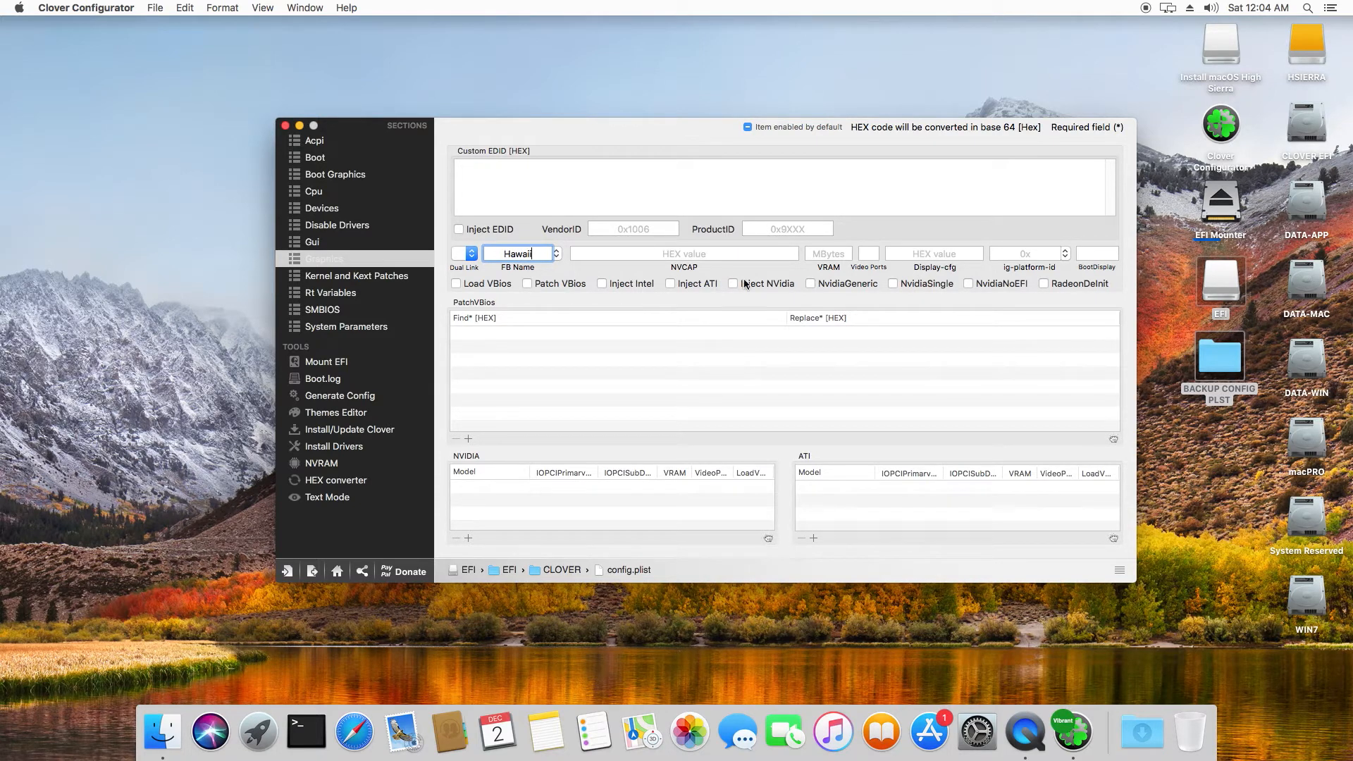
{"action": "left_click", "coordinate": [827, 252]}
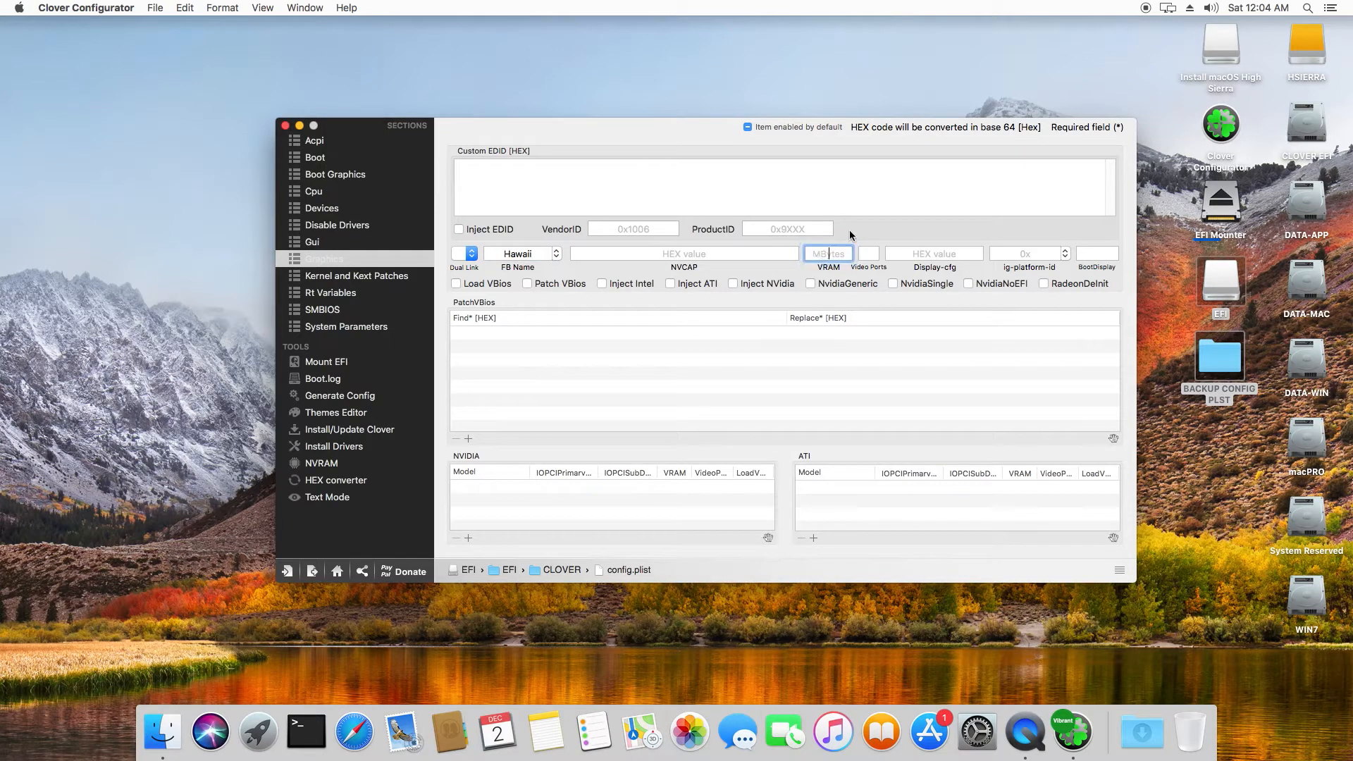
{"action": "mouse_move", "coordinate": [903, 194]}
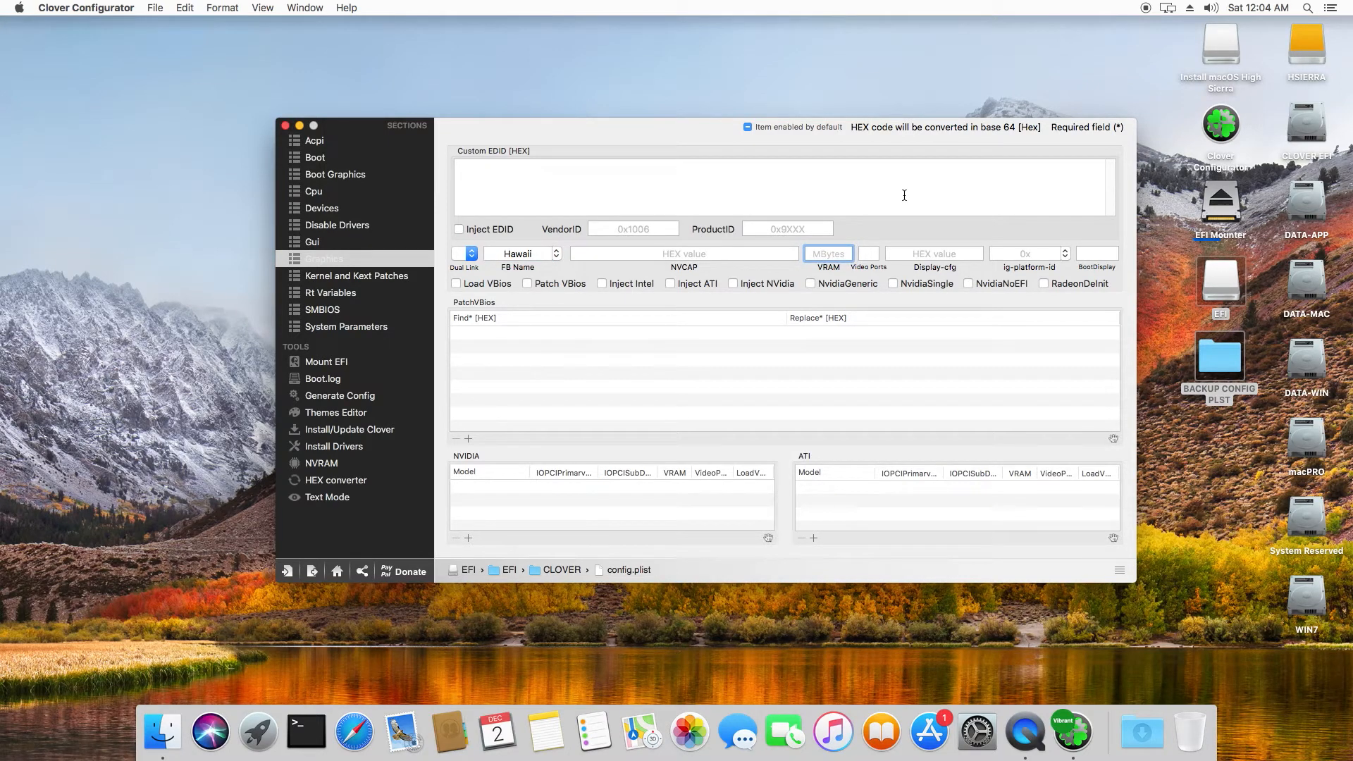
{"action": "type", "text": "40"}
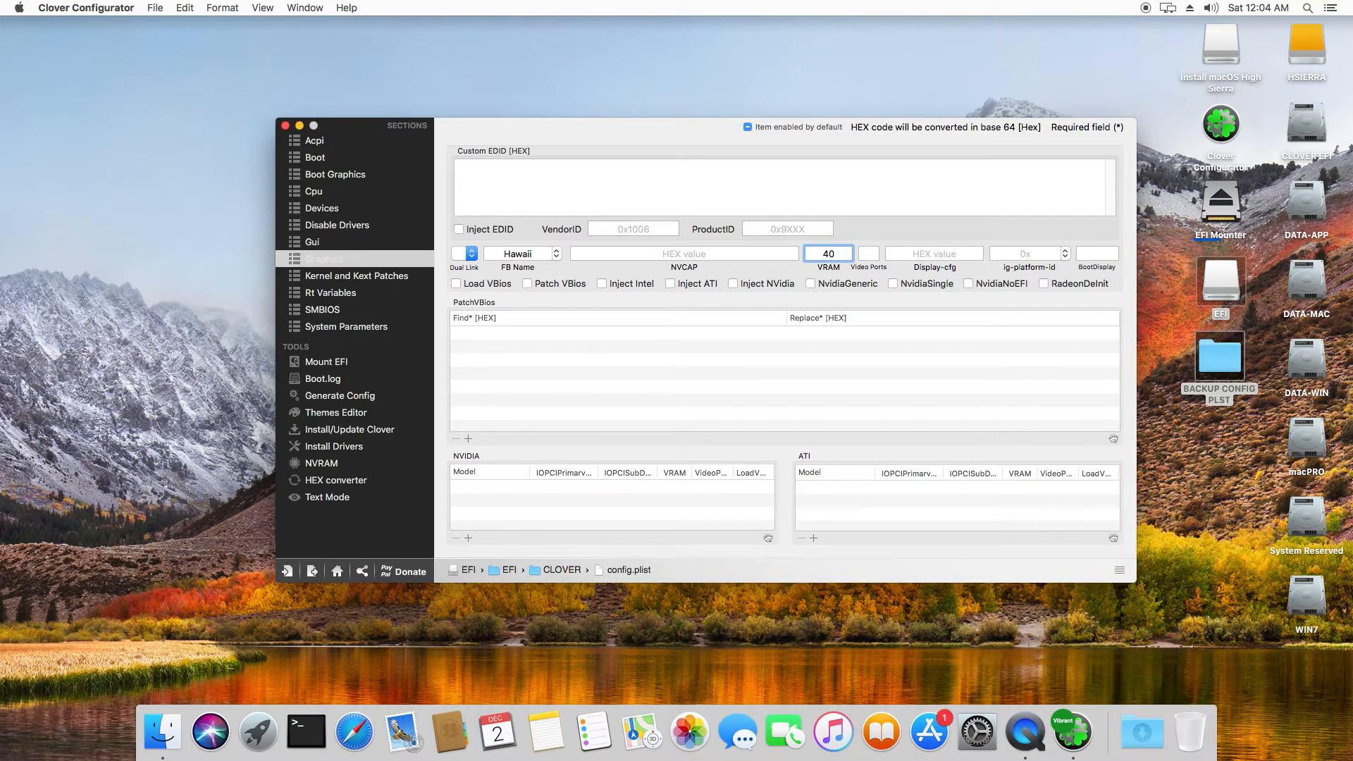
{"action": "type", "text": "4096"}
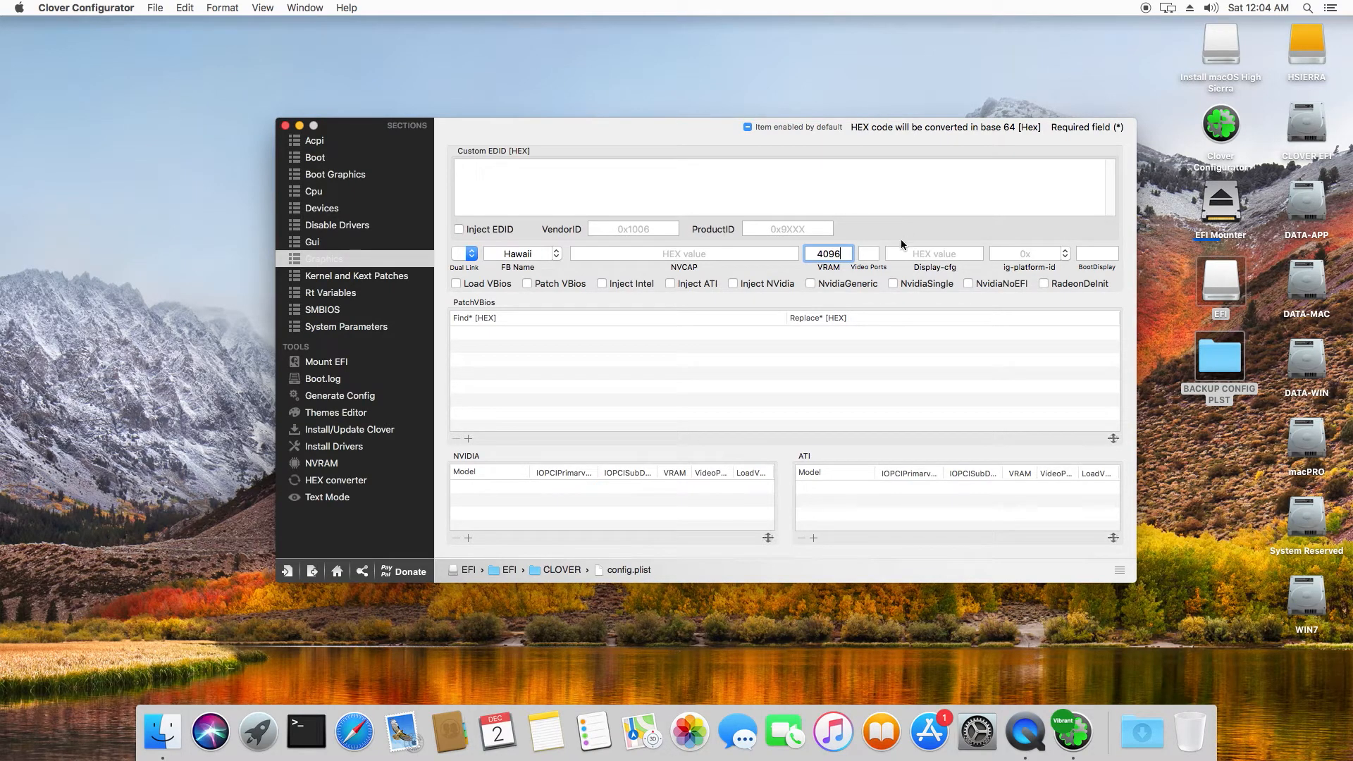
{"action": "left_click", "coordinate": [869, 252]}
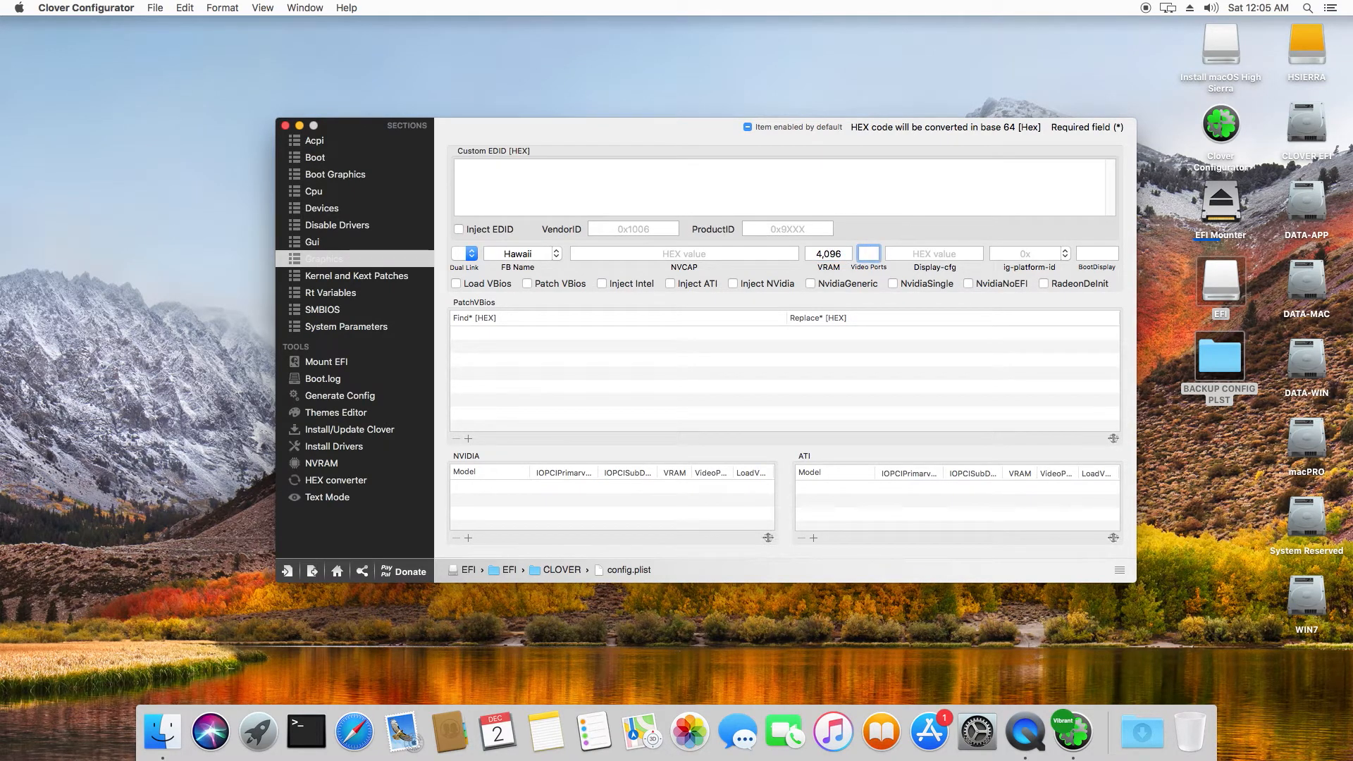
{"action": "type", "text": "4"}
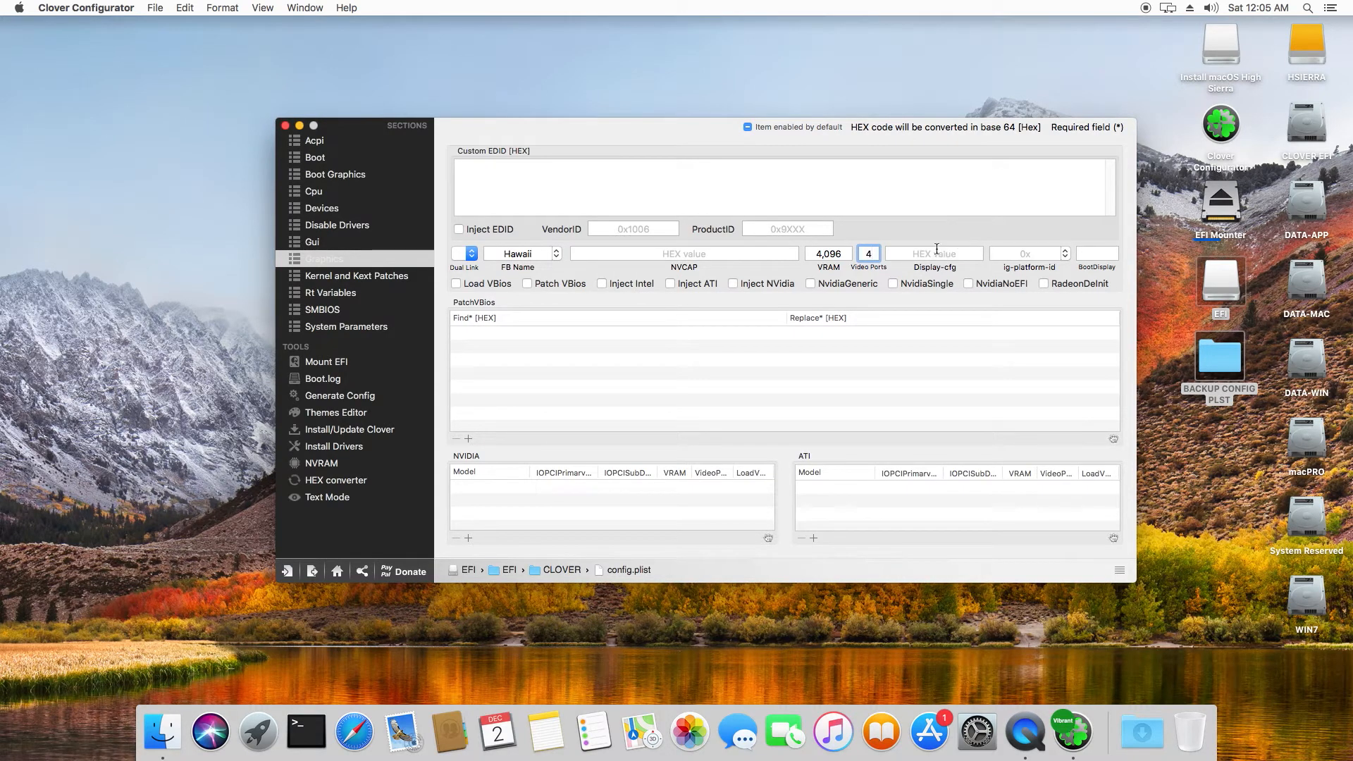
- Set Display-cfg 0x67B01002, enable Inject ATI and export the edited configuration
{"action": "left_click", "coordinate": [934, 253]}
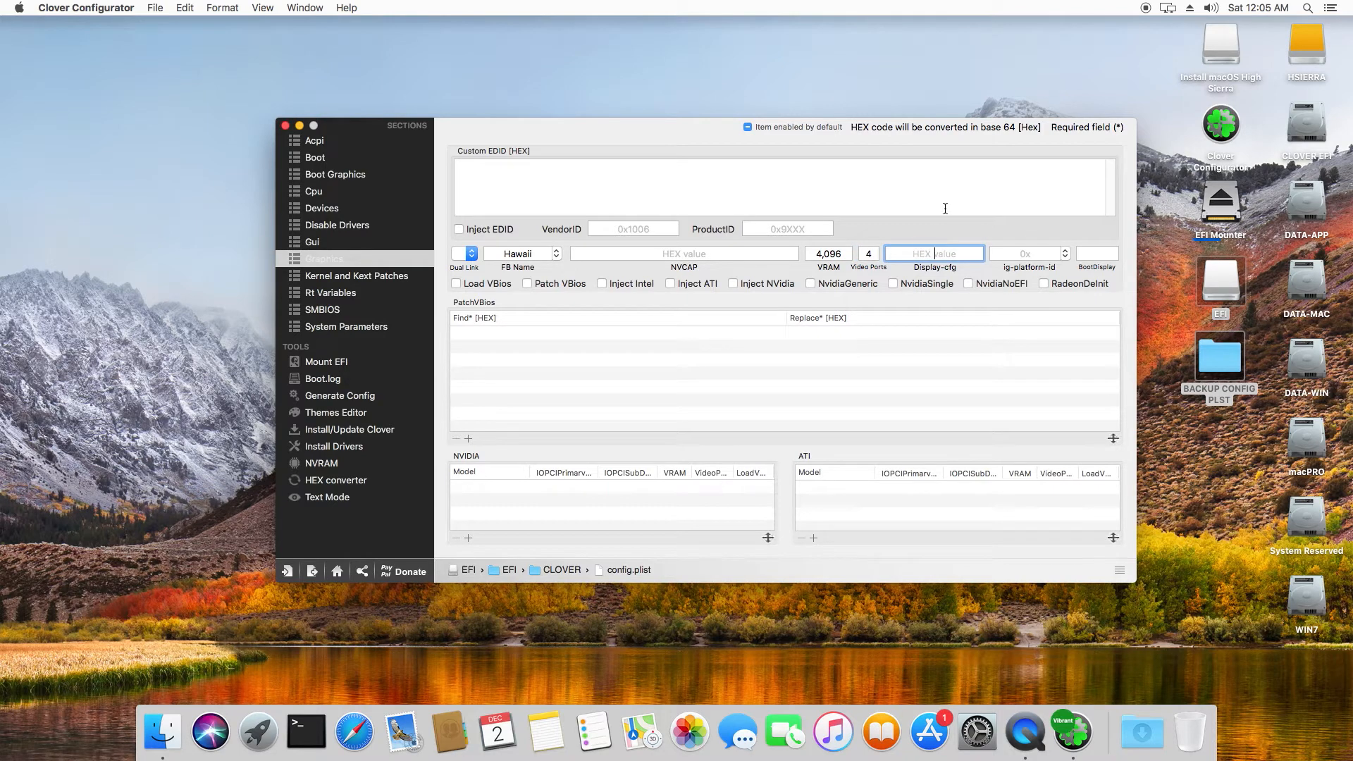
{"action": "mouse_move", "coordinate": [926, 270]}
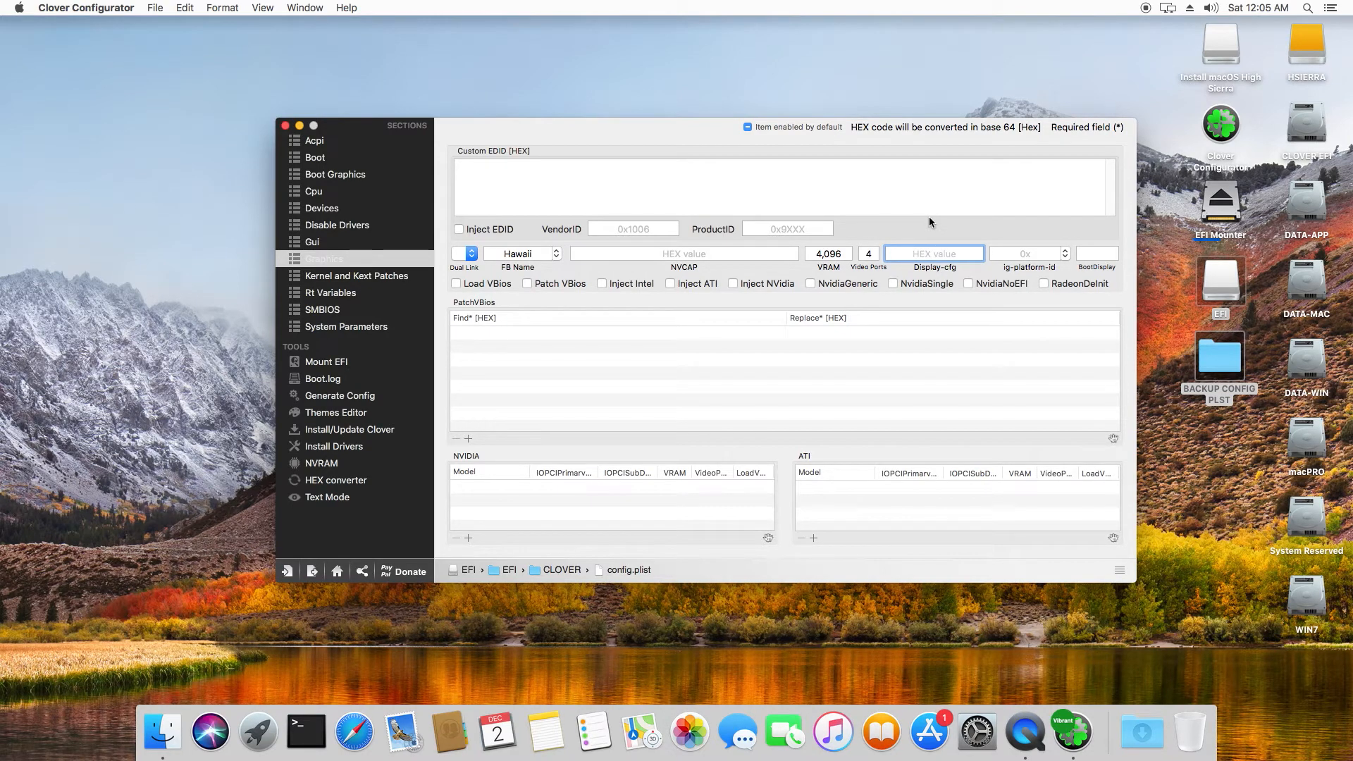
{"action": "type", "text": "0"}
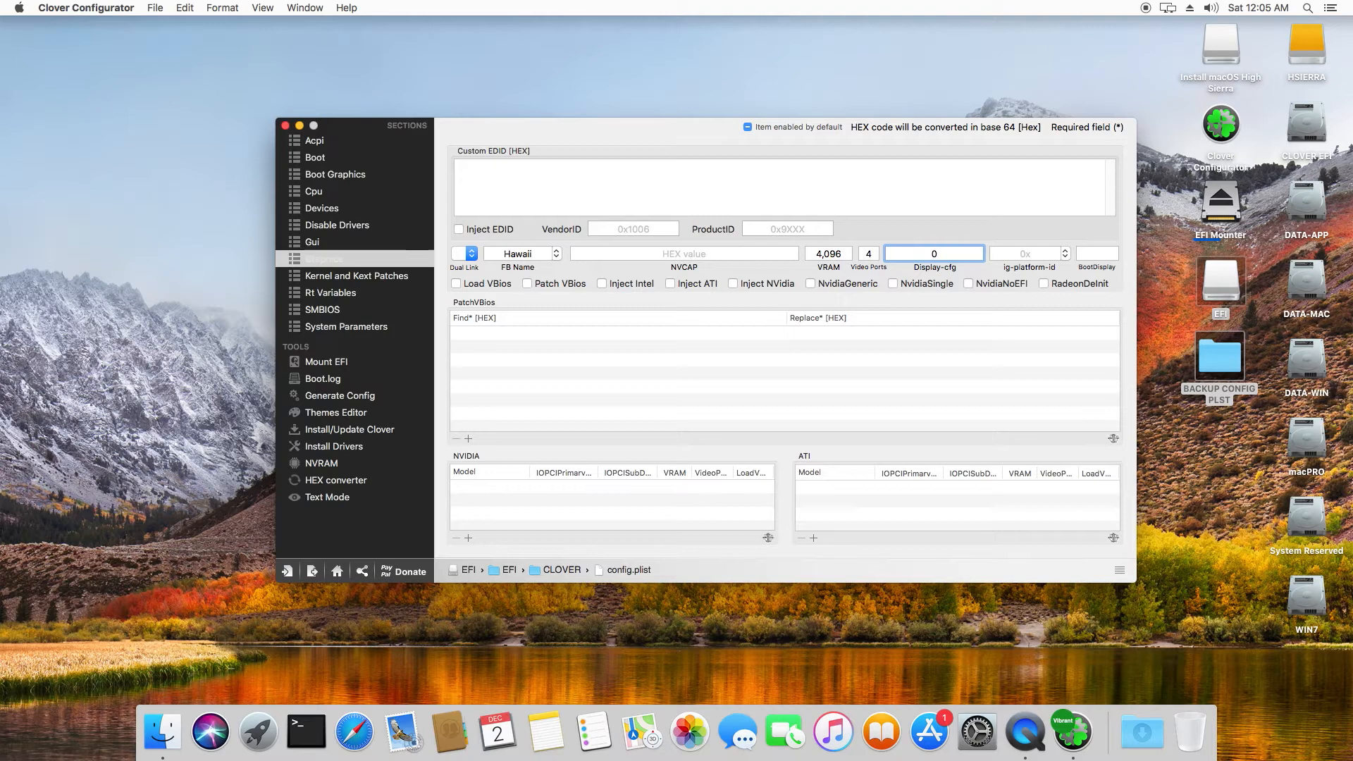
{"action": "type", "text": "x67B01"}
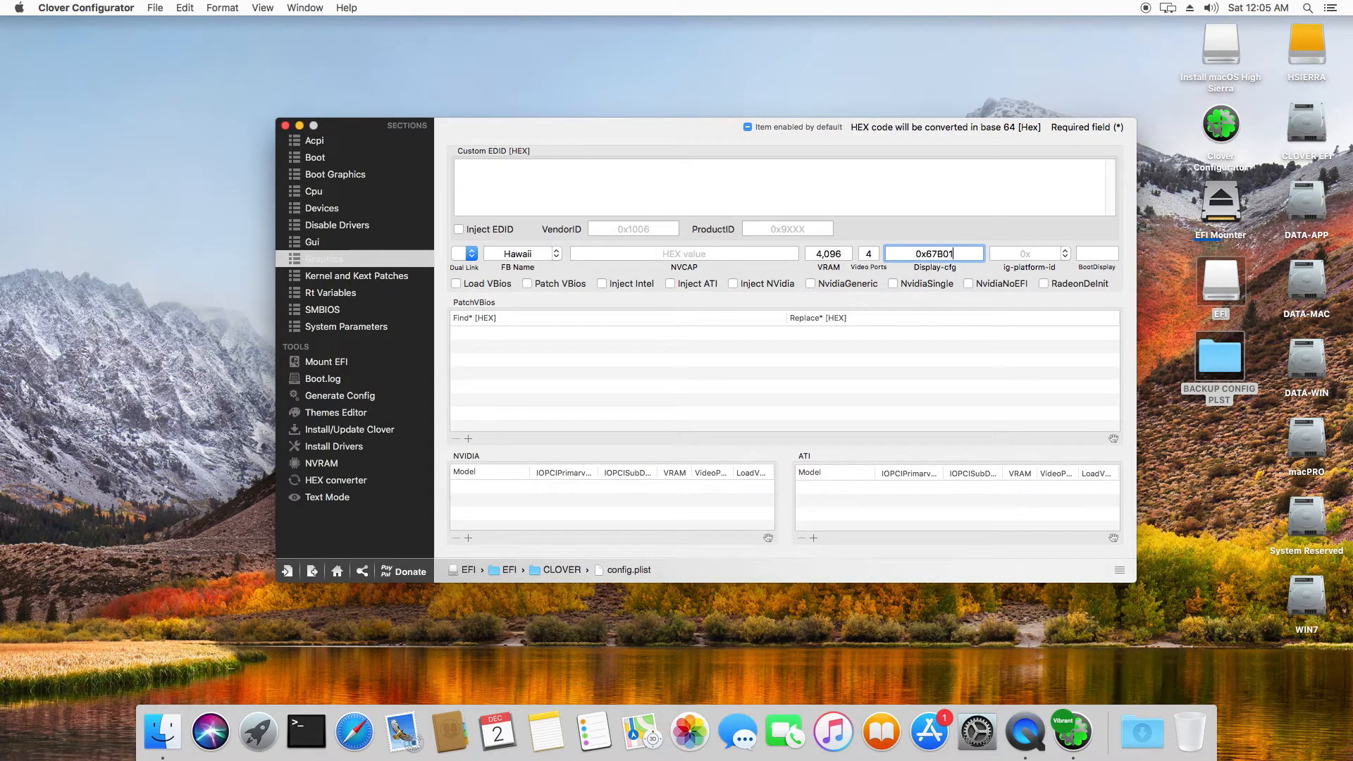
{"action": "type", "text": "002"}
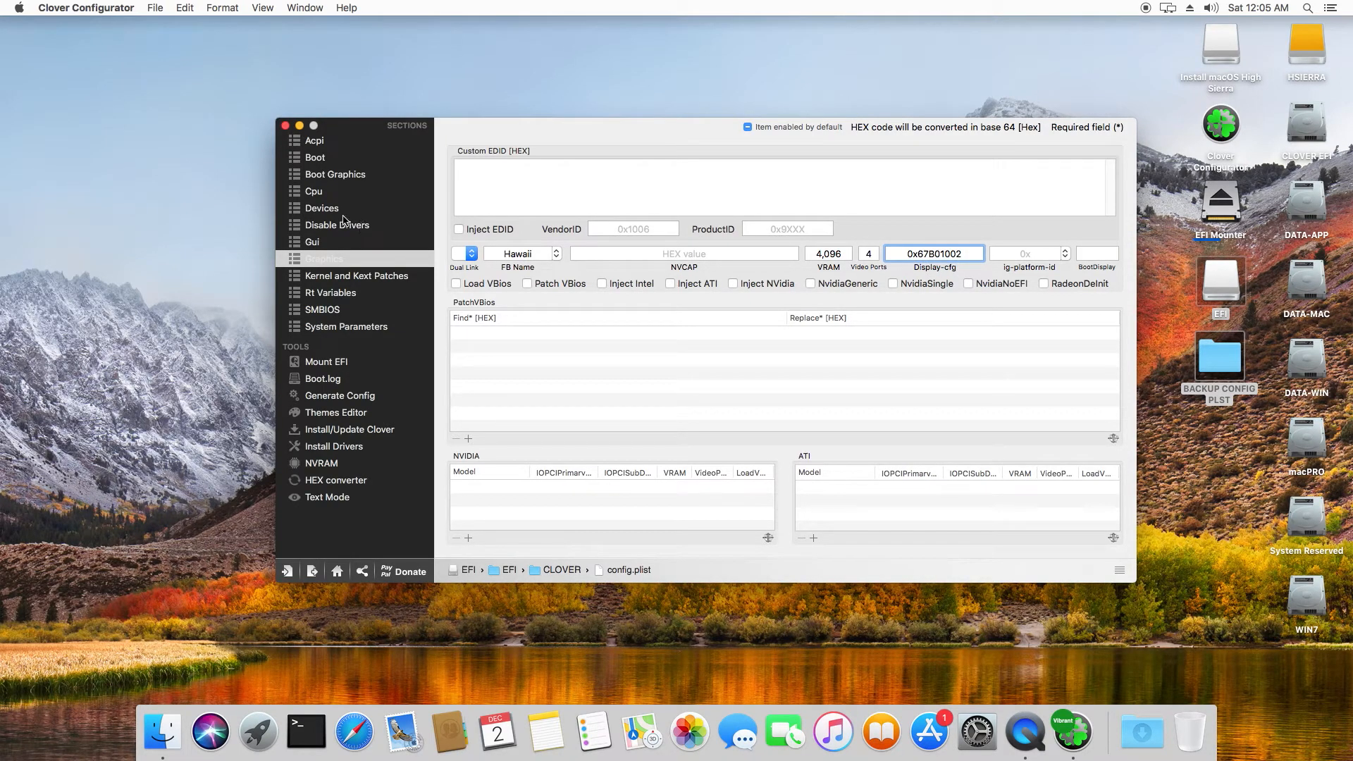
{"action": "left_click", "coordinate": [321, 209]}
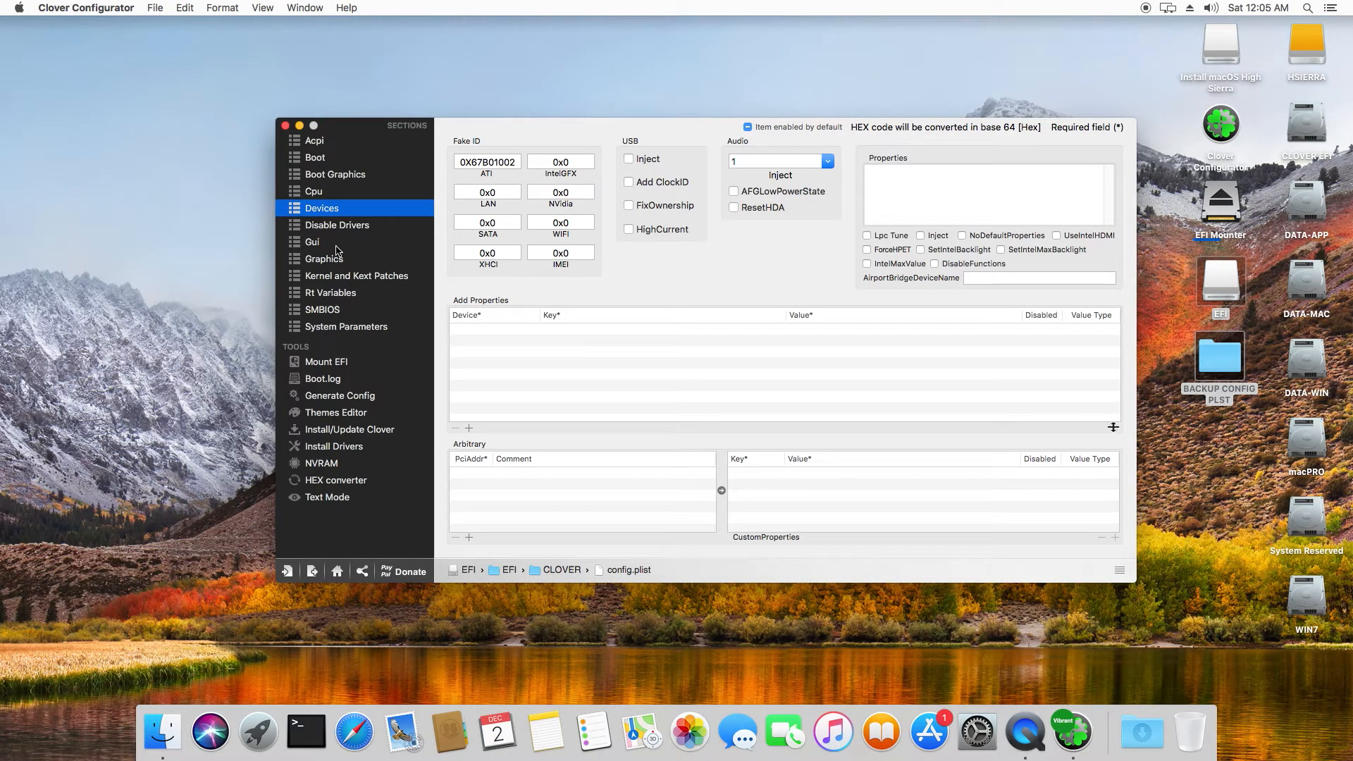
{"action": "left_click", "coordinate": [324, 258]}
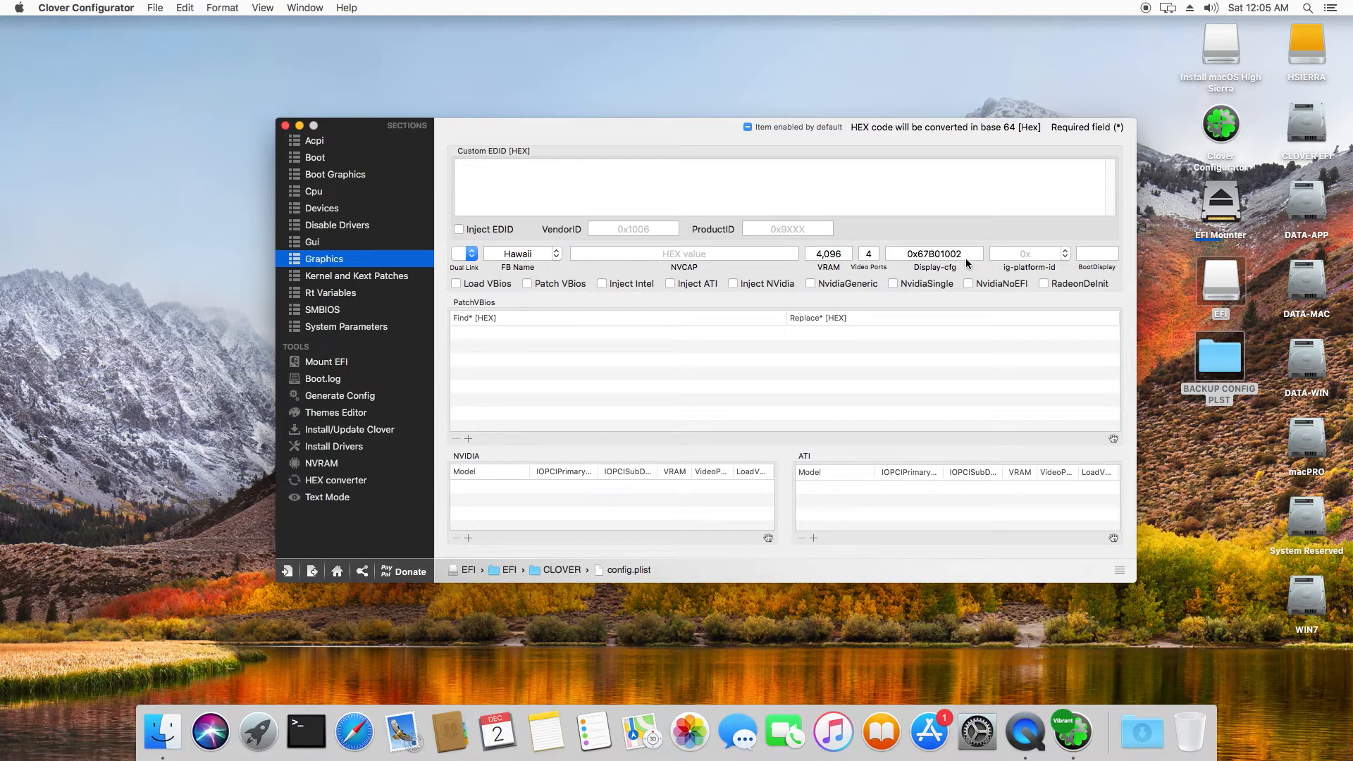
{"action": "mouse_move", "coordinate": [729, 309]}
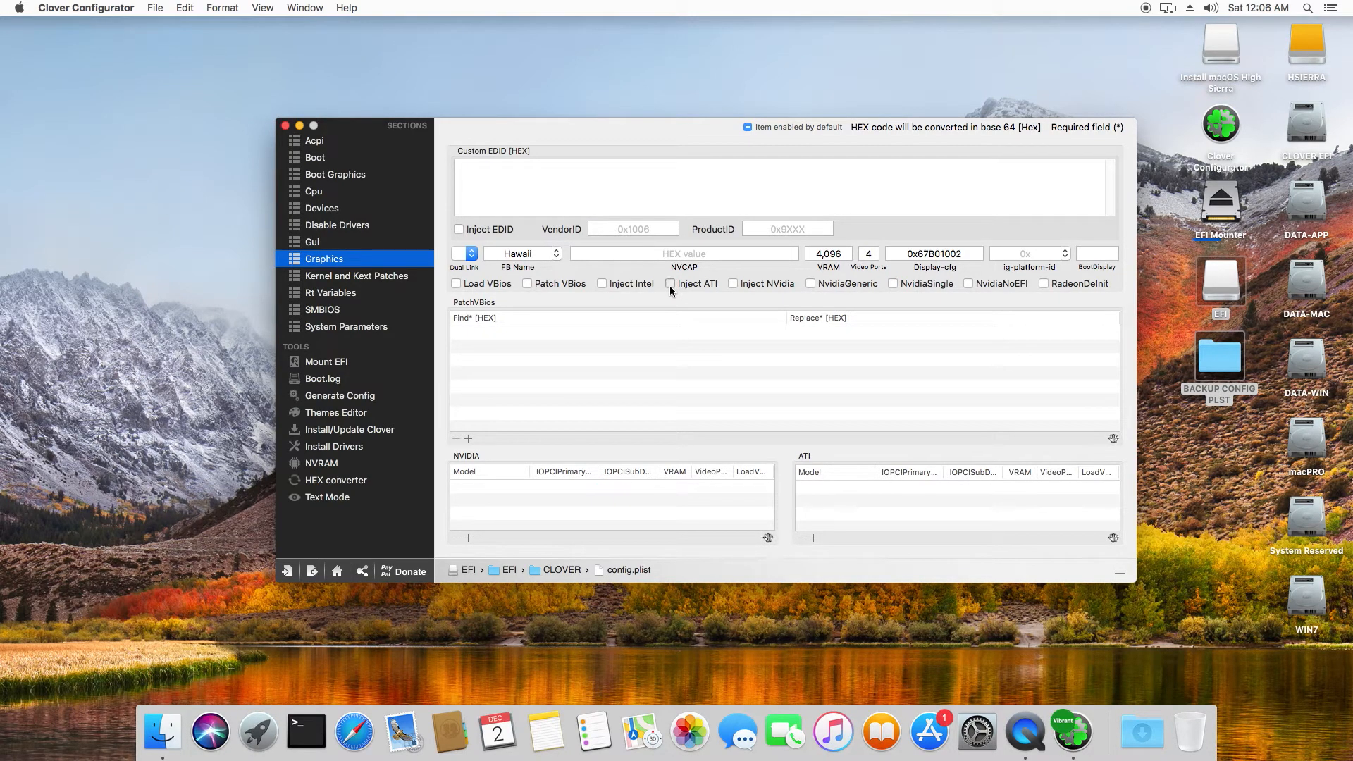
{"action": "left_click", "coordinate": [669, 283]}
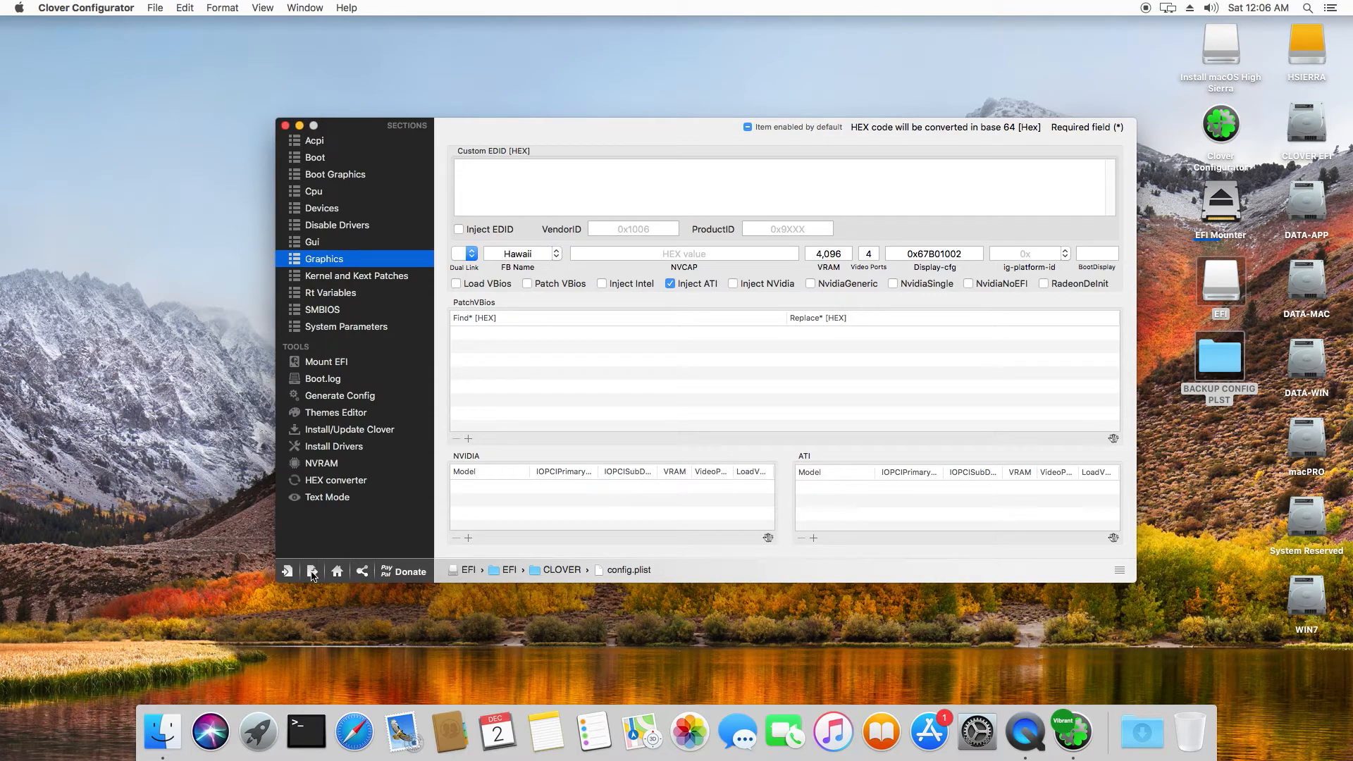
{"action": "left_click", "coordinate": [313, 571]}
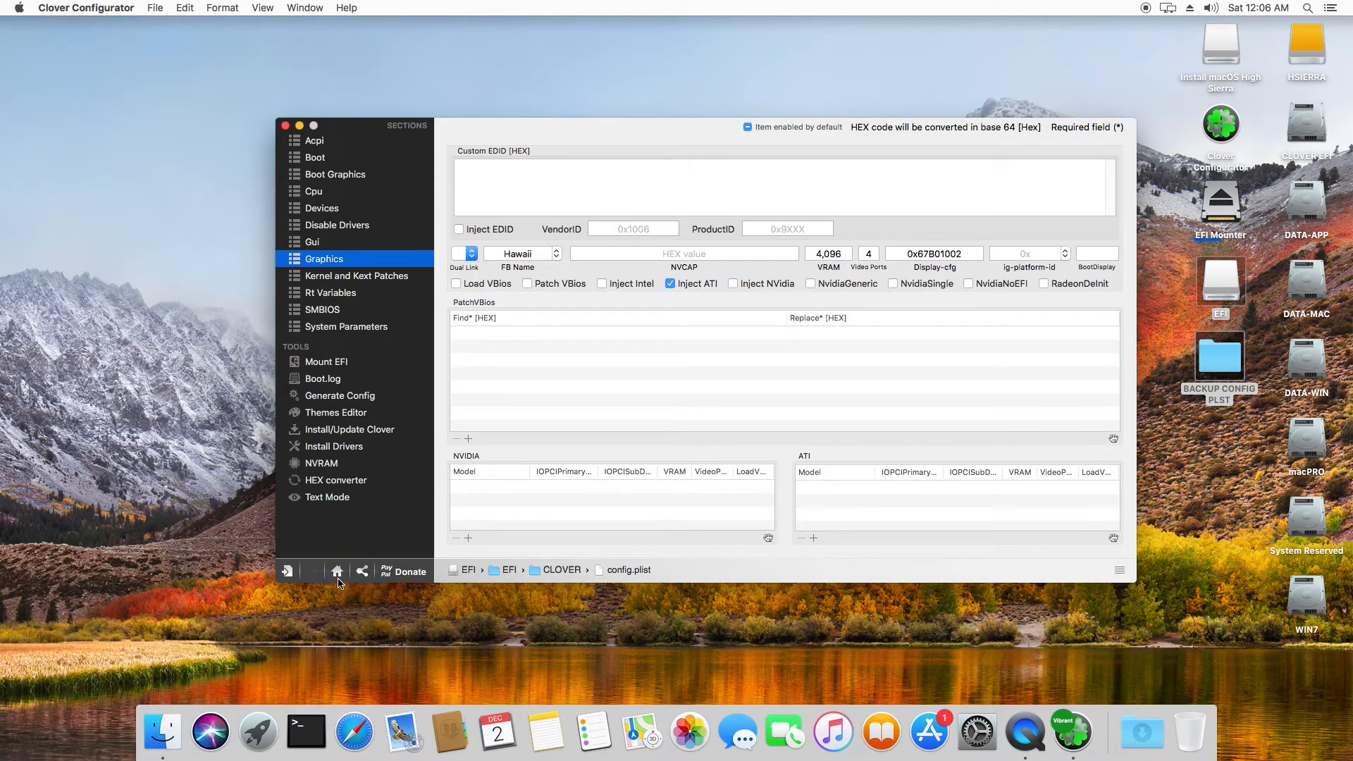
{"action": "mouse_move", "coordinate": [417, 412]}
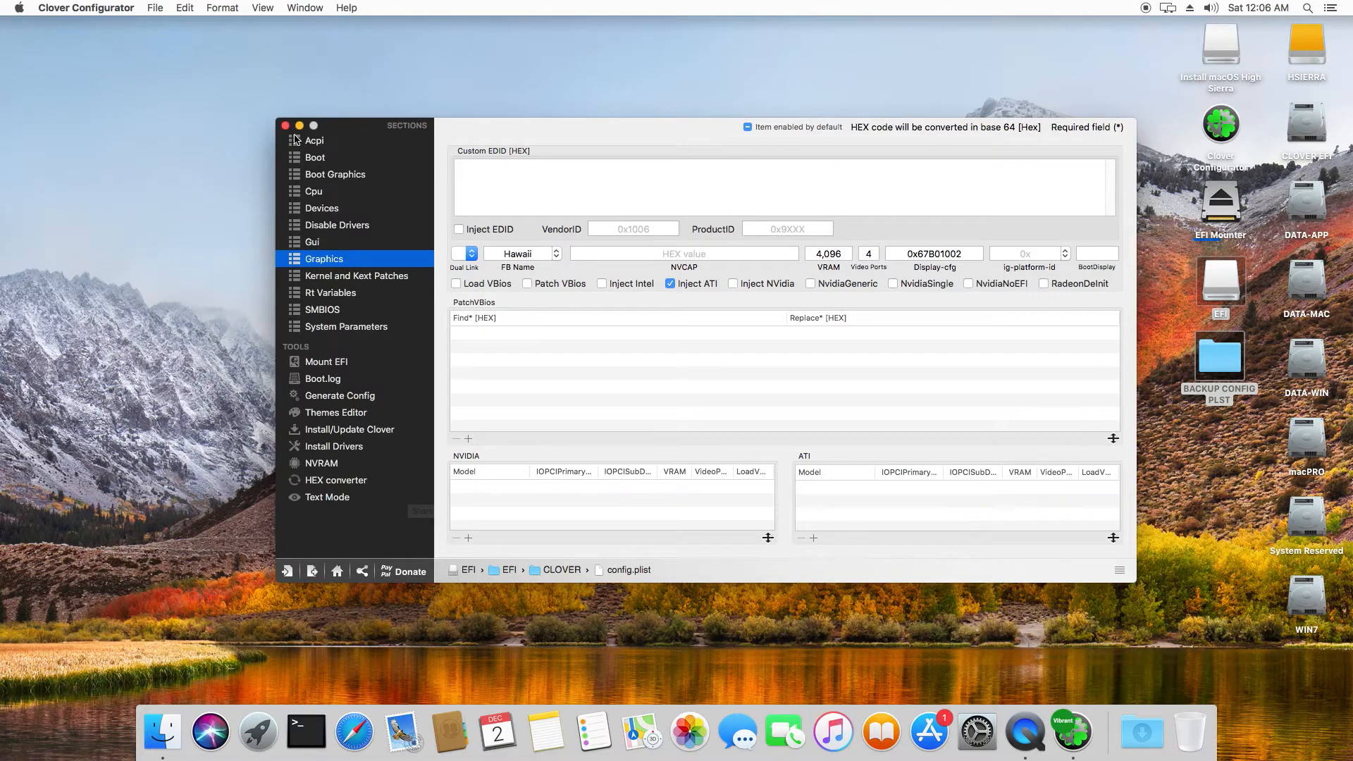
- Reopen EFI/CLOVER/config.plist and confirm Fake ID 0x67B01002 and the Hawaii/4096 Graphics values
{"action": "left_click", "coordinate": [299, 126]}
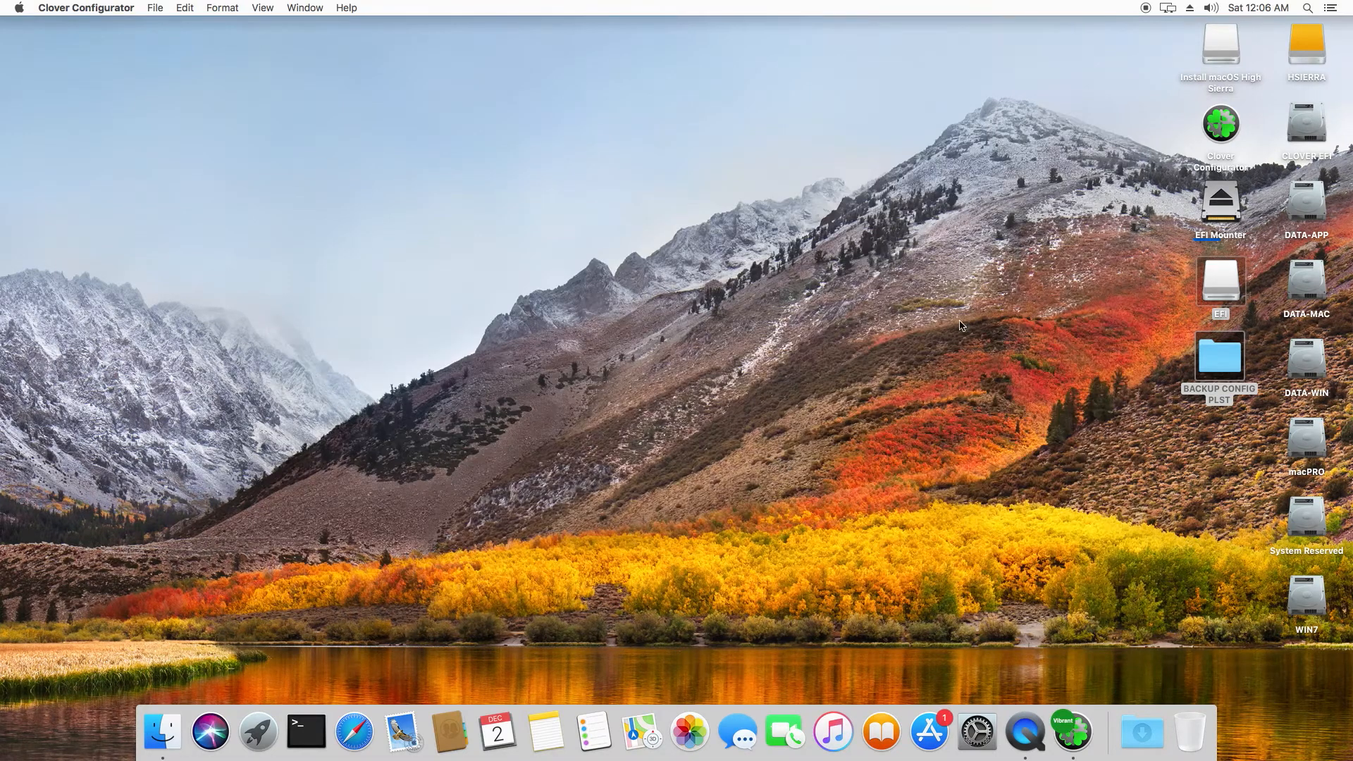
{"action": "left_click", "coordinate": [1221, 280]}
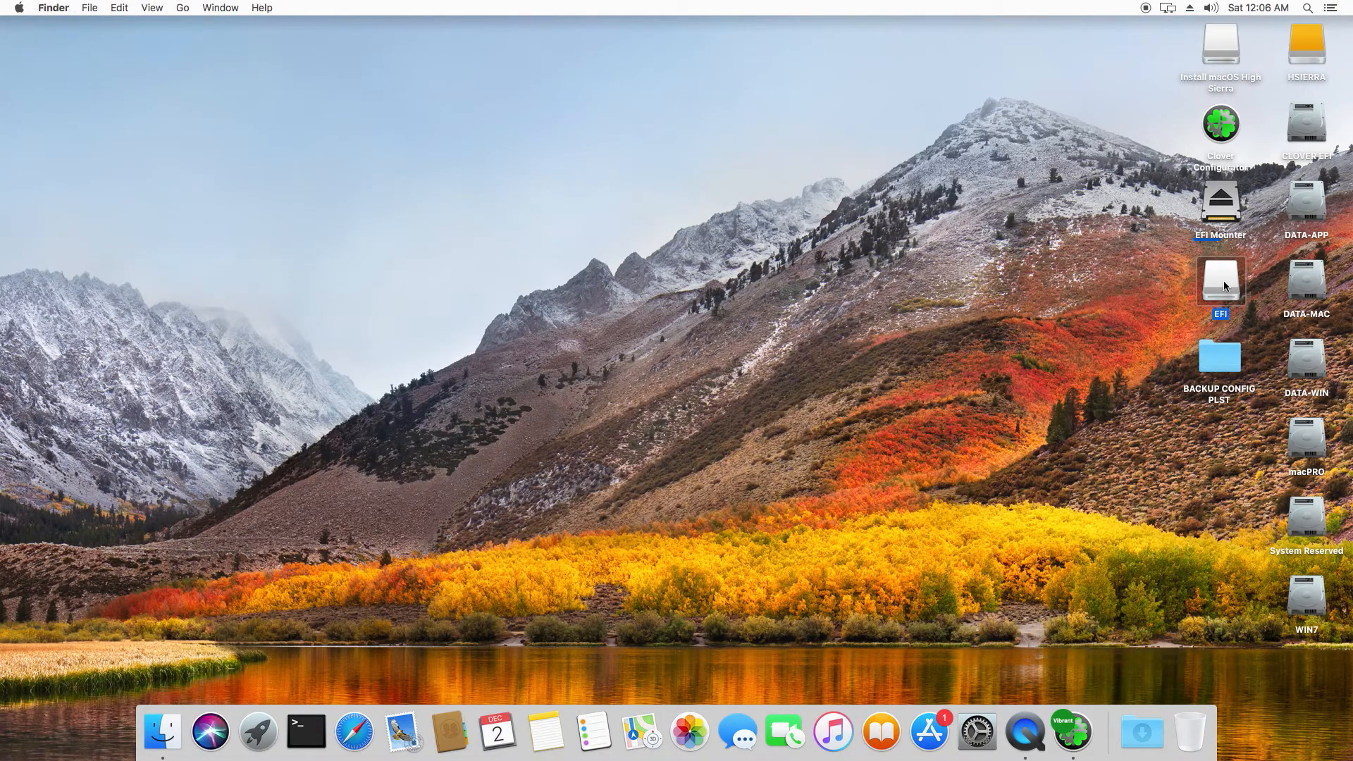
{"action": "double_click", "coordinate": [1220, 281]}
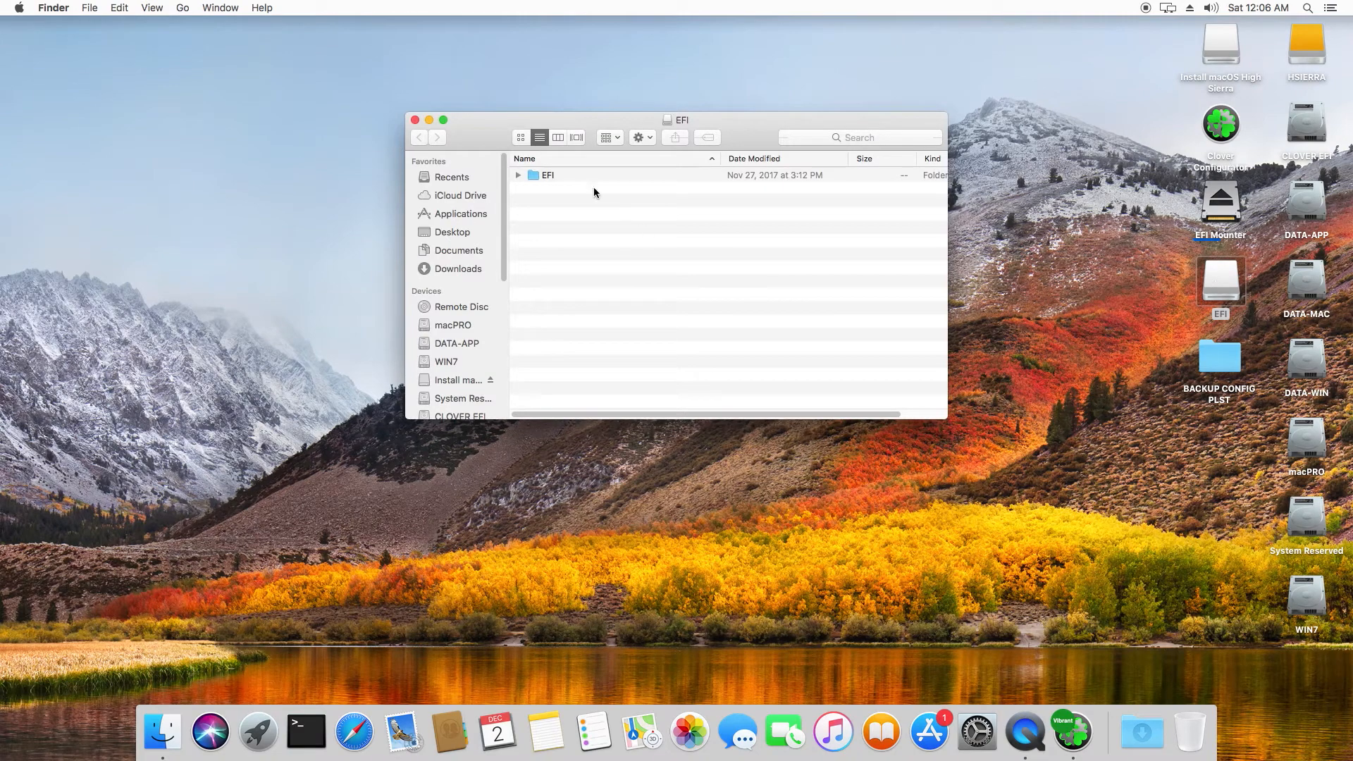
{"action": "left_click", "coordinate": [518, 174]}
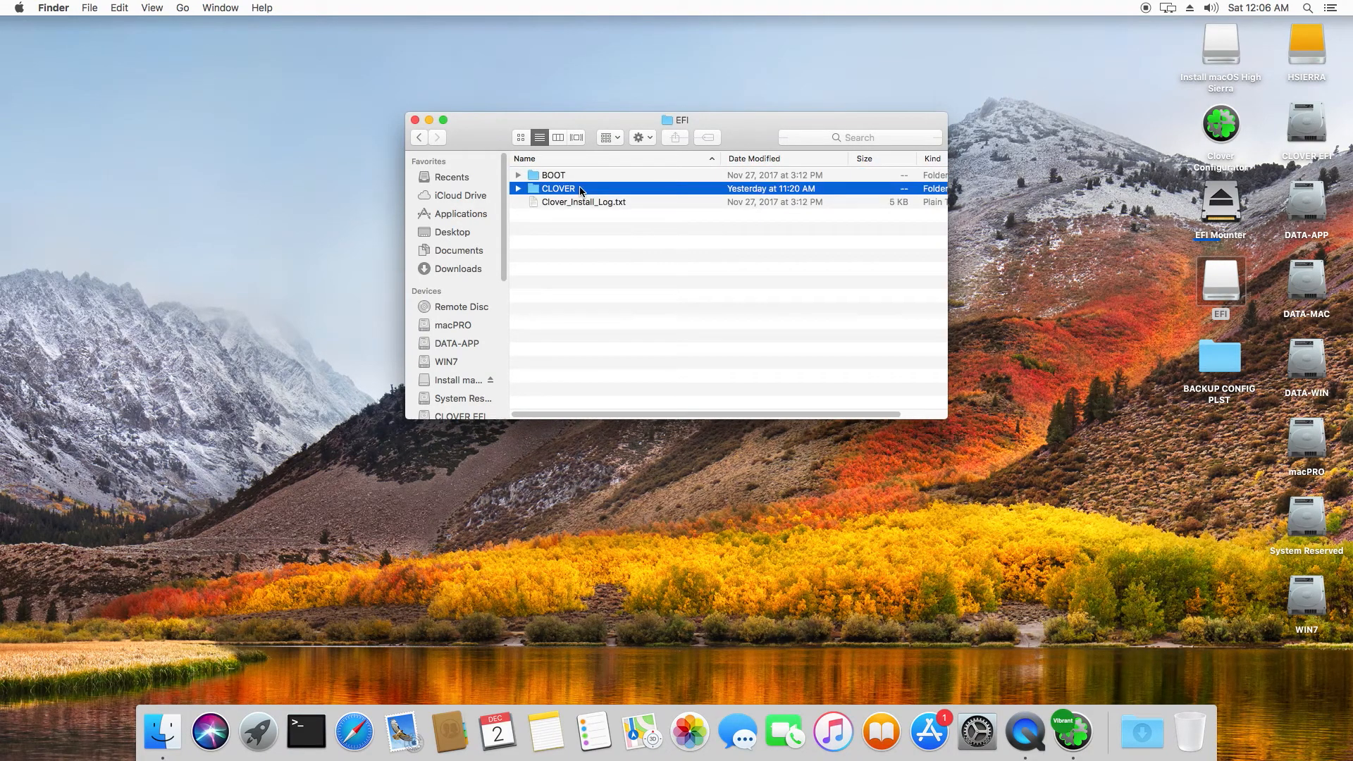
{"action": "double_click", "coordinate": [558, 188]}
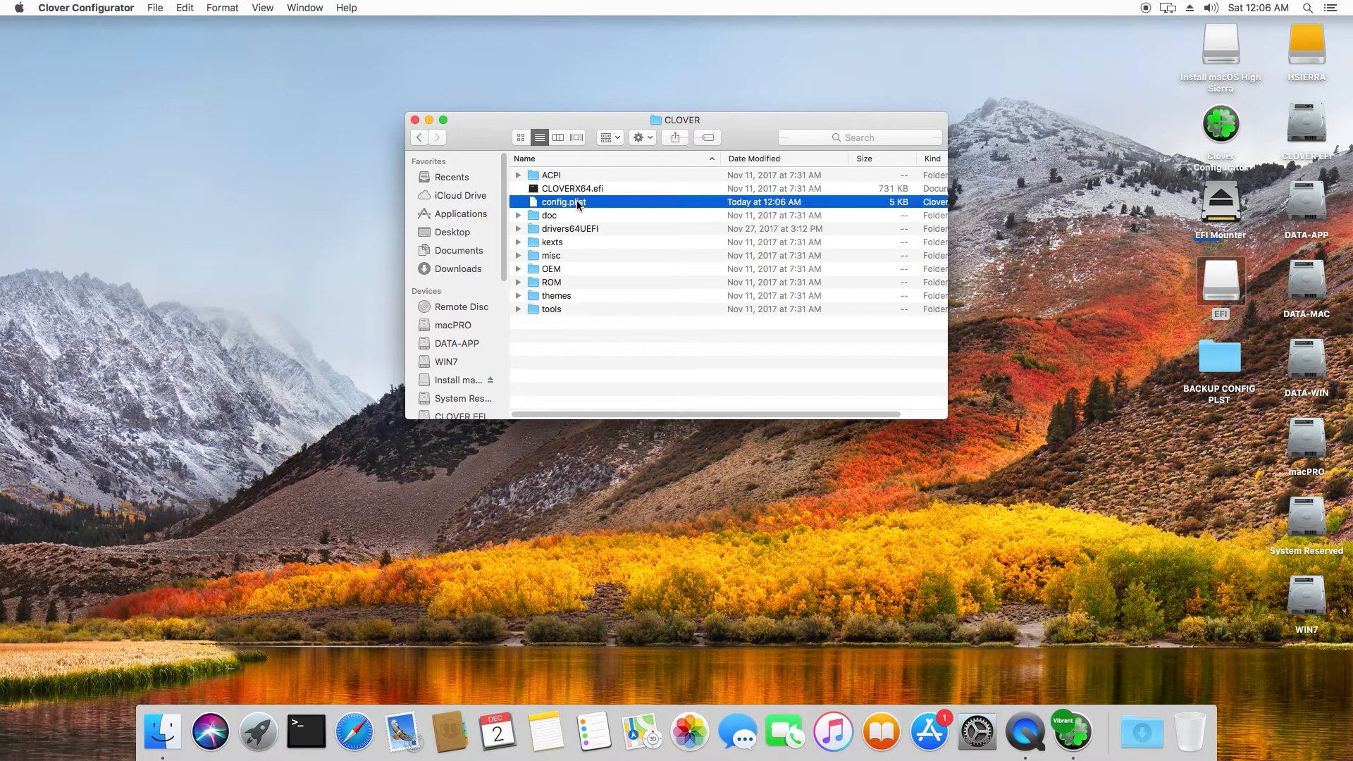
{"action": "double_click", "coordinate": [563, 202]}
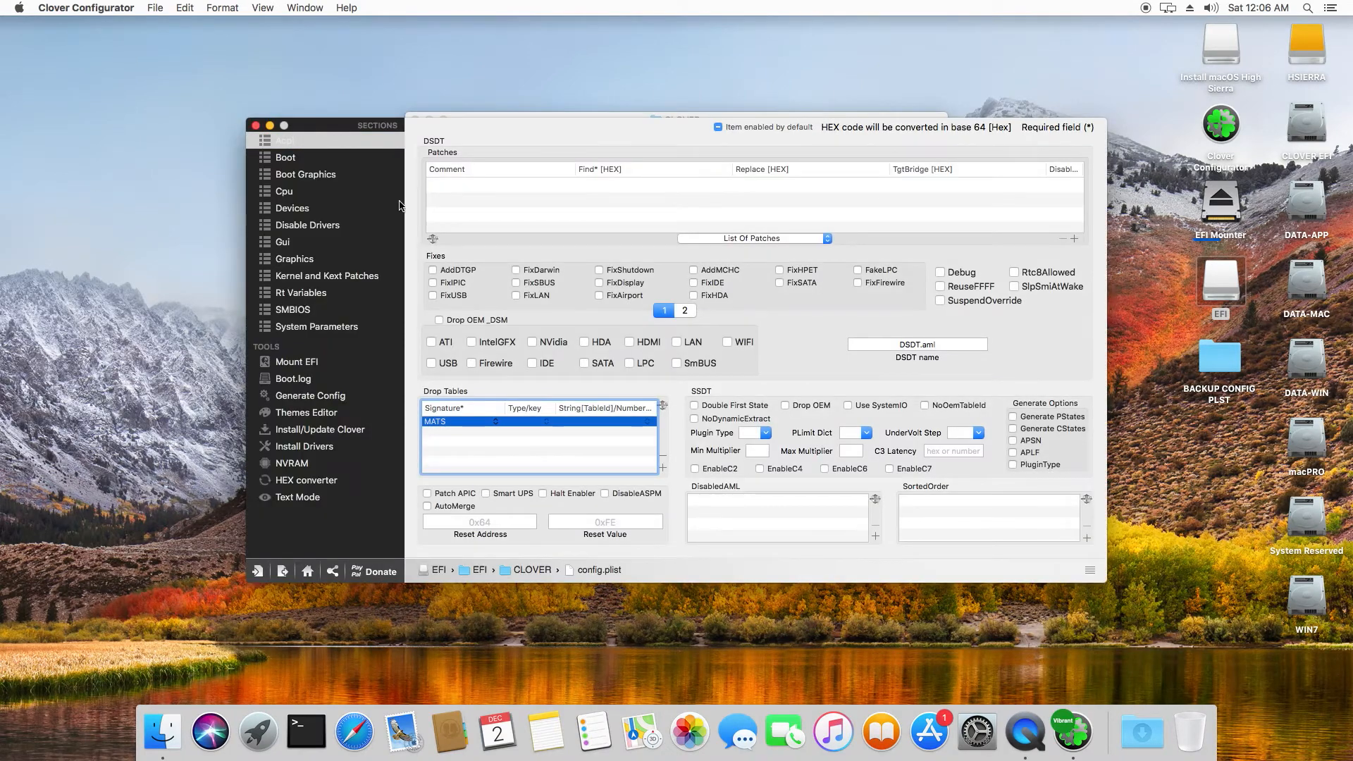
{"action": "left_click", "coordinate": [293, 208]}
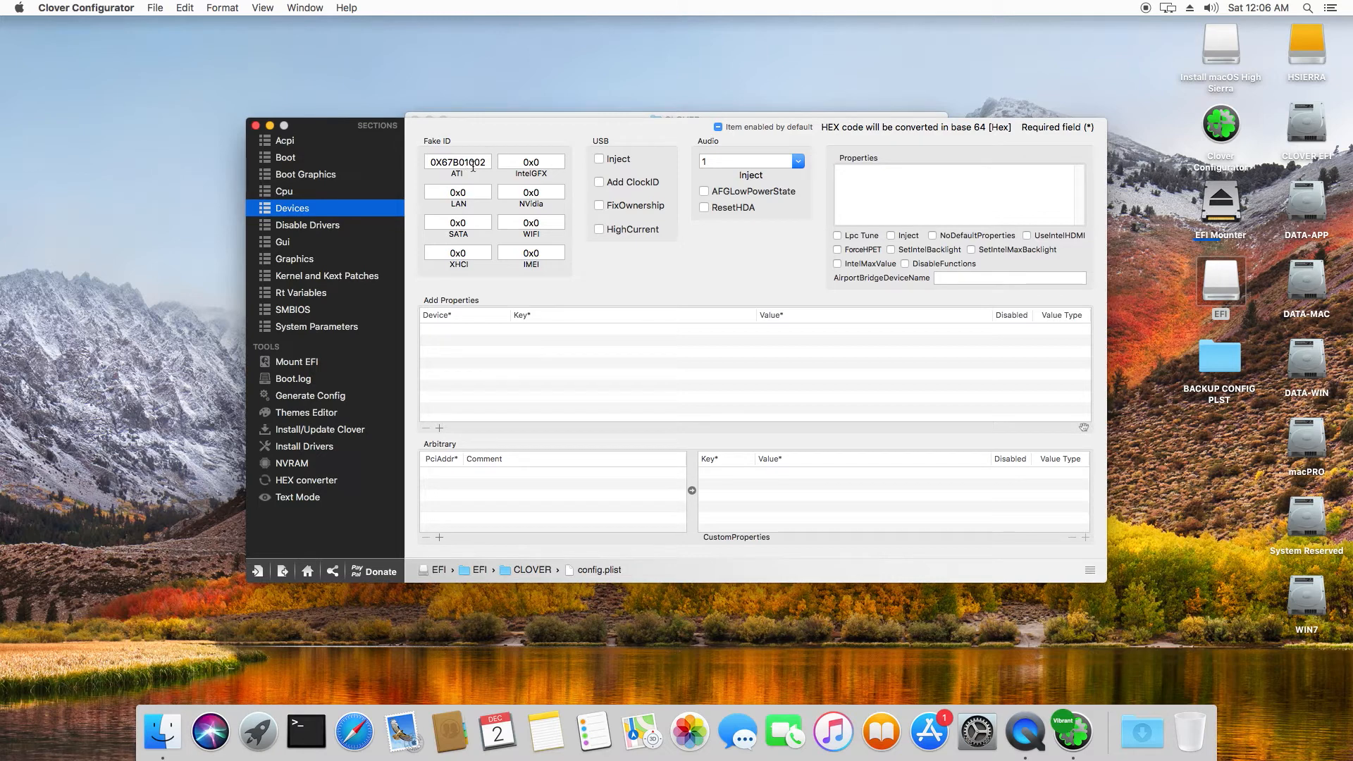
{"action": "mouse_move", "coordinate": [313, 262]}
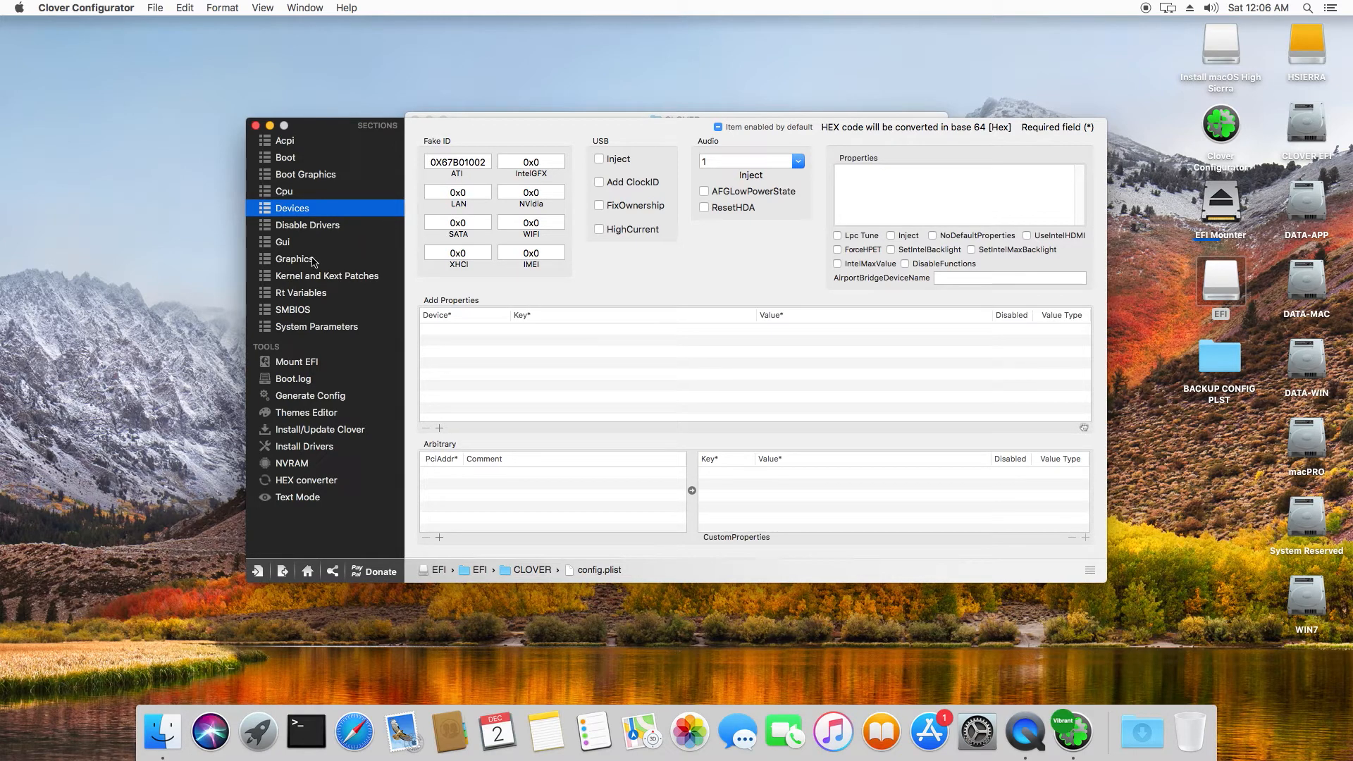
{"action": "left_click", "coordinate": [294, 258]}
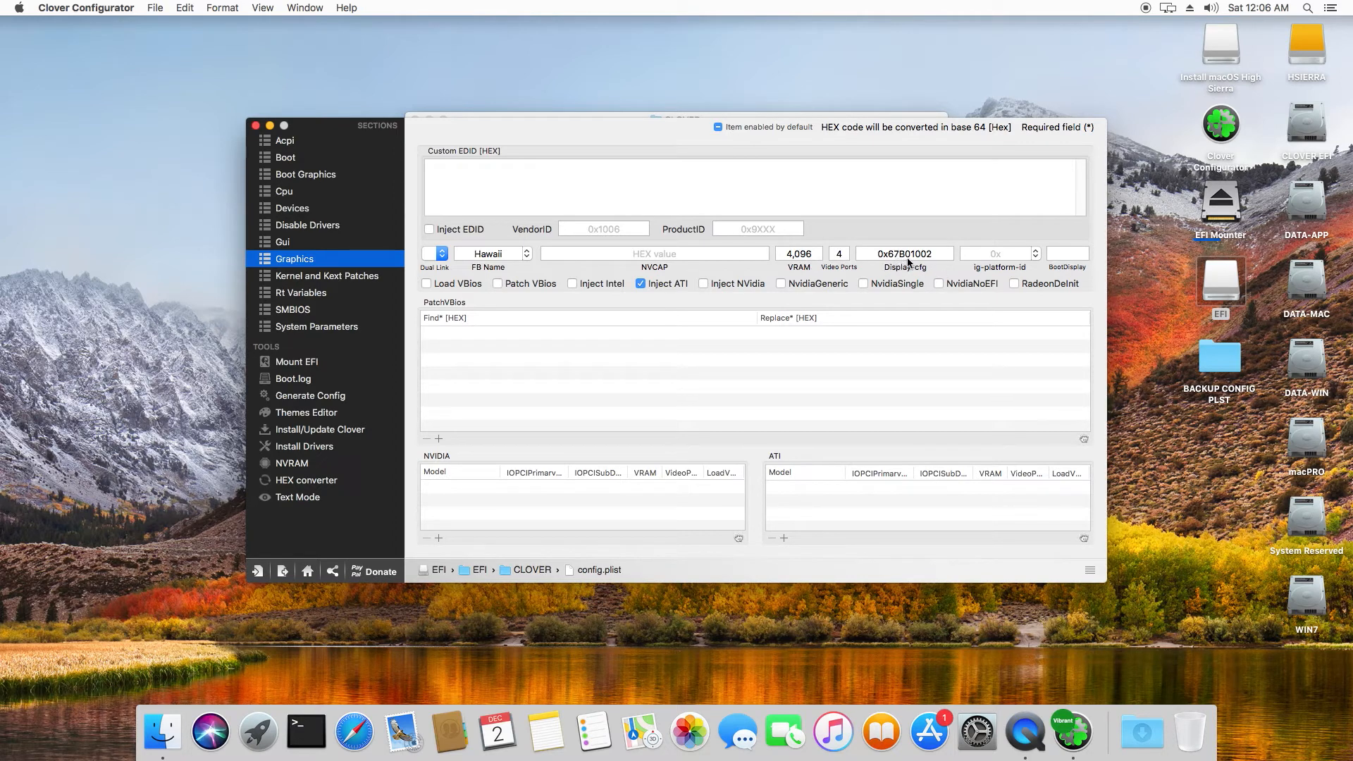
{"action": "mouse_move", "coordinate": [933, 265]}
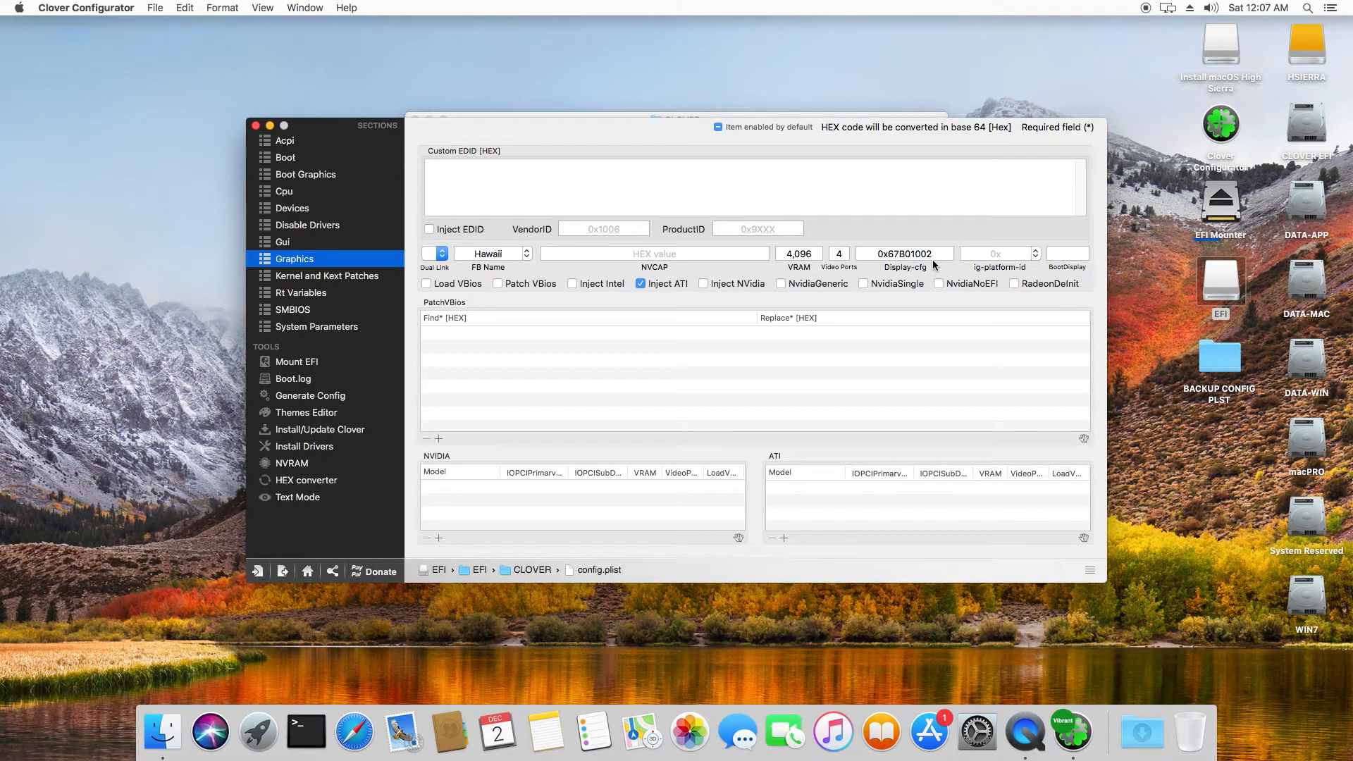
{"action": "mouse_move", "coordinate": [888, 265]}
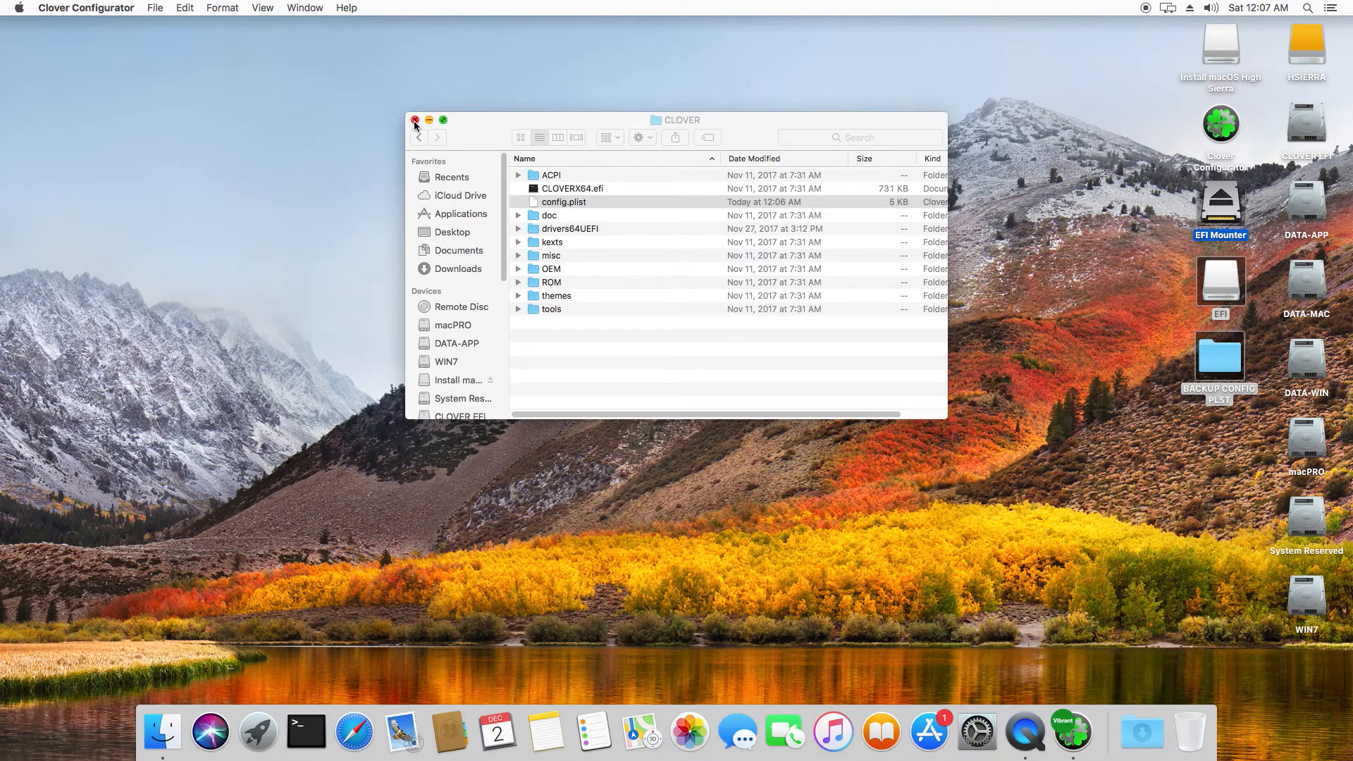
- Restart and show About This Mac reporting Graphics AMD Radeon R9 290/390 4 GB
{"action": "left_click", "coordinate": [415, 120]}
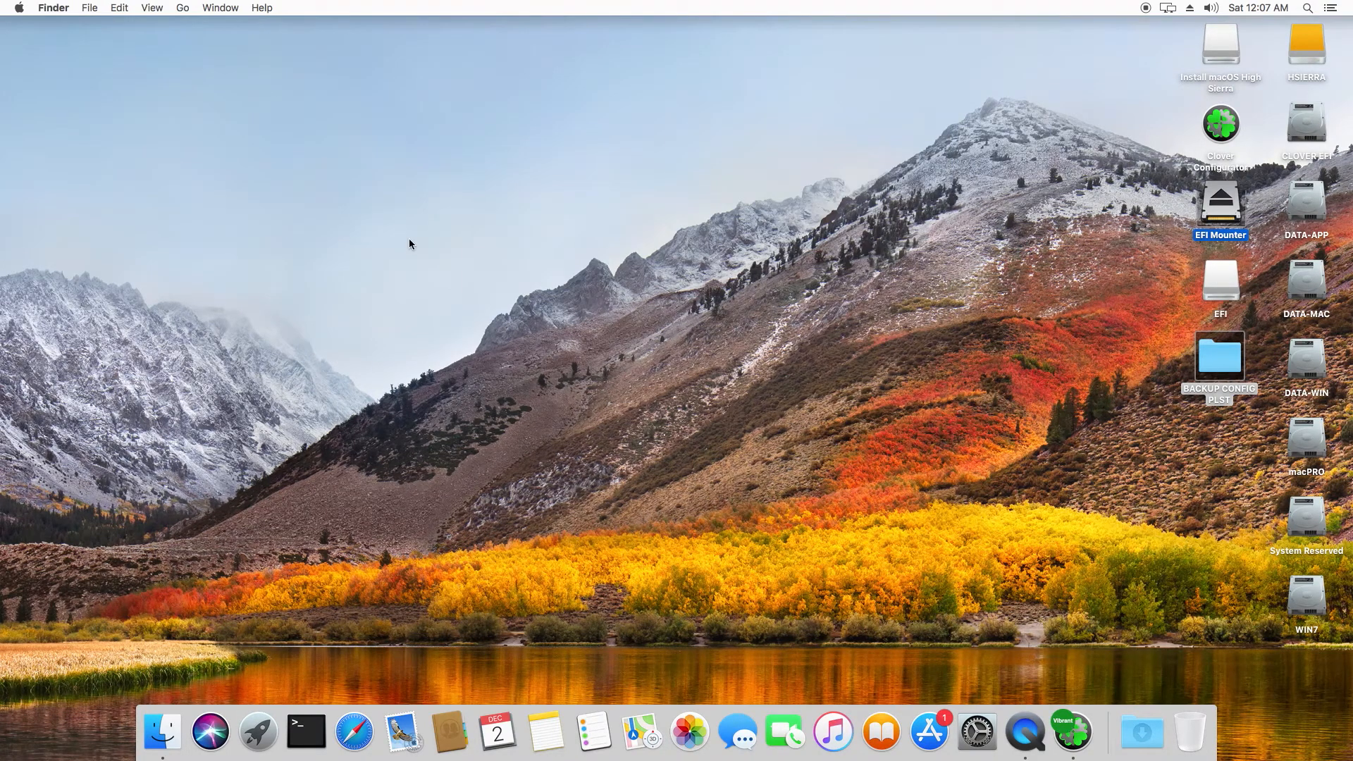
{"action": "mouse_move", "coordinate": [21, 67]}
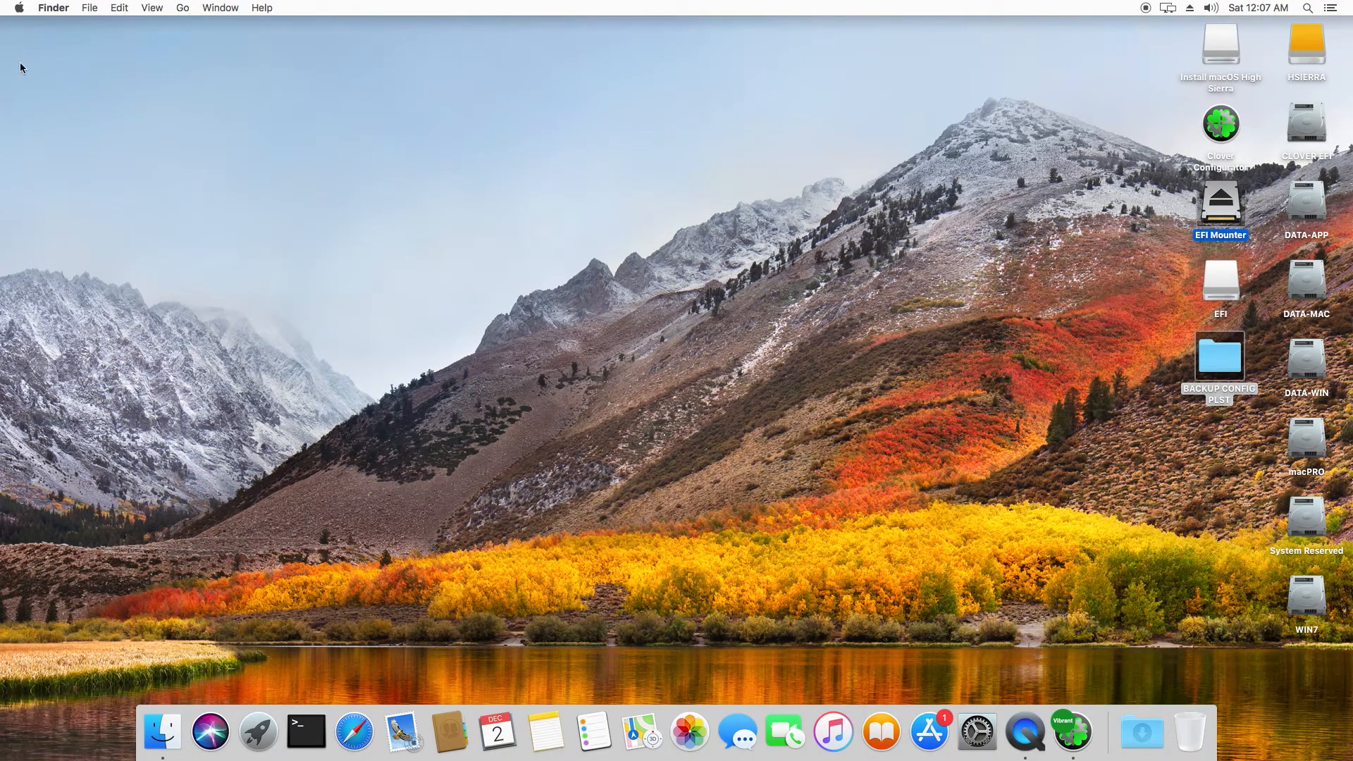
{"action": "left_click", "coordinate": [17, 9]}
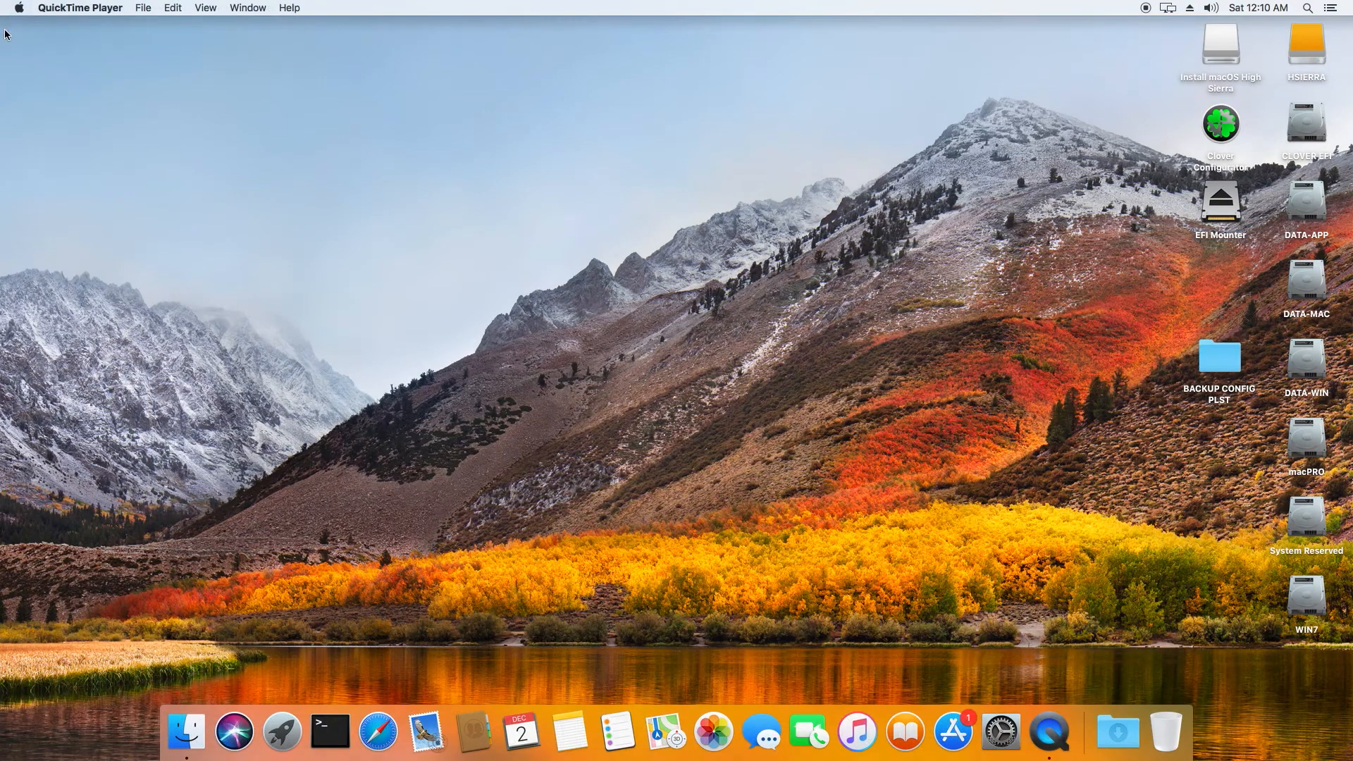
{"action": "left_click", "coordinate": [17, 8]}
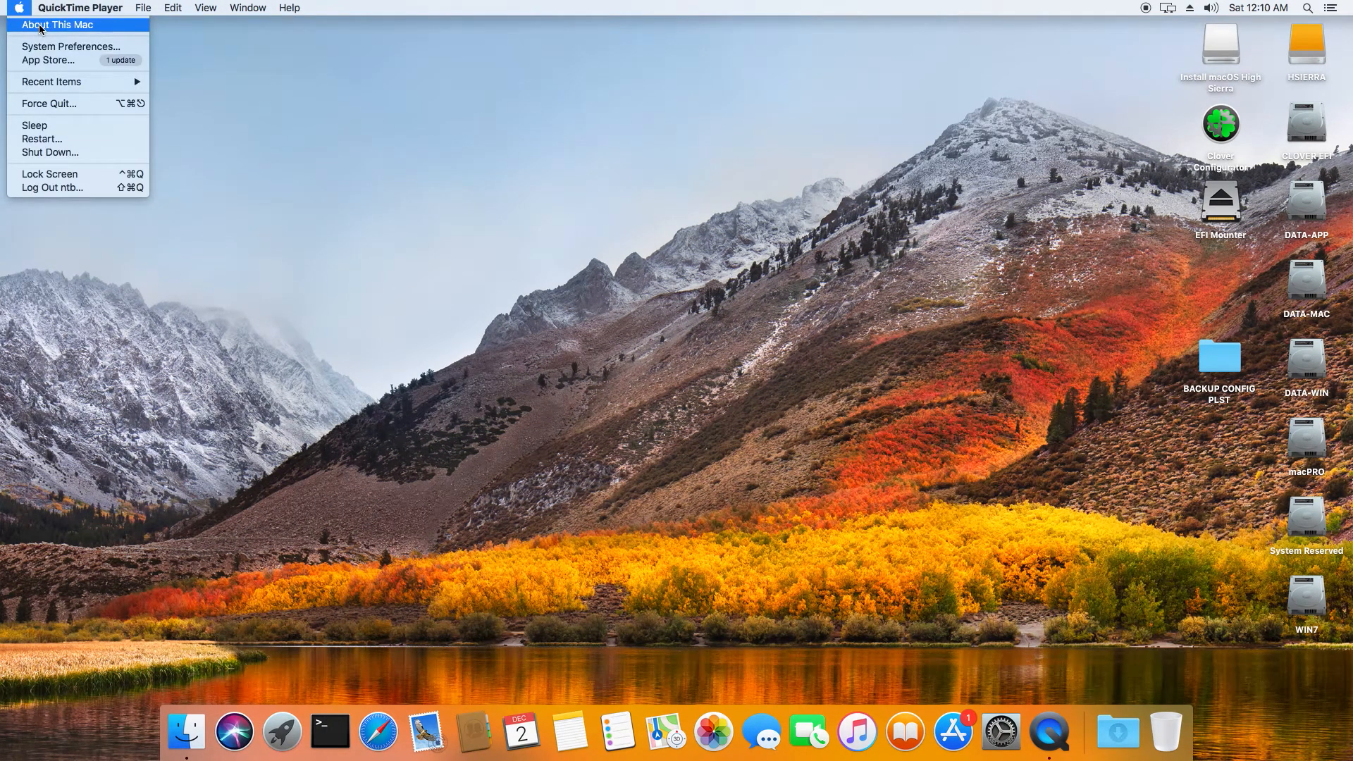
{"action": "left_click", "coordinate": [56, 24]}
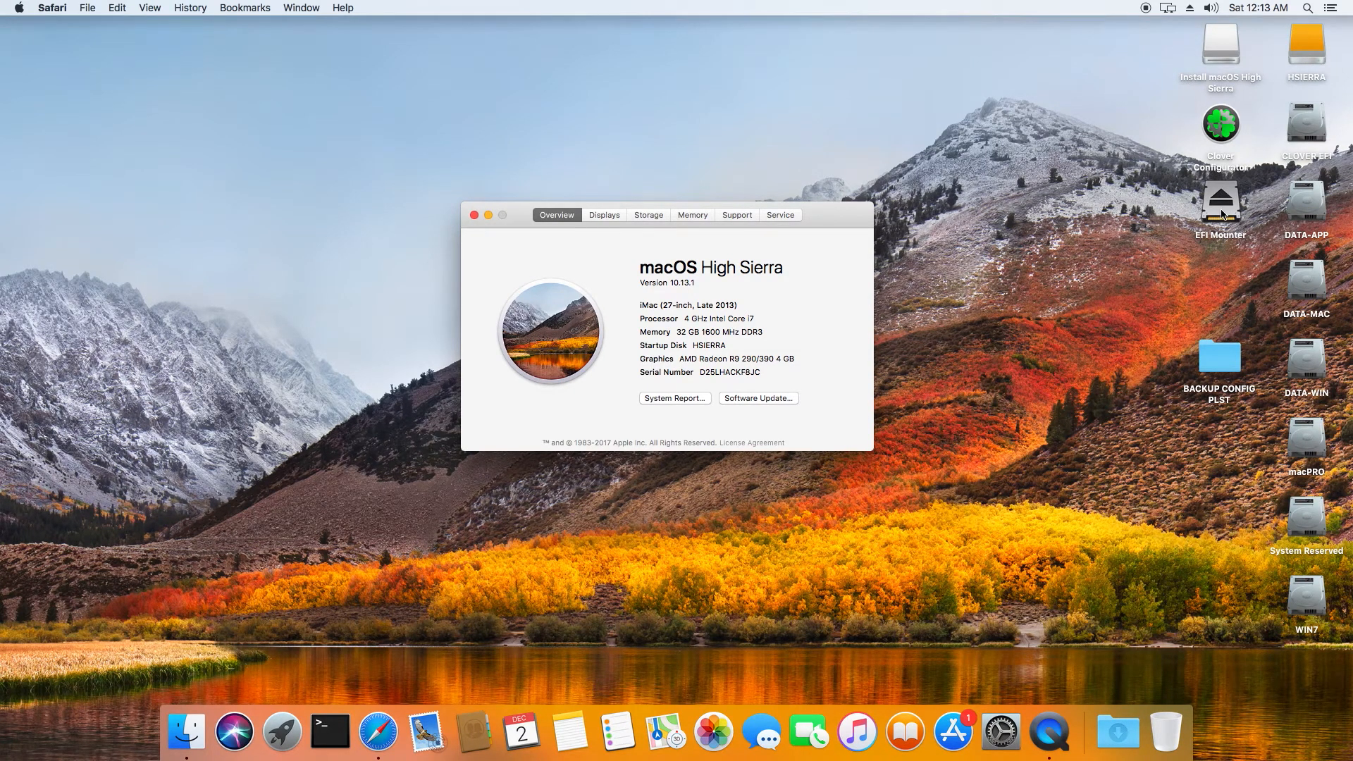
- Mount the USB DISK's EFI partition again with EFI Mounter and close the utility
{"action": "double_click", "coordinate": [1220, 202]}
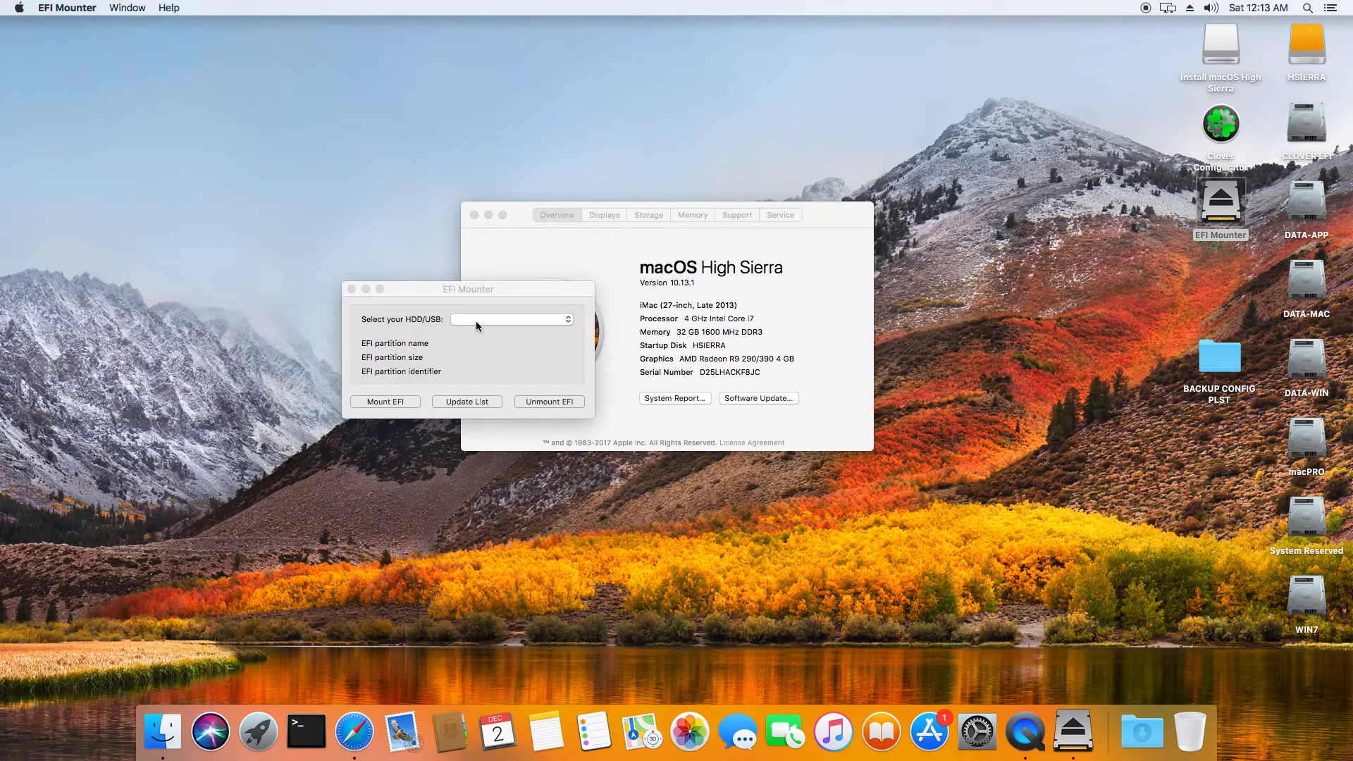
{"action": "left_click", "coordinate": [509, 318]}
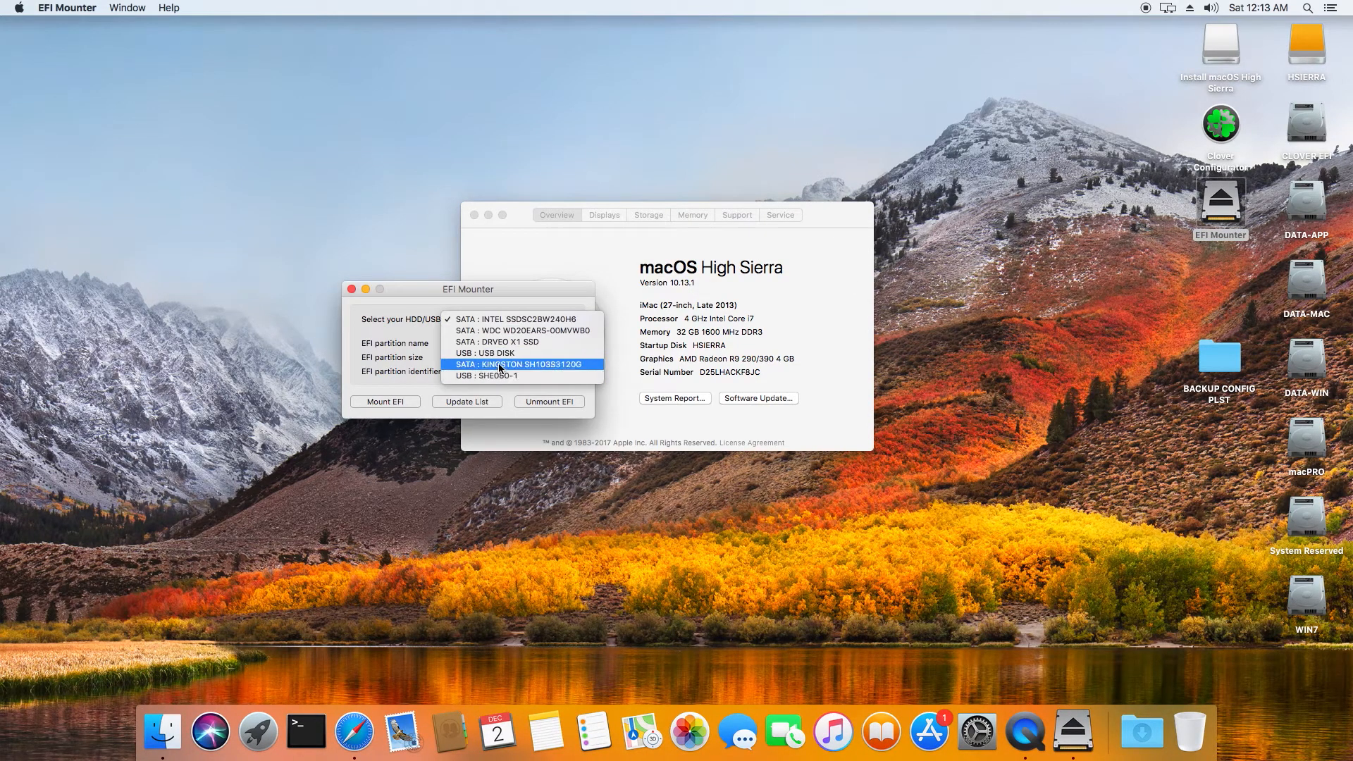
{"action": "left_click", "coordinate": [486, 352]}
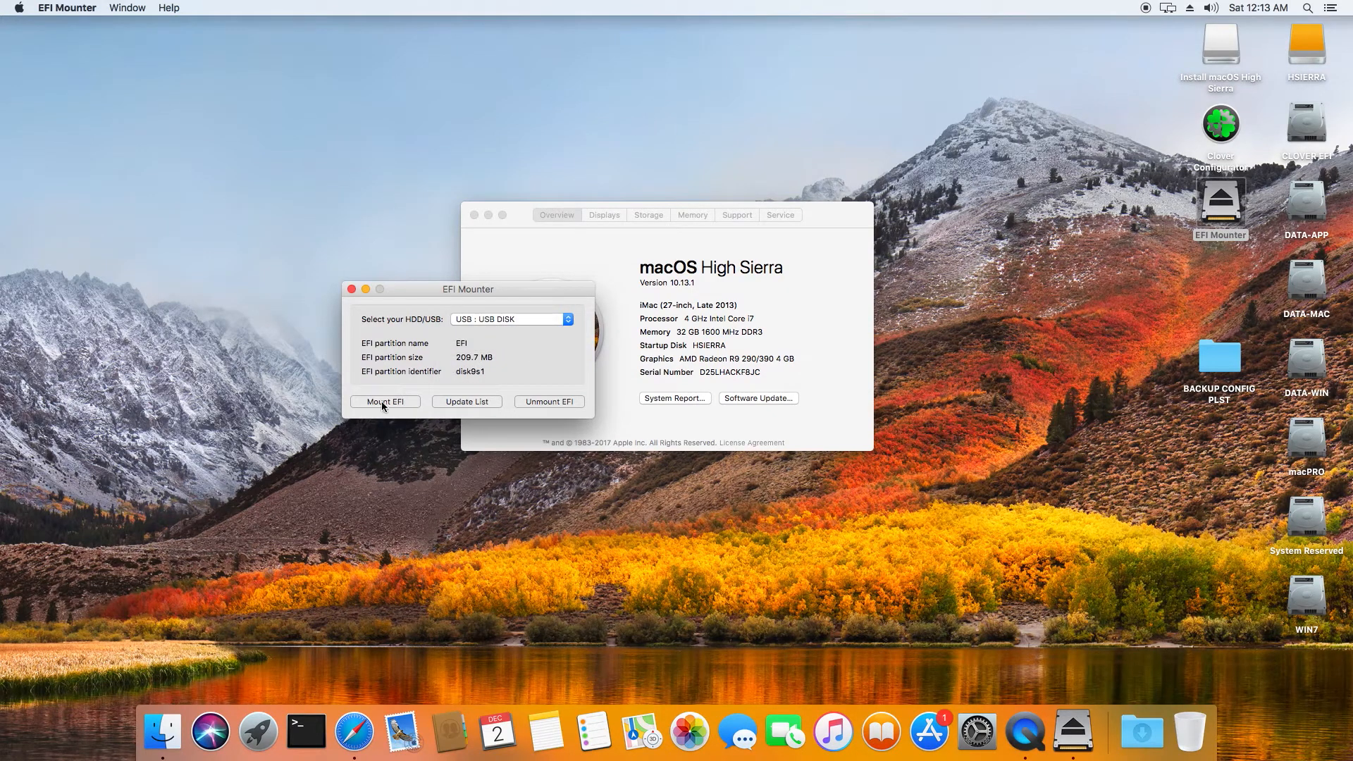
{"action": "left_click", "coordinate": [384, 402]}
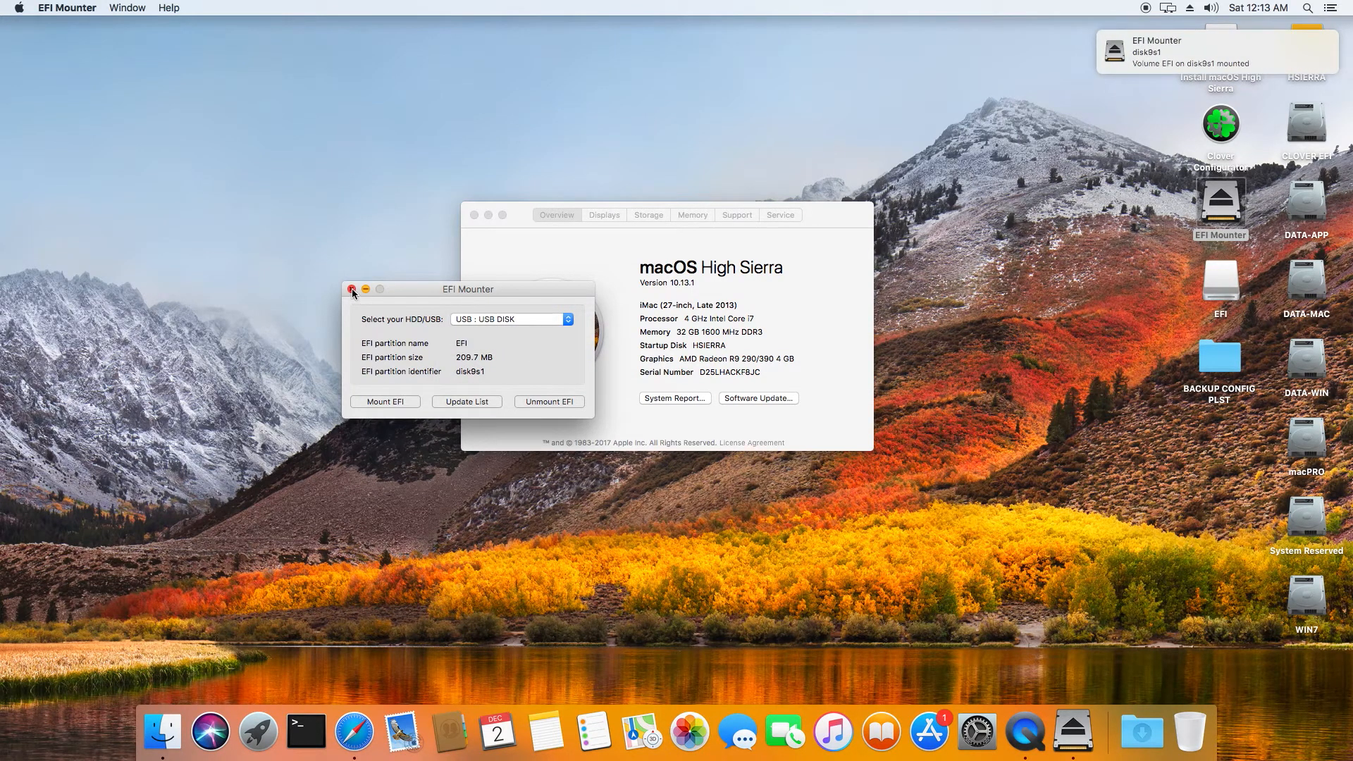
{"action": "left_click", "coordinate": [351, 290]}
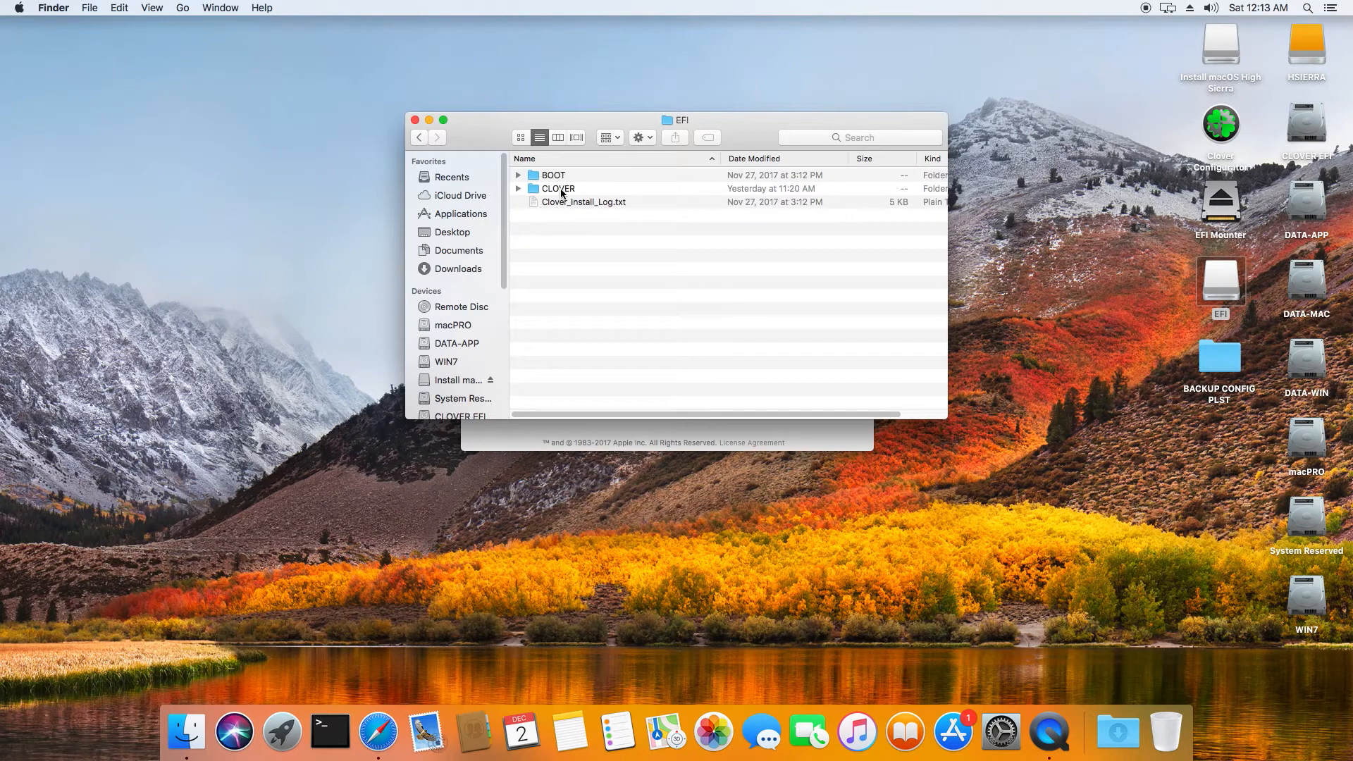
- Copy config.plist from the EFI > CLOVER folder for a backup
{"action": "double_click", "coordinate": [559, 187]}
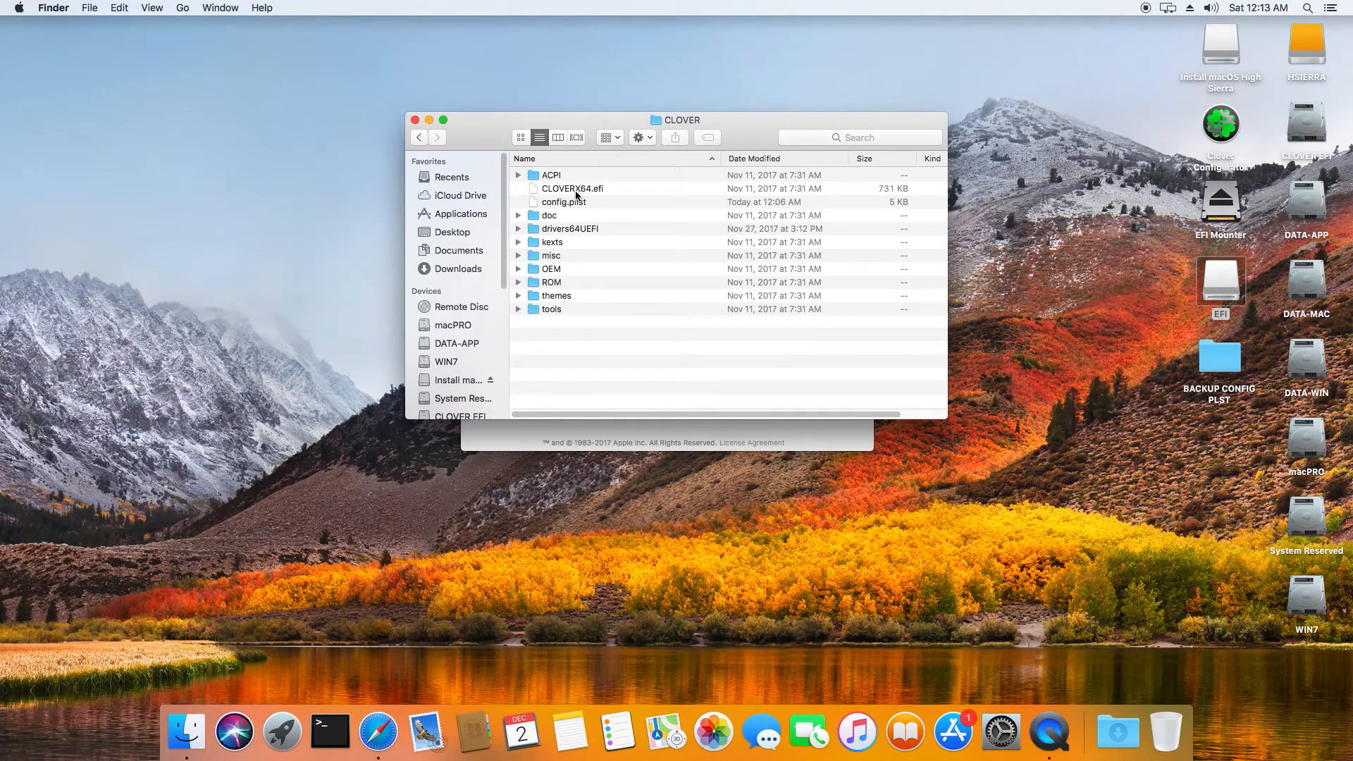
{"action": "right_click", "coordinate": [562, 202]}
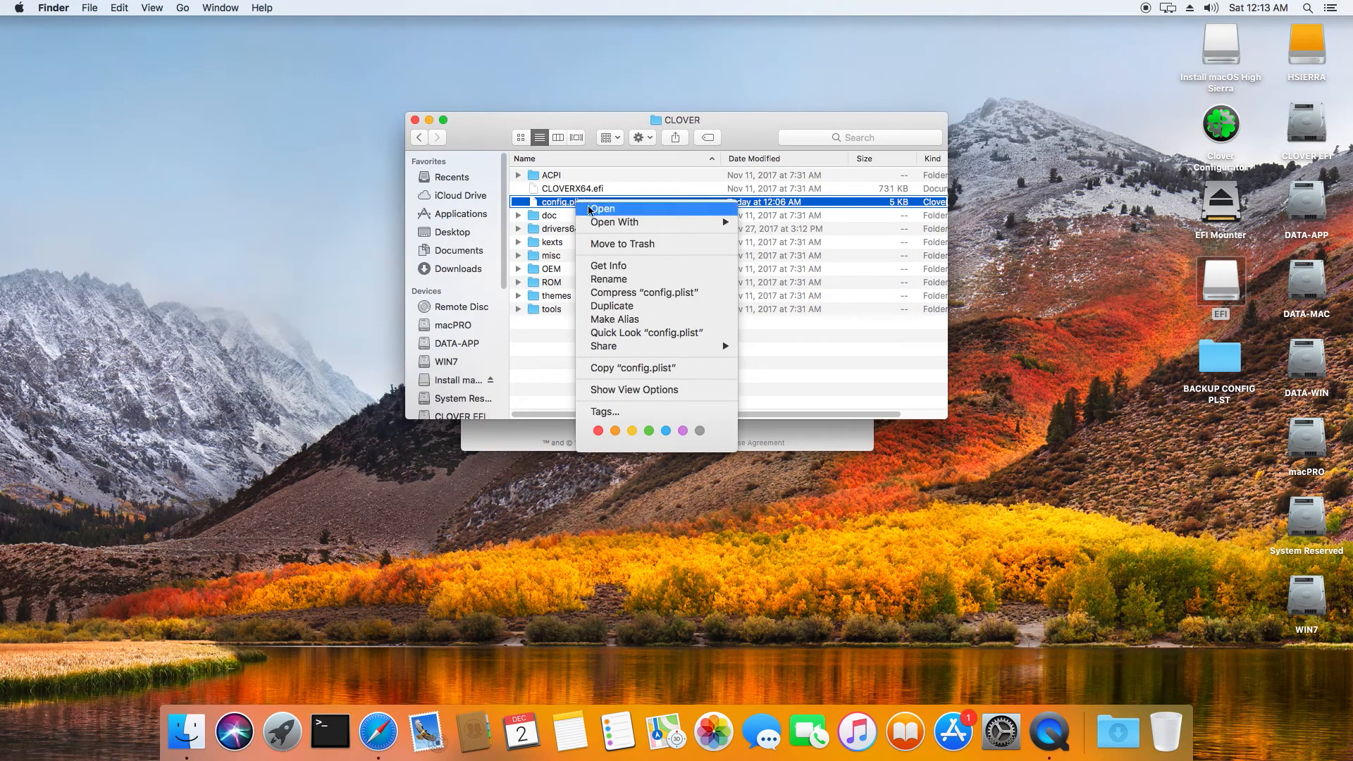
{"action": "left_click", "coordinate": [664, 365]}
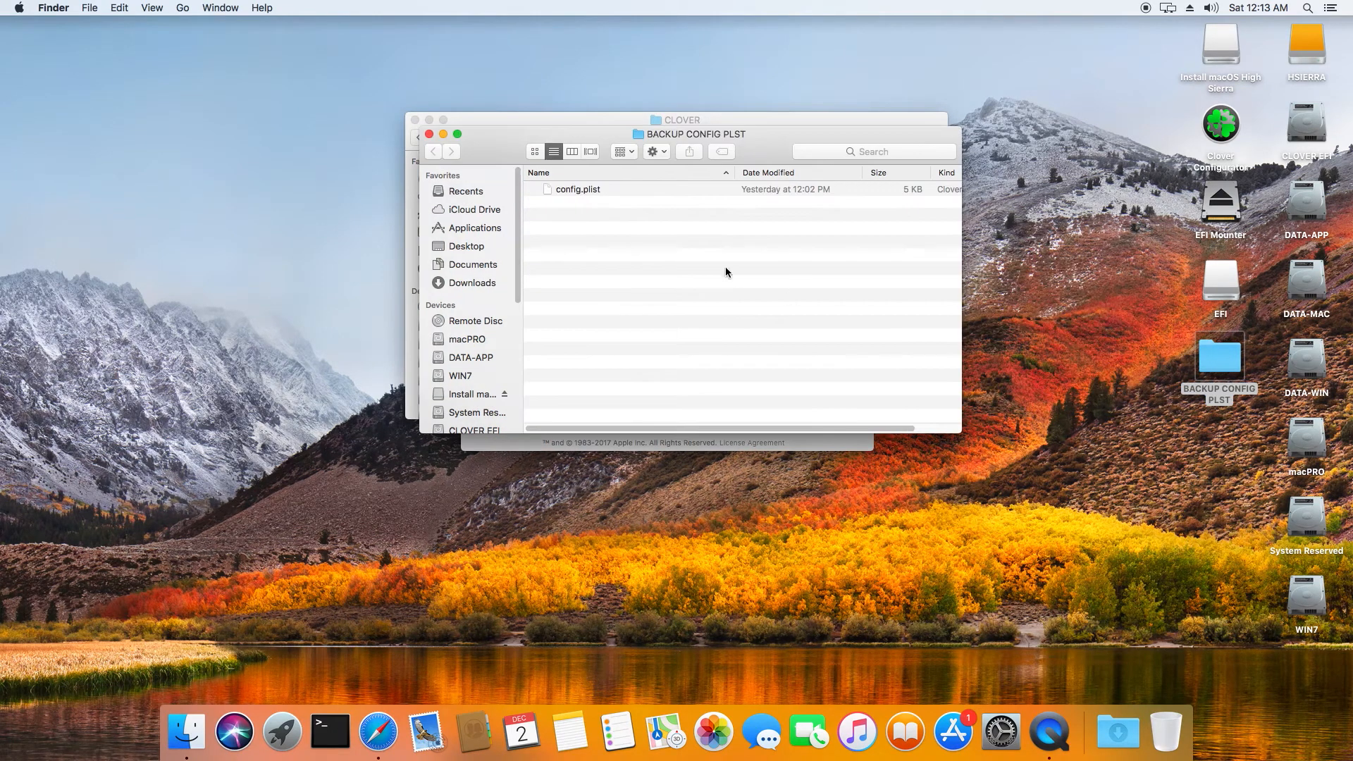
{"action": "mouse_move", "coordinate": [580, 201]}
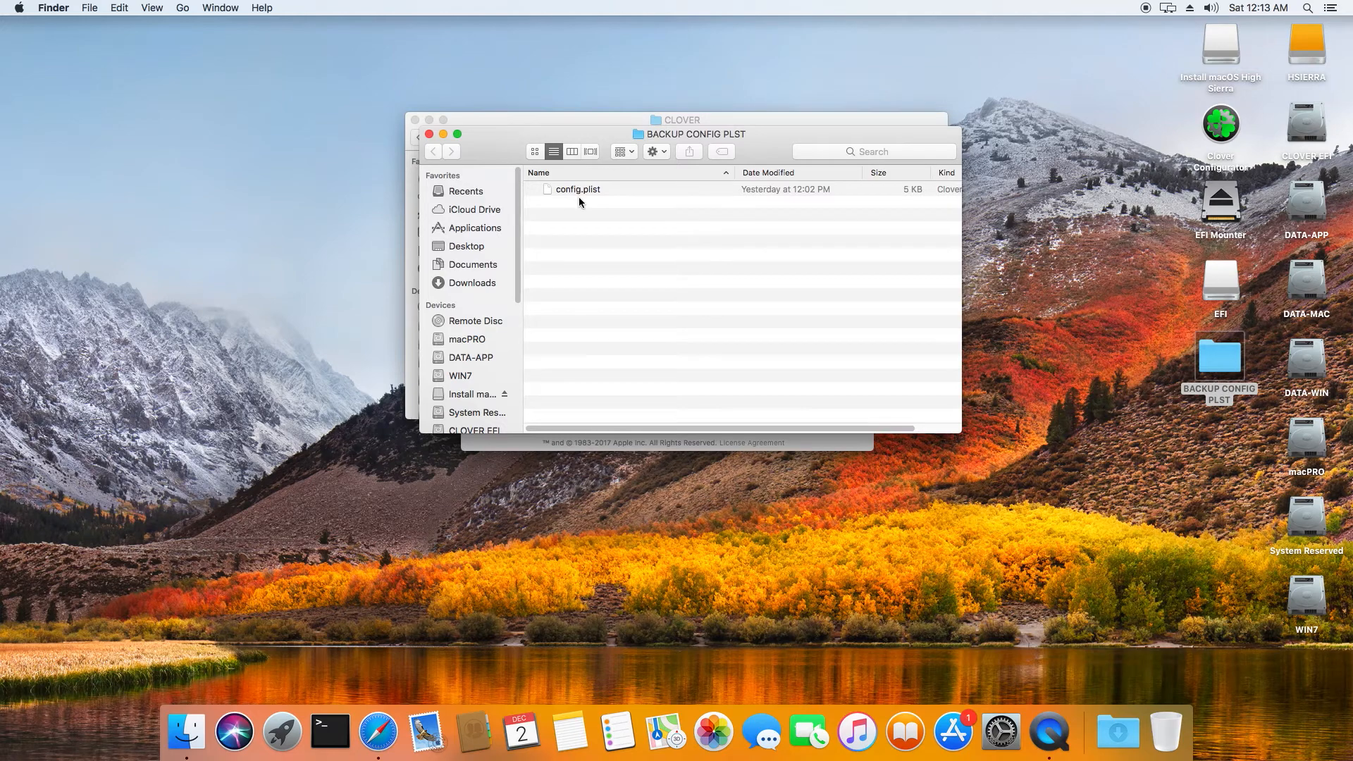
{"action": "mouse_move", "coordinate": [582, 208]}
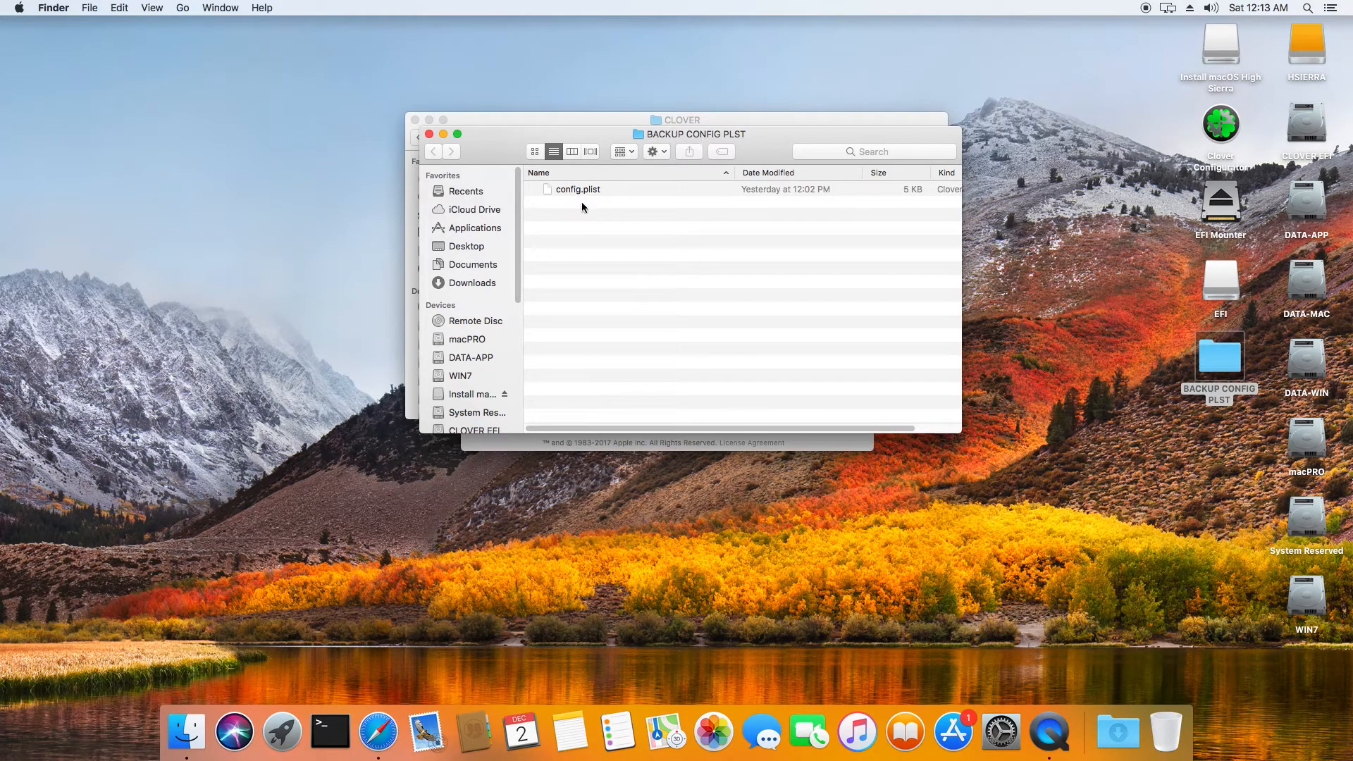